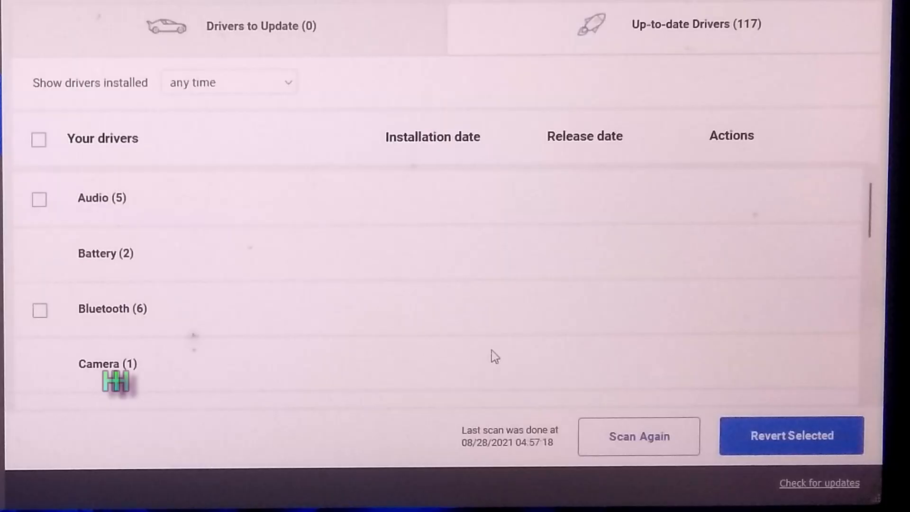
- Expand the Audio drivers to Realtek High Definition Audio, then close the driver updater
left_click(102, 197)
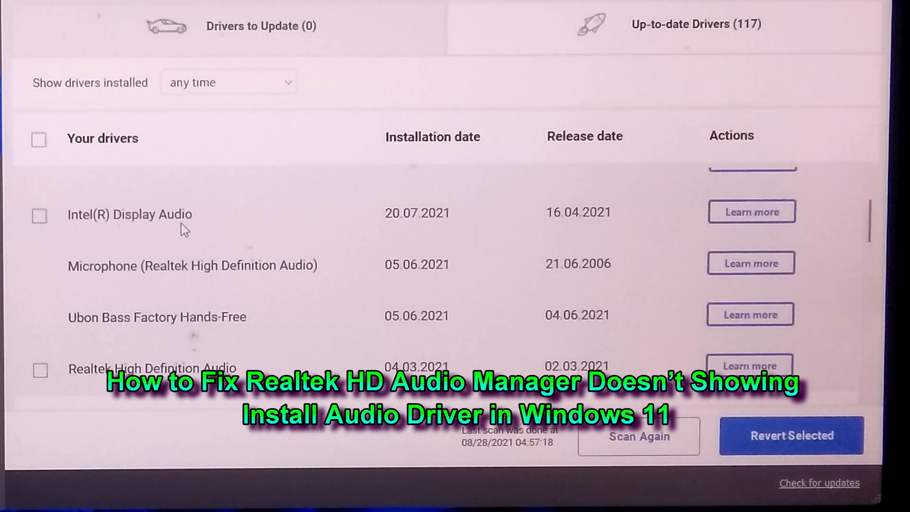
scroll("down", 3)
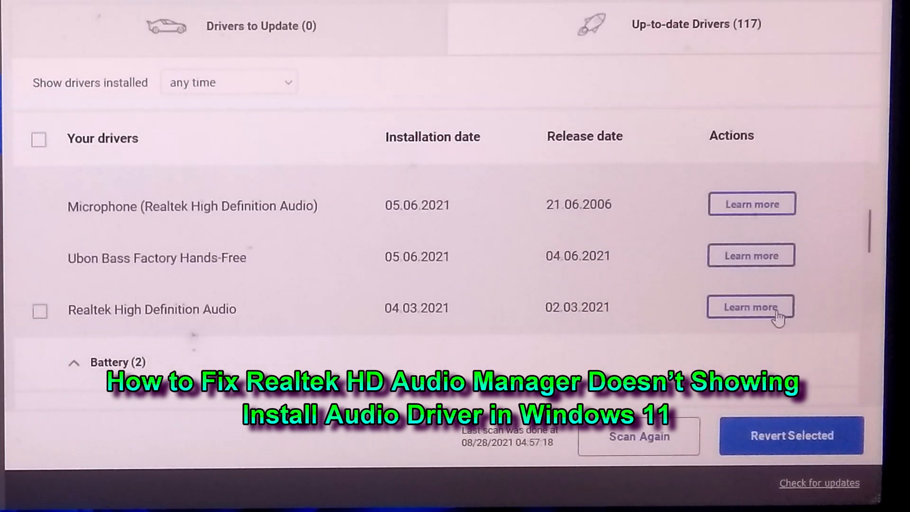
left_click(751, 307)
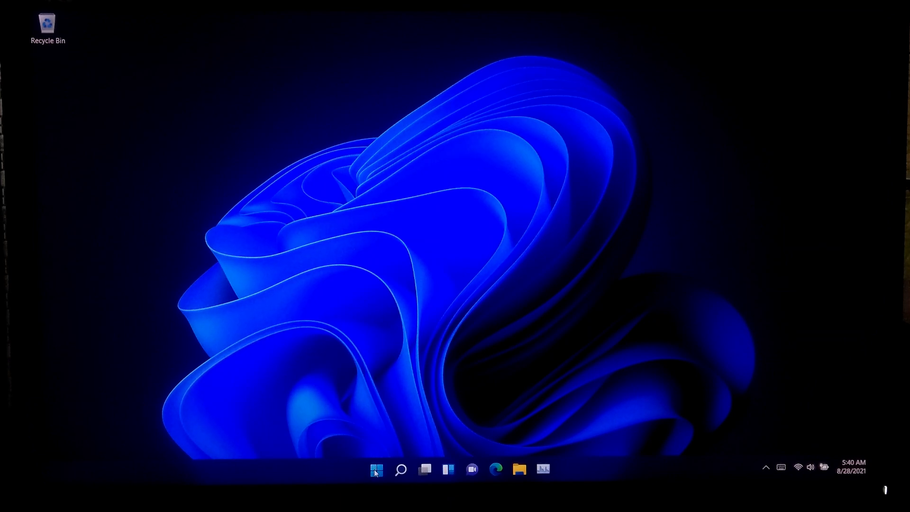
- Search 'control Panel', reach Device Manager and expand Sound, video and game controllers
left_click(400, 469)
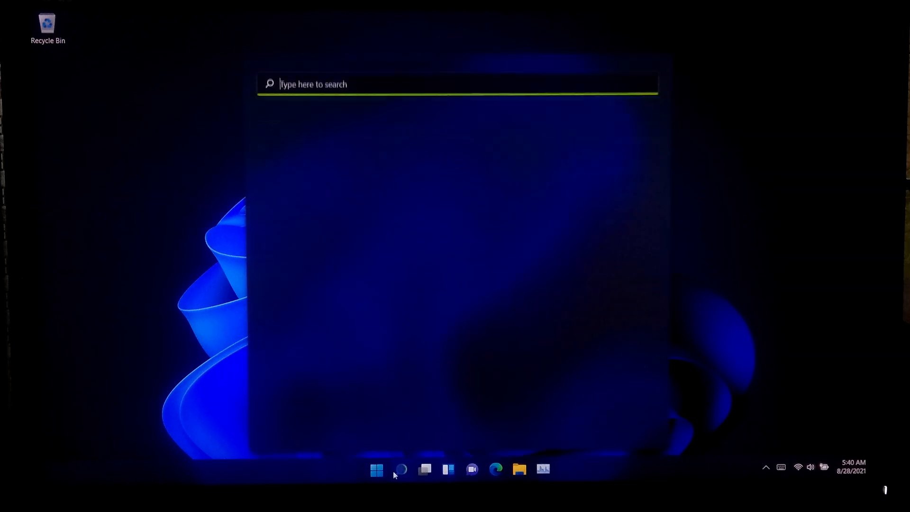
type("control Panel")
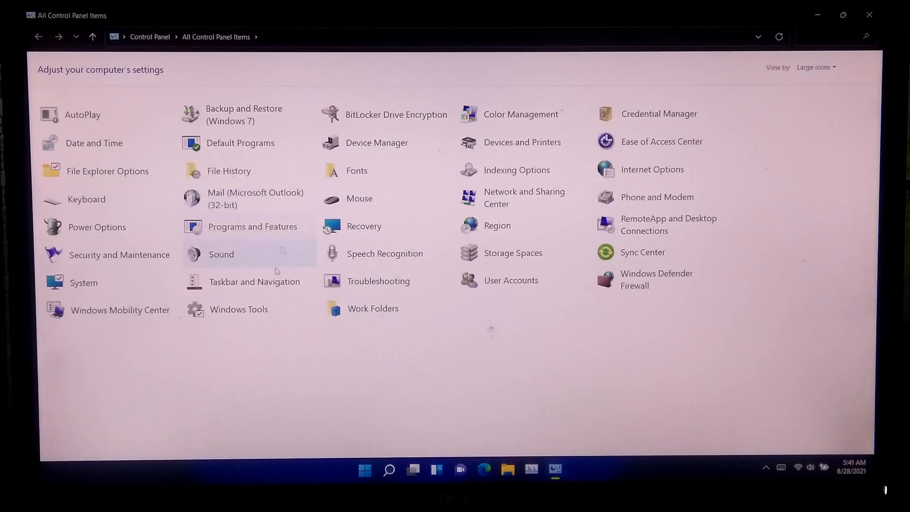
mouse_move(469, 404)
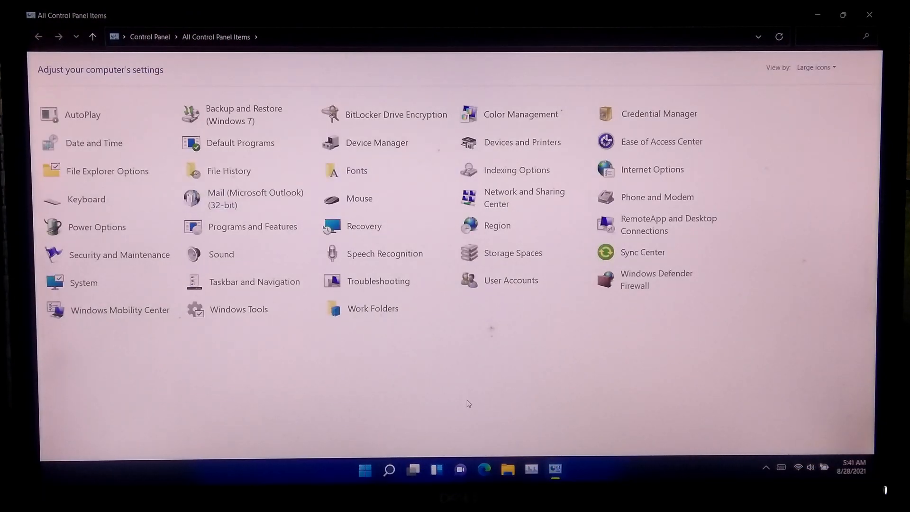
left_click(376, 142)
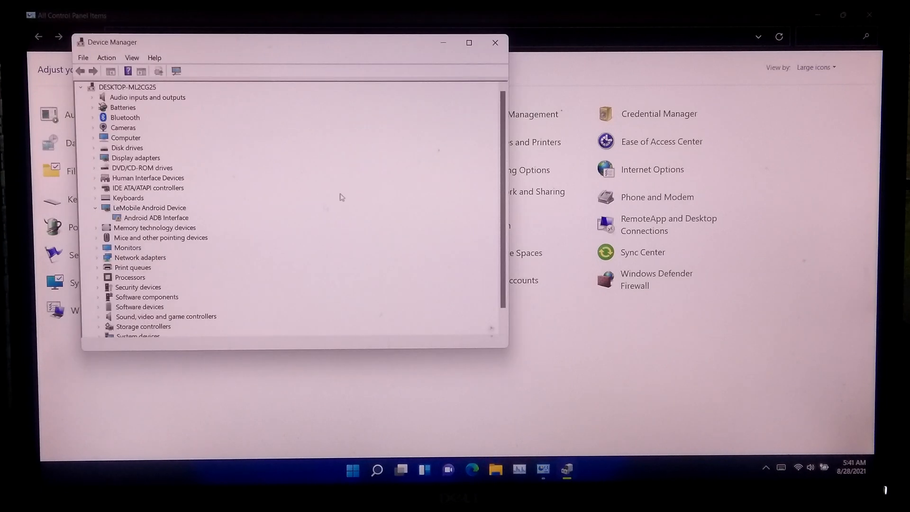
left_click(100, 306)
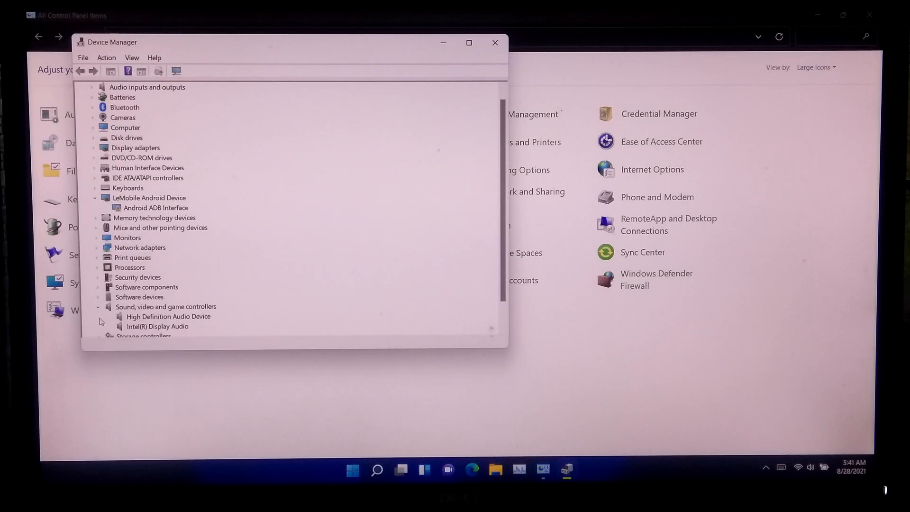
- Briefly open Sound settings from the taskbar speaker menu and return to Device Manager
left_click(167, 316)
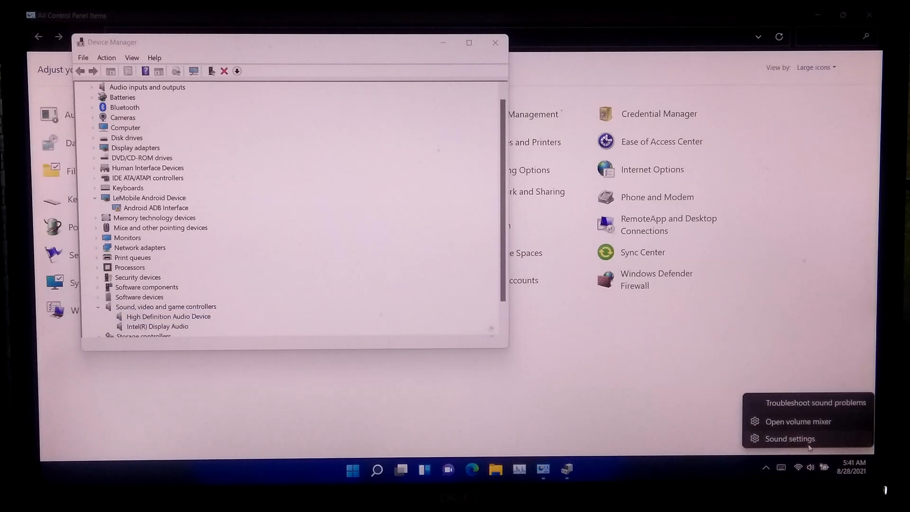
left_click(789, 437)
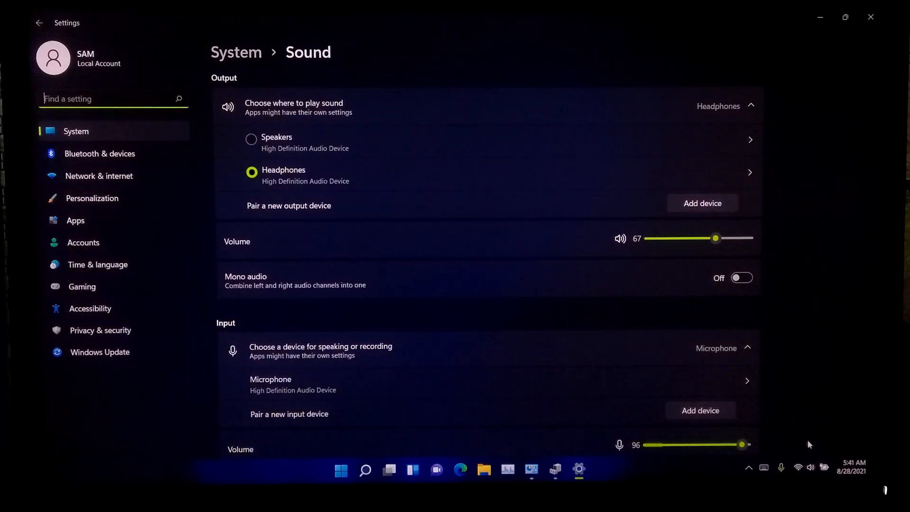
scroll("down", 3)
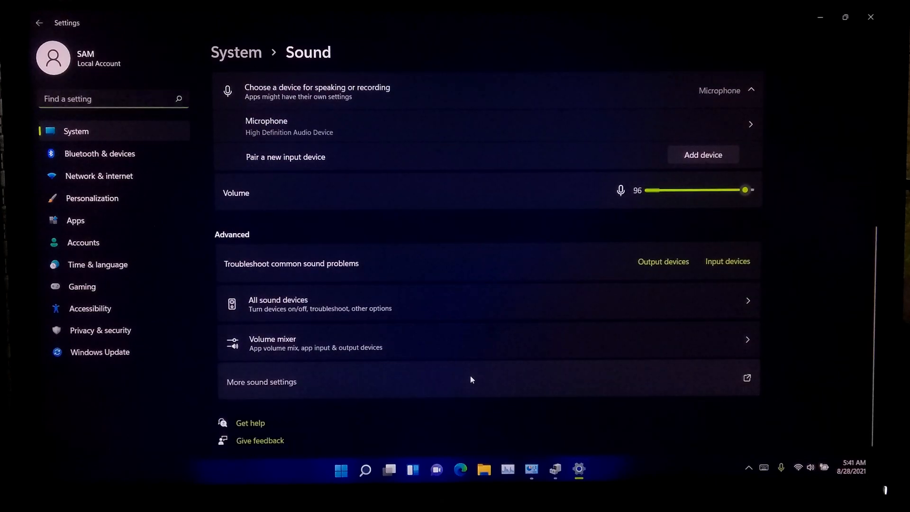
left_click(262, 382)
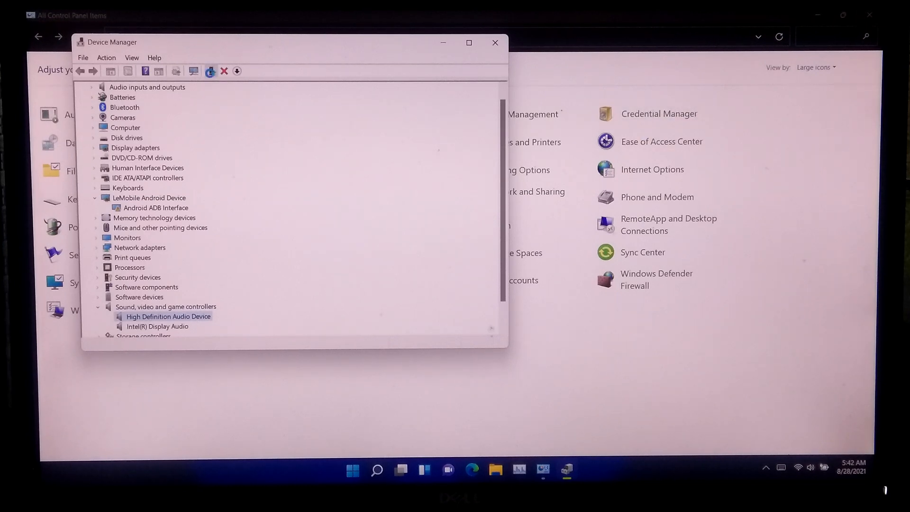
- Update the High Definition Audio Device driver automatically, then search Windows Update for drivers
left_click(211, 71)
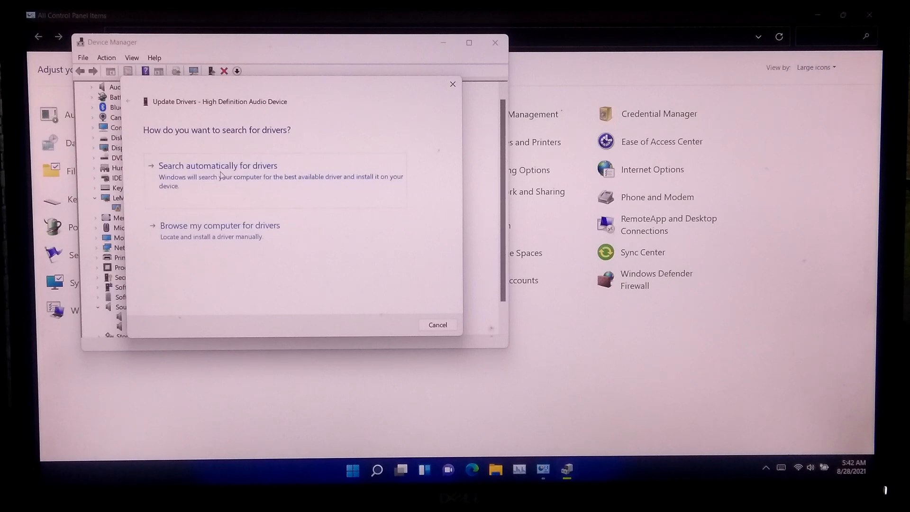
left_click(217, 165)
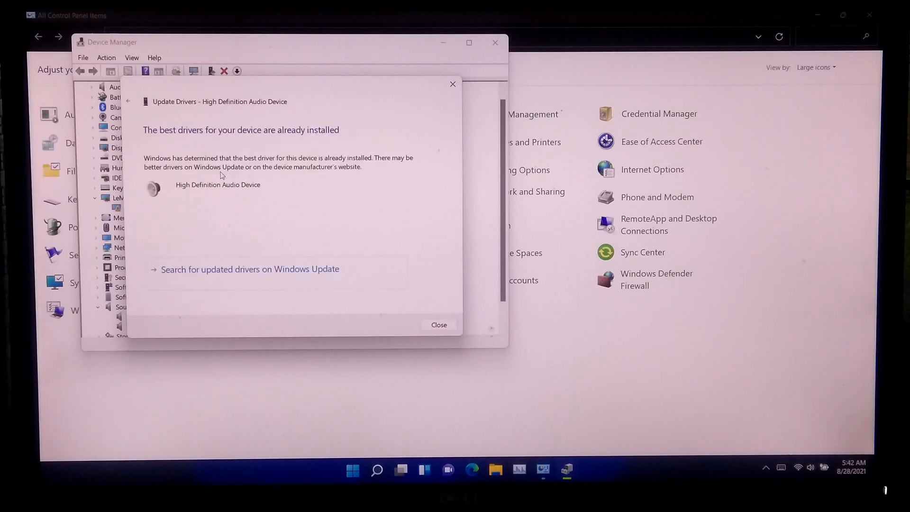
mouse_move(225, 283)
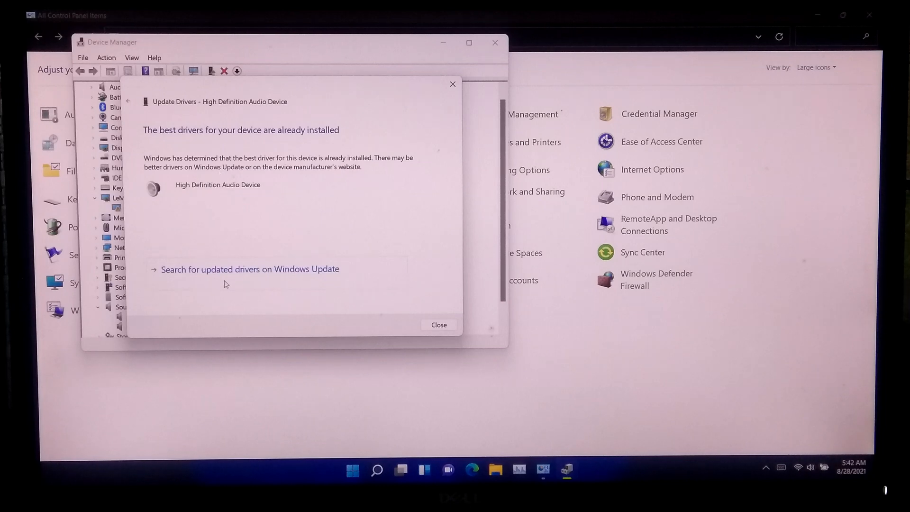
left_click(438, 324)
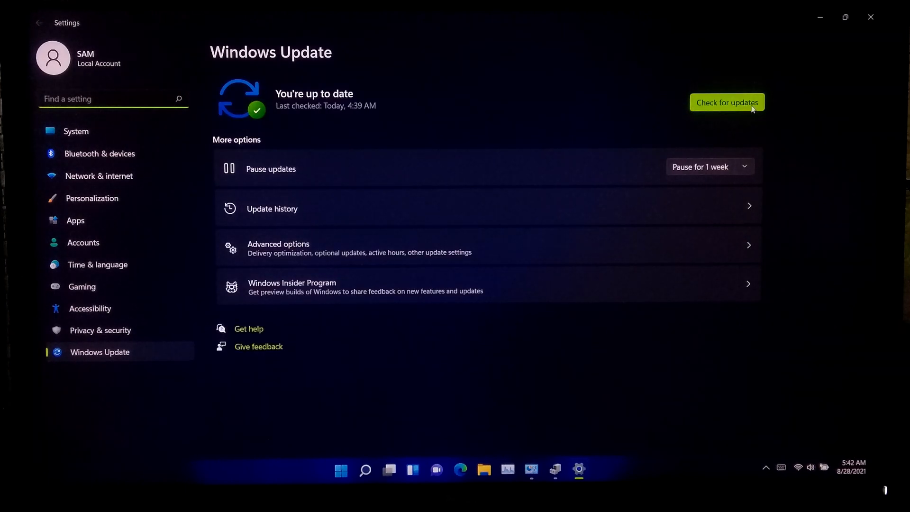
- Check for Windows updates twice and go into Advanced options
left_click(725, 102)
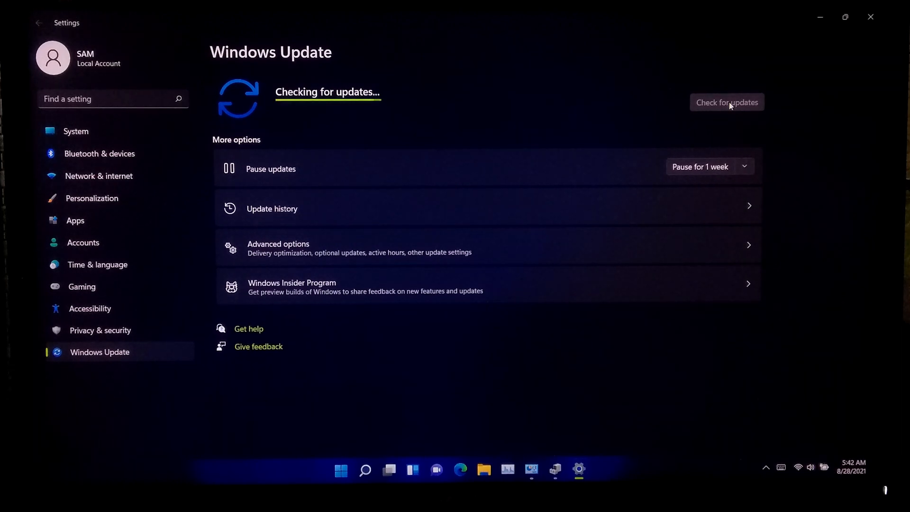
left_click(726, 102)
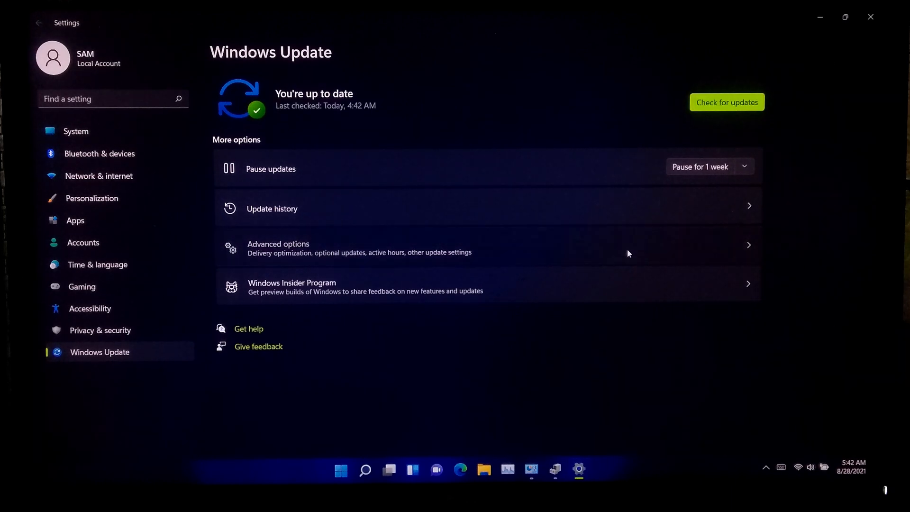
left_click(278, 247)
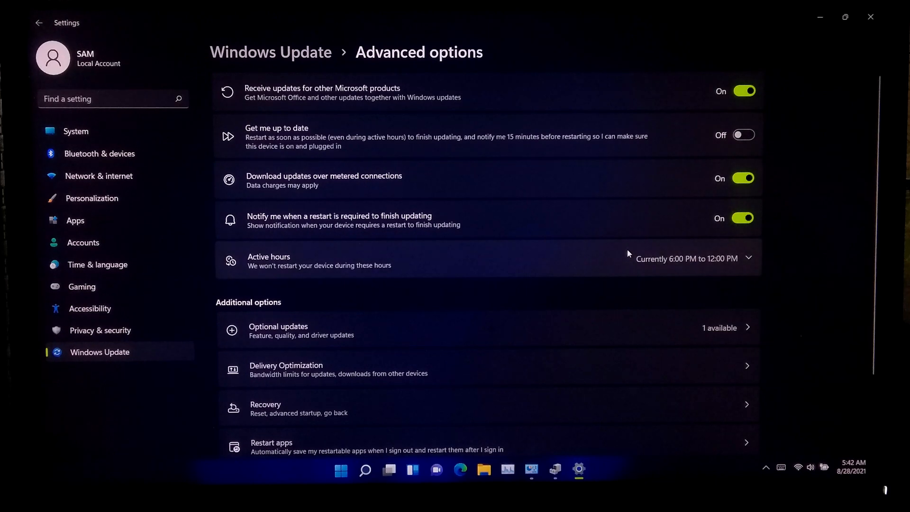
mouse_move(372, 325)
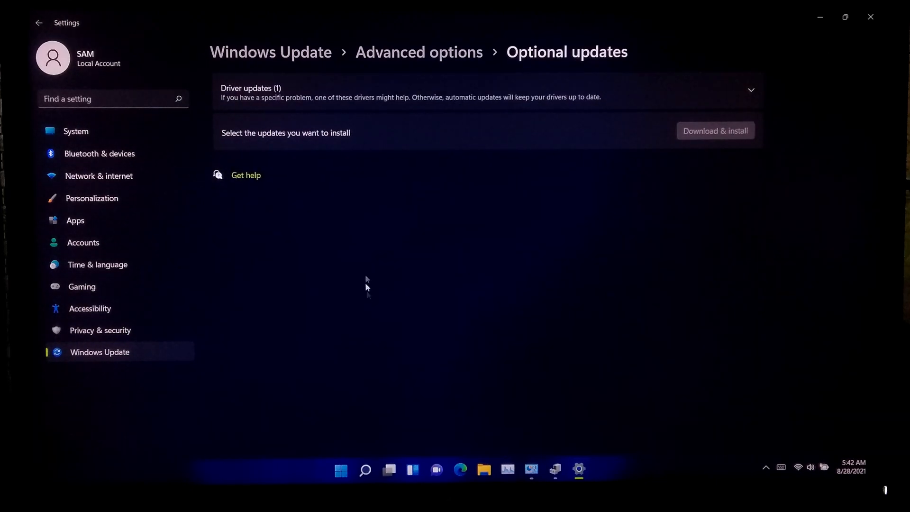
- Show Optional updates and tick the Realtek Semiconductor Corp. MEDIA driver update
left_click(750, 90)
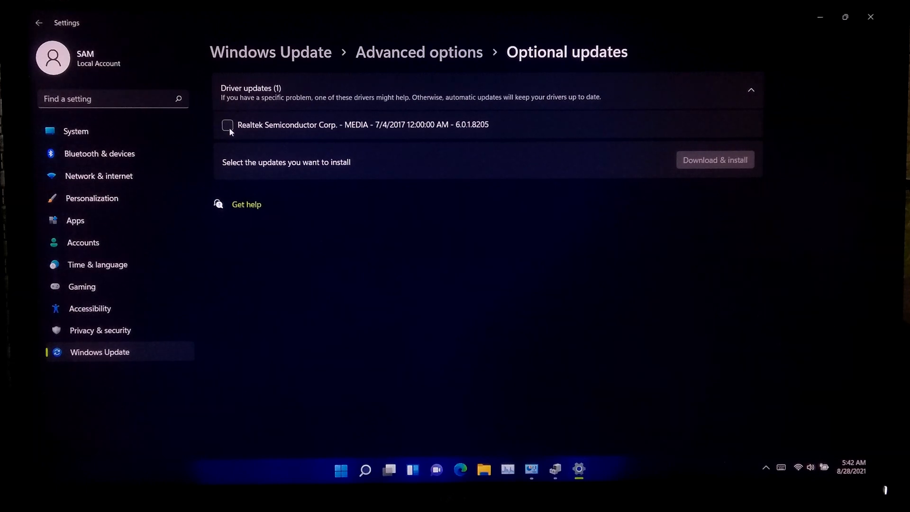
left_click(227, 125)
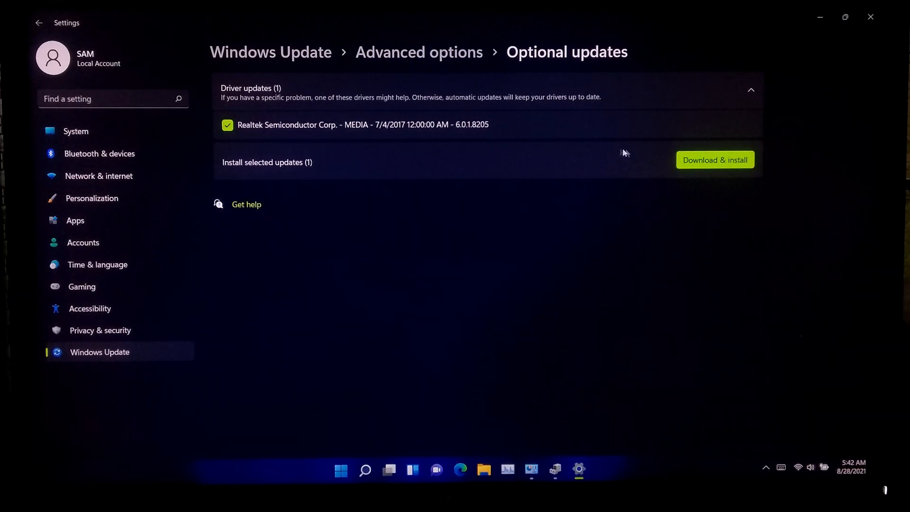
- Download and install the selected Realtek MEDIA driver update
left_click(715, 159)
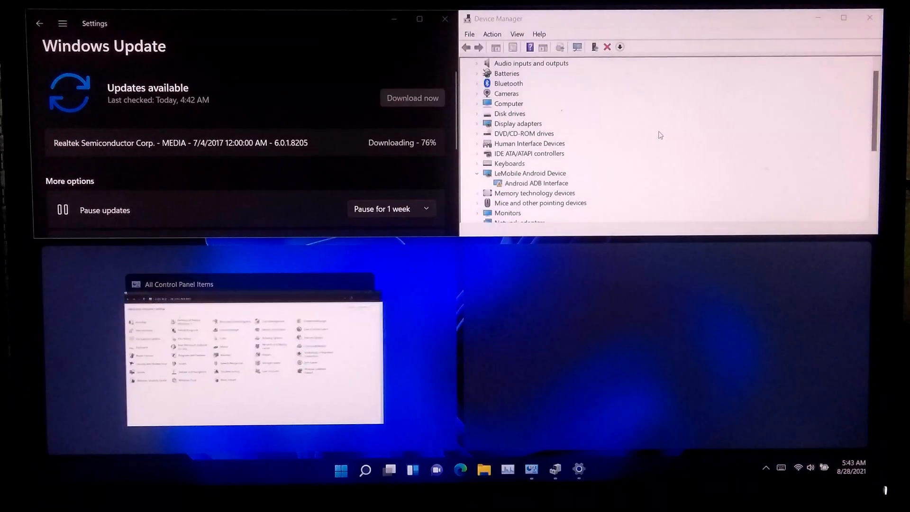
scroll("down", 3)
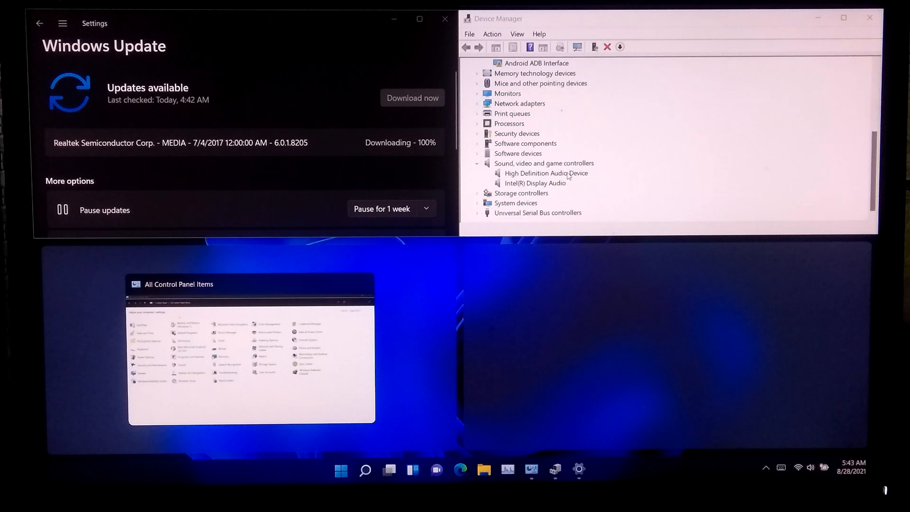
mouse_move(540, 182)
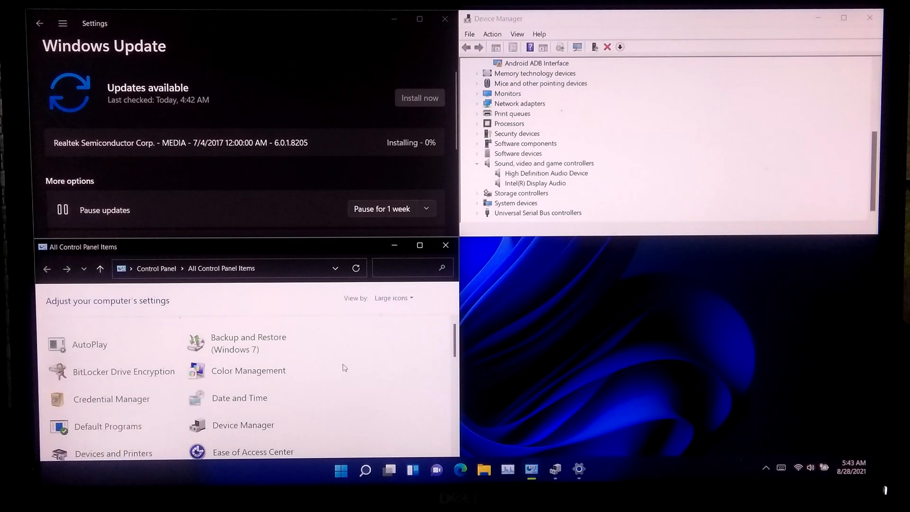
- Switch Control Panel View by to Small icons and back to Large icons
left_click(393, 298)
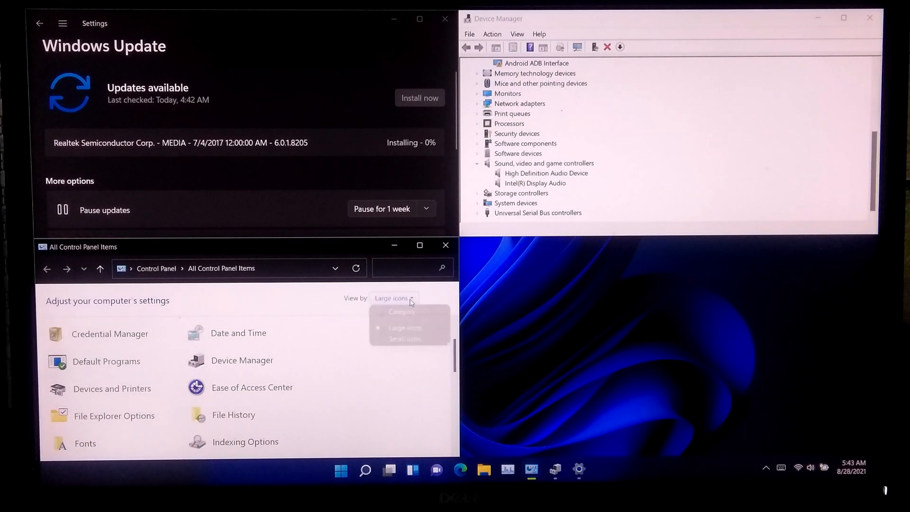
left_click(405, 338)
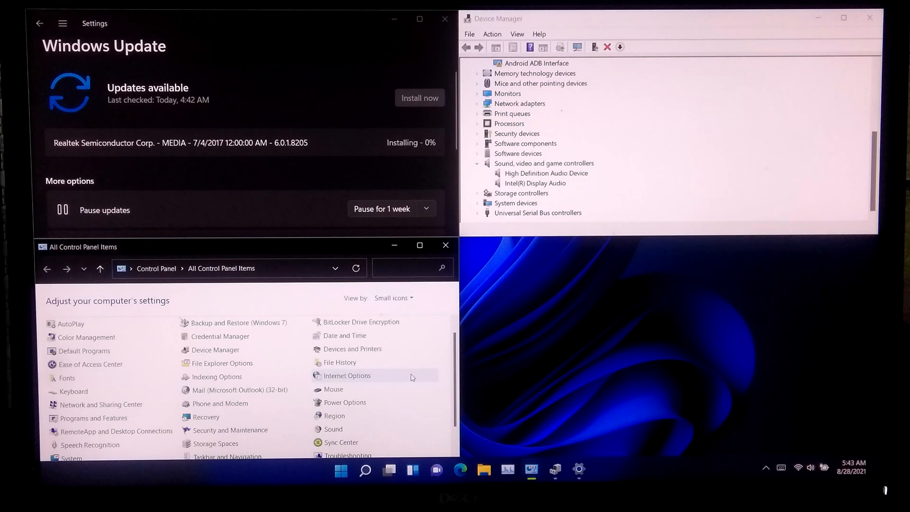
left_click(391, 297)
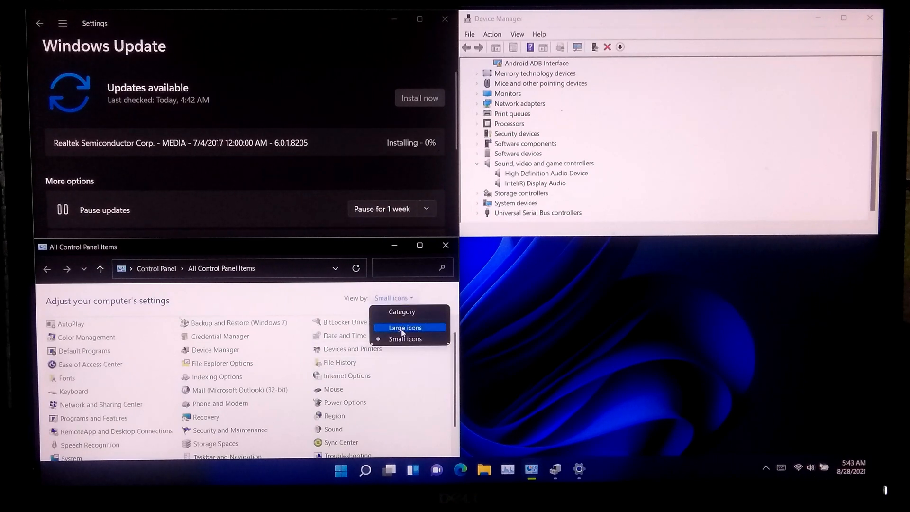
left_click(405, 327)
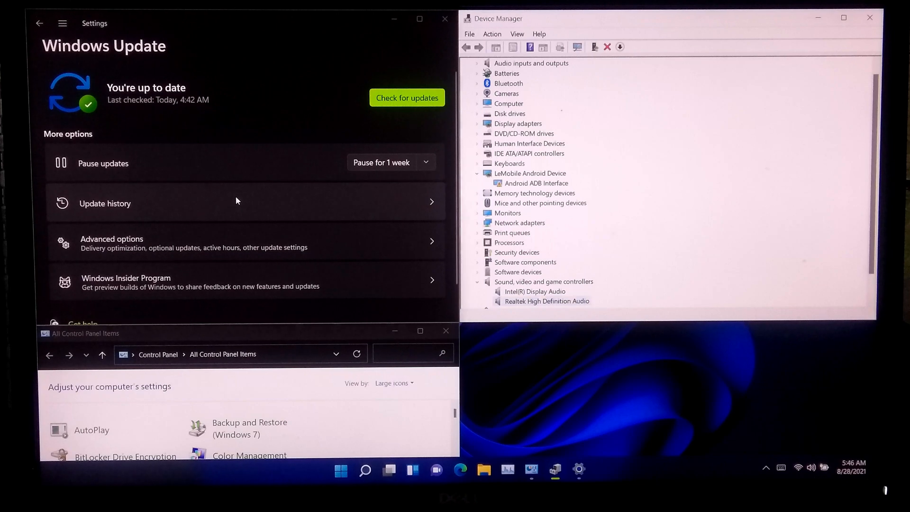
- Review update history, close Settings and maximize the All Control Panel Items window
left_click(104, 202)
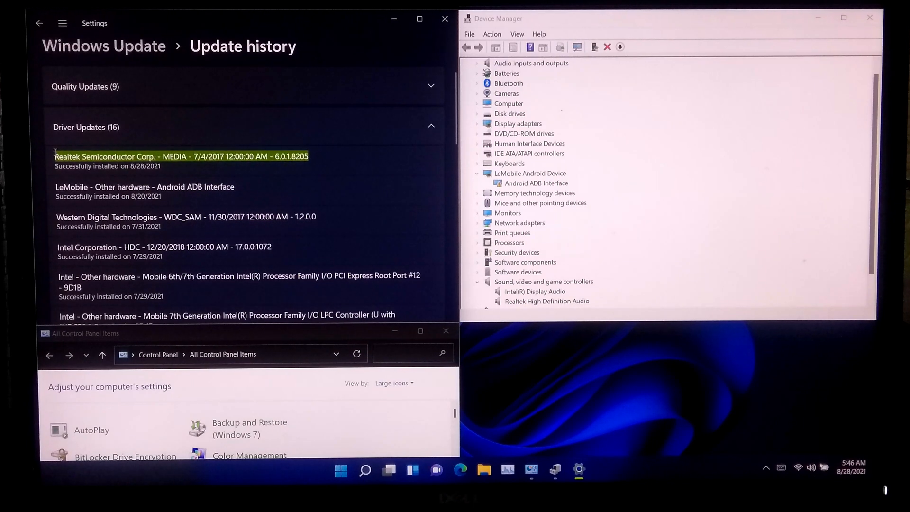
mouse_move(258, 144)
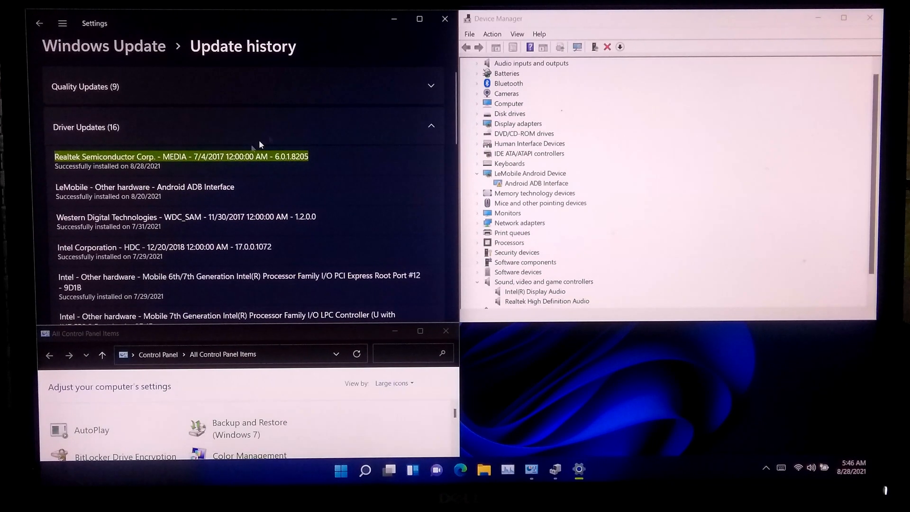
left_click(444, 19)
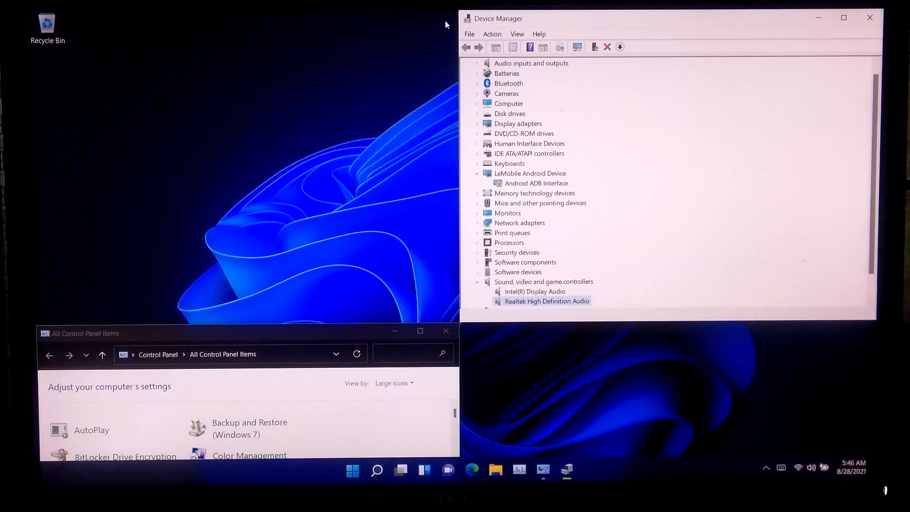
left_click(869, 17)
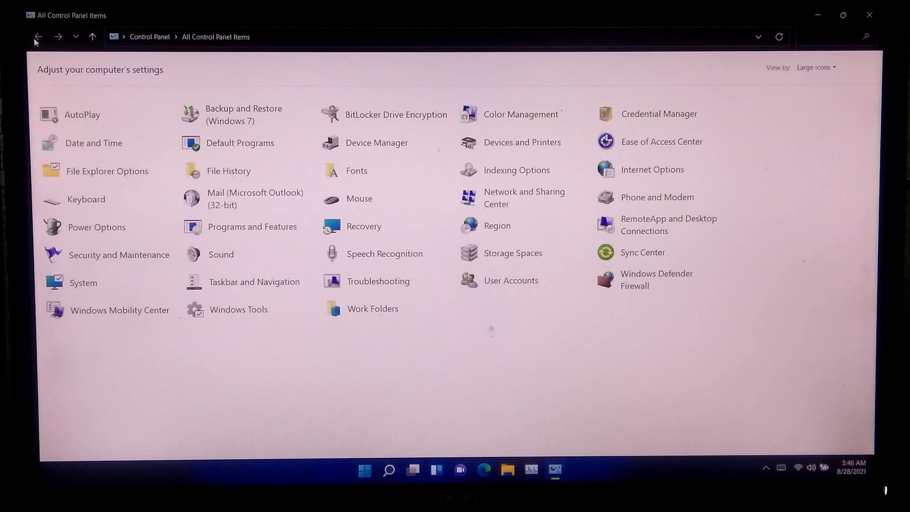
- Revisit the Control Panel breadcrumb, restart the PC from Start > Power and sign in with the PIN
left_click(815, 68)
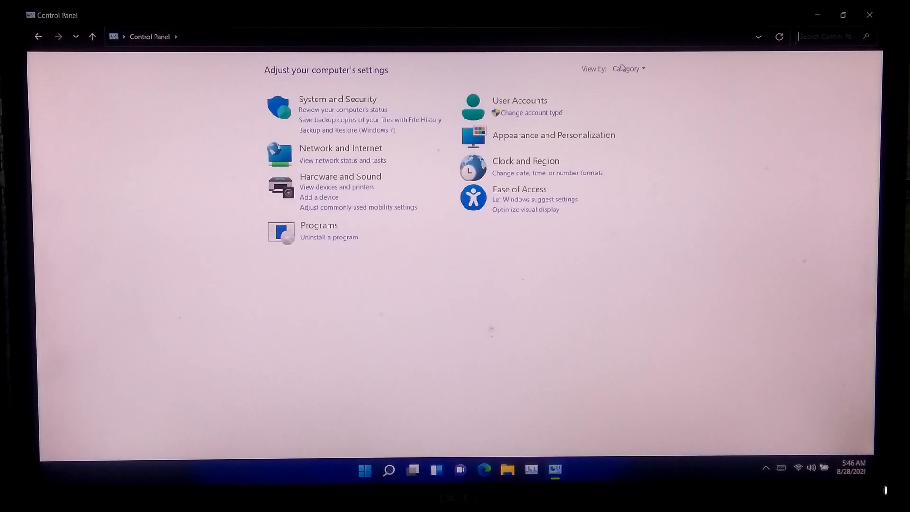
left_click(627, 68)
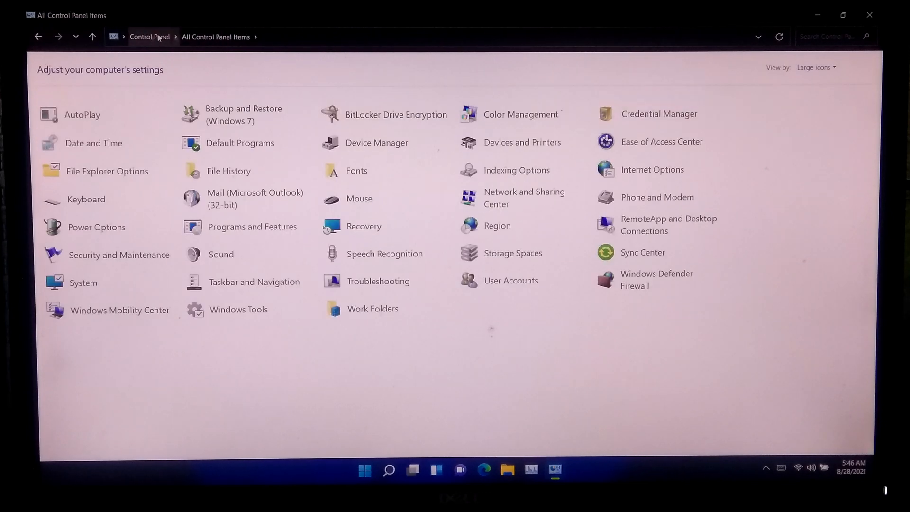
left_click(364, 469)
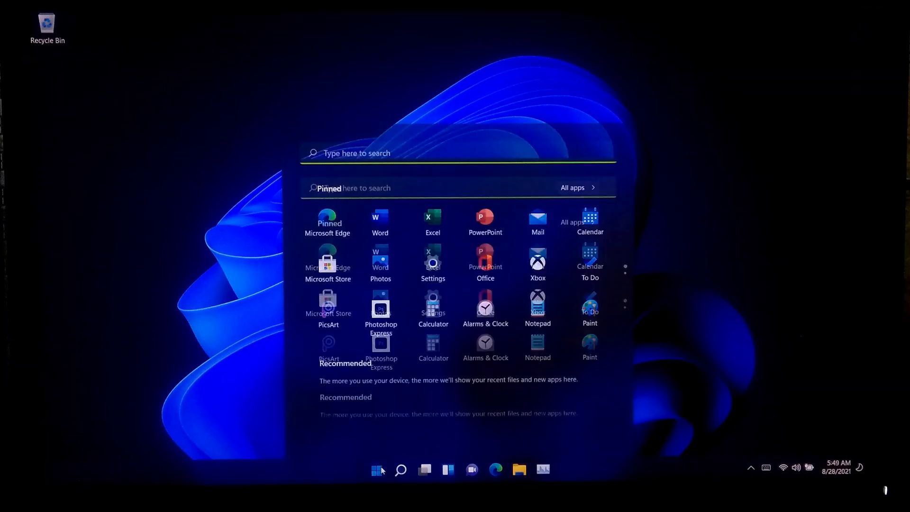
left_click(593, 433)
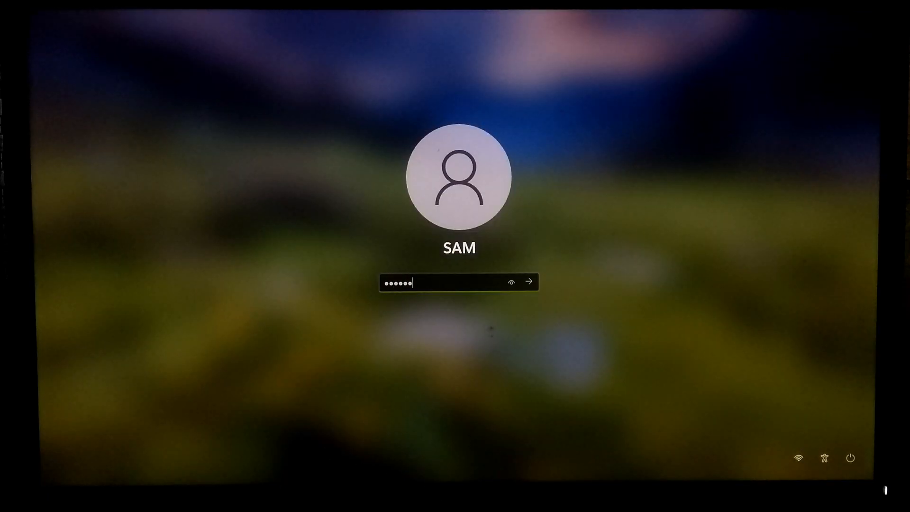
left_click(531, 281)
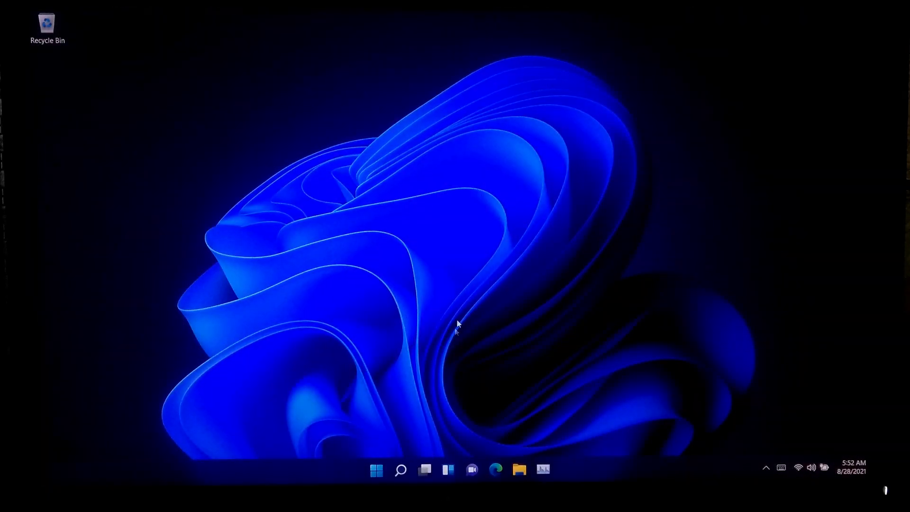
- Launch HD Audio Manager from Control Panel and go to its Sound Effects settings
left_click(400, 469)
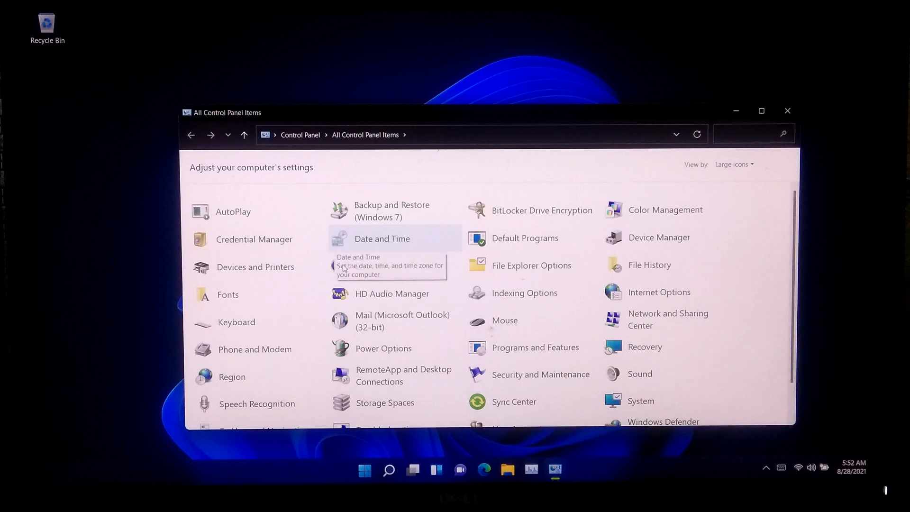
double_click(392, 293)
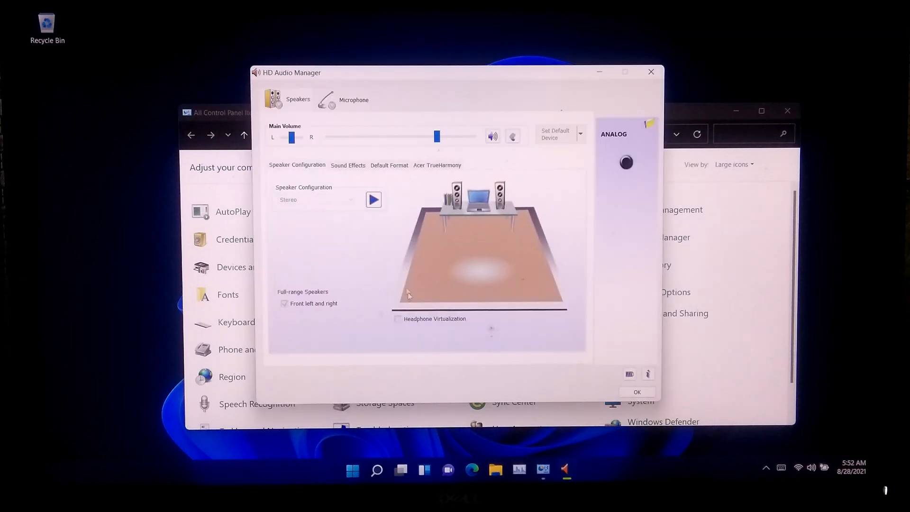
left_click(348, 165)
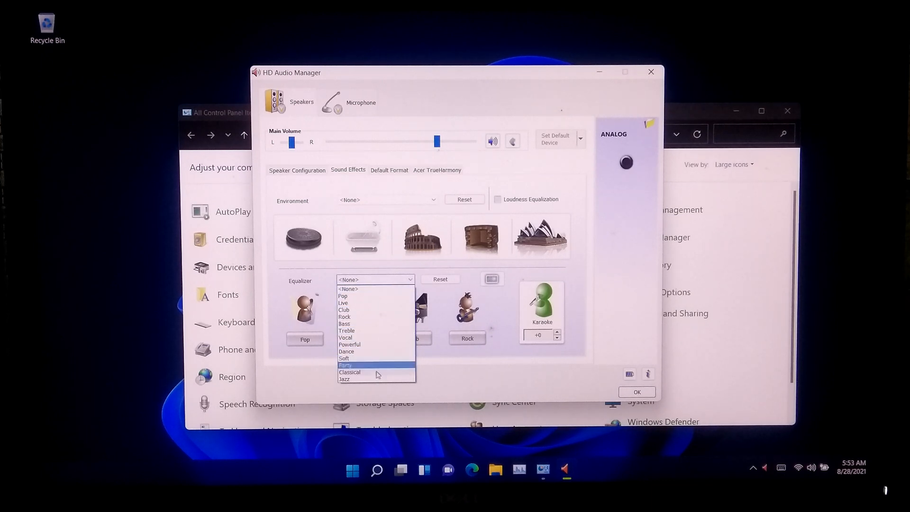
- Try the Bathroom, Sewer Pipe and Auditorium environments, then reset the environment to None
left_click(362, 237)
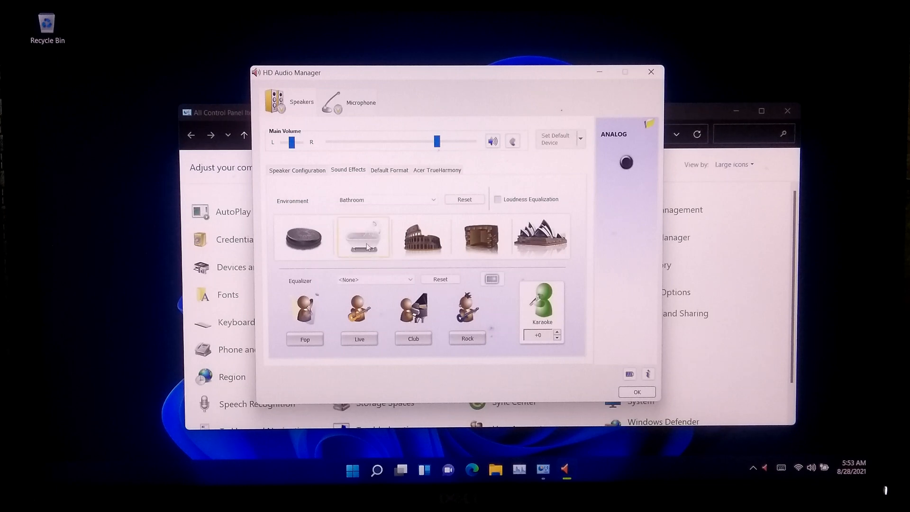
left_click(302, 237)
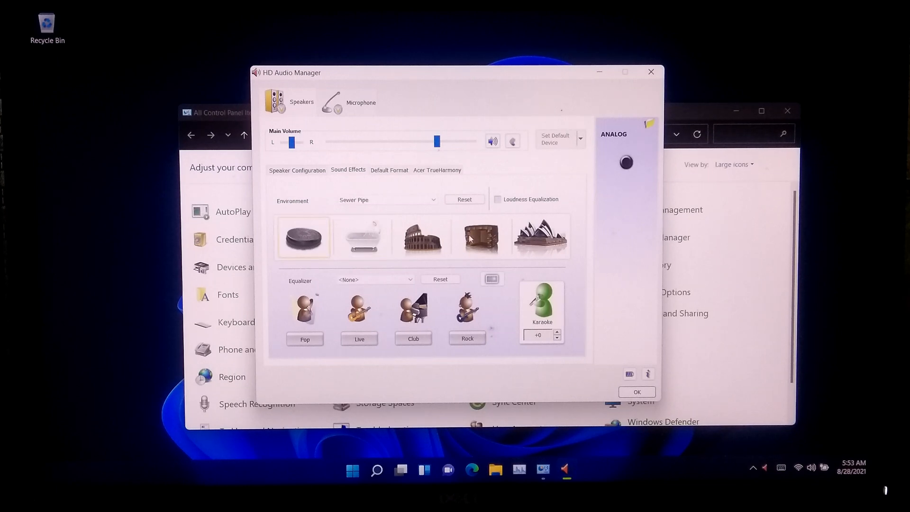
left_click(539, 237)
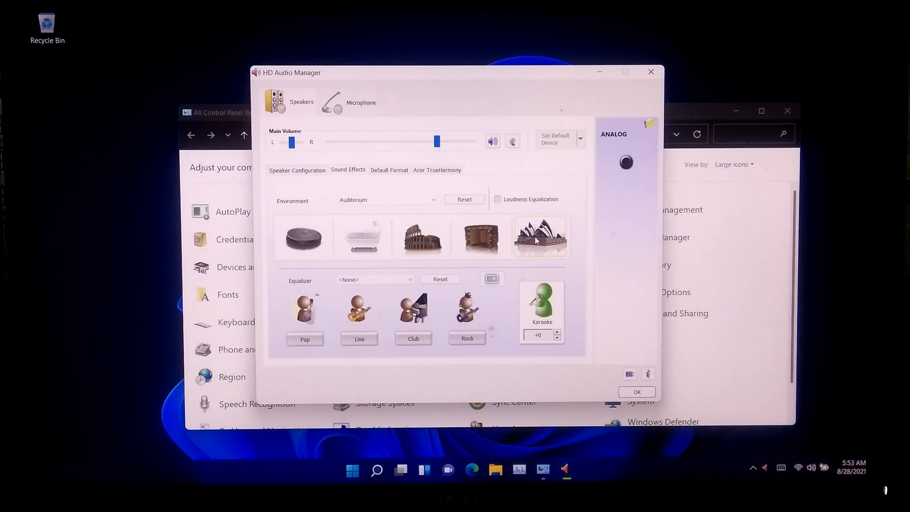
left_click(464, 199)
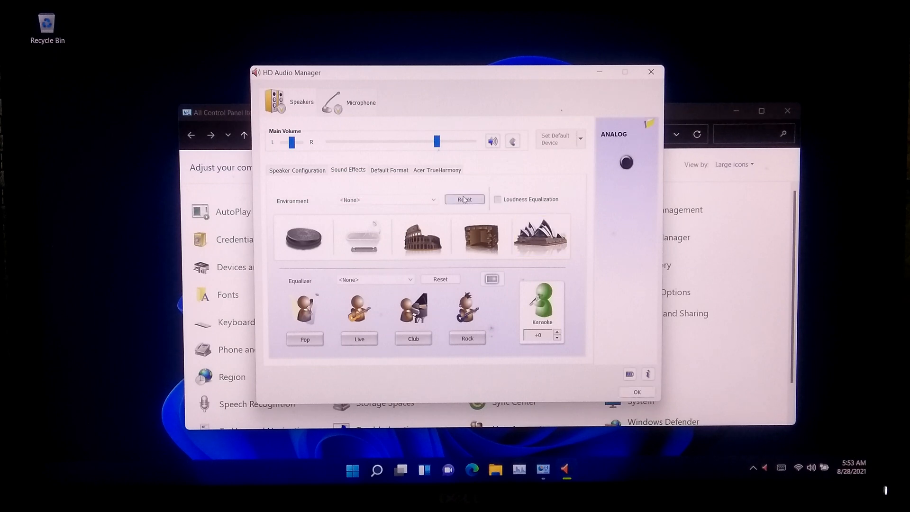
- Try the Pop and Club equalizer presets, reset to None and view the graphic EQ sliders
left_click(304, 339)
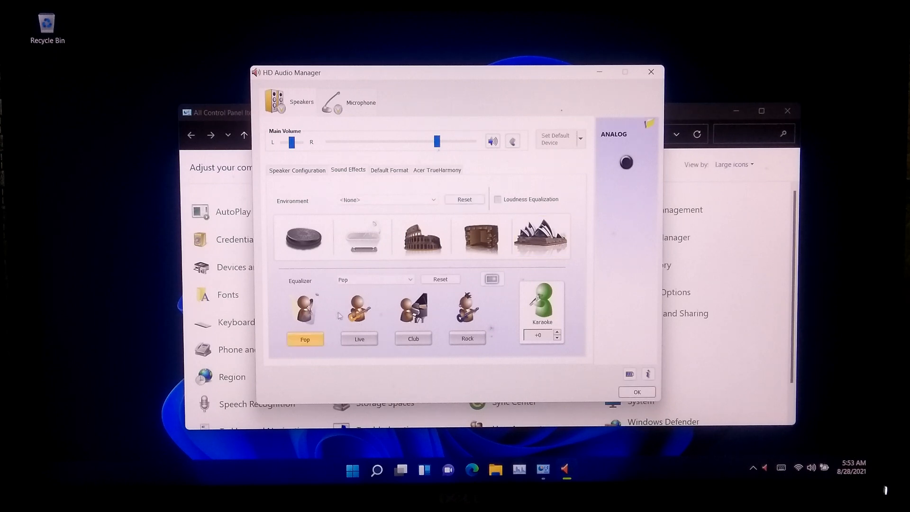
left_click(412, 339)
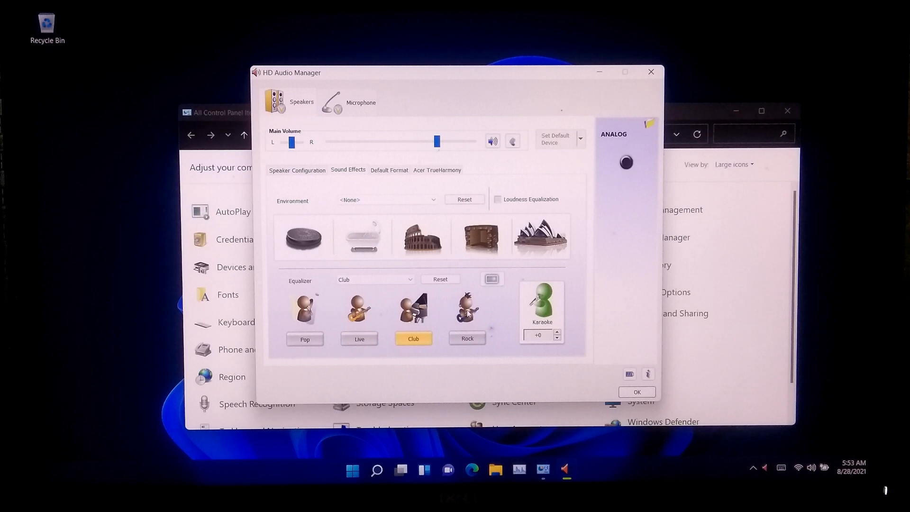
left_click(467, 339)
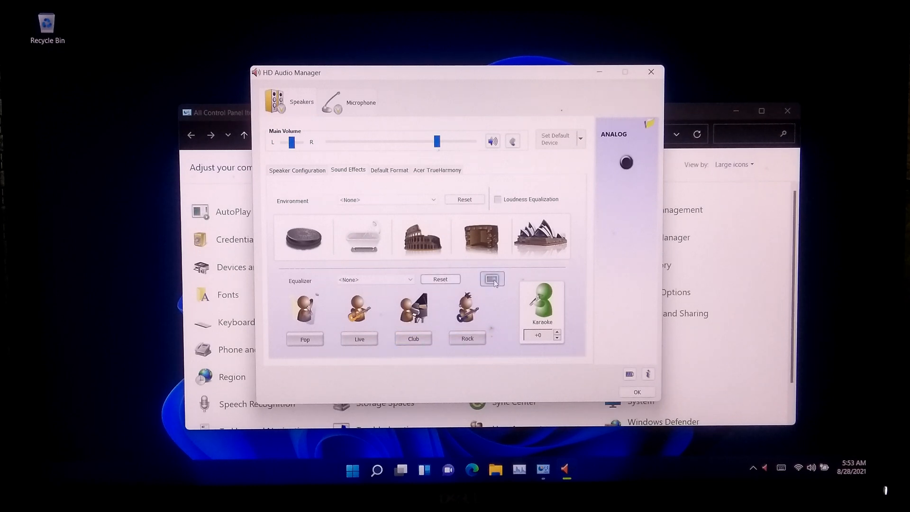
left_click(491, 279)
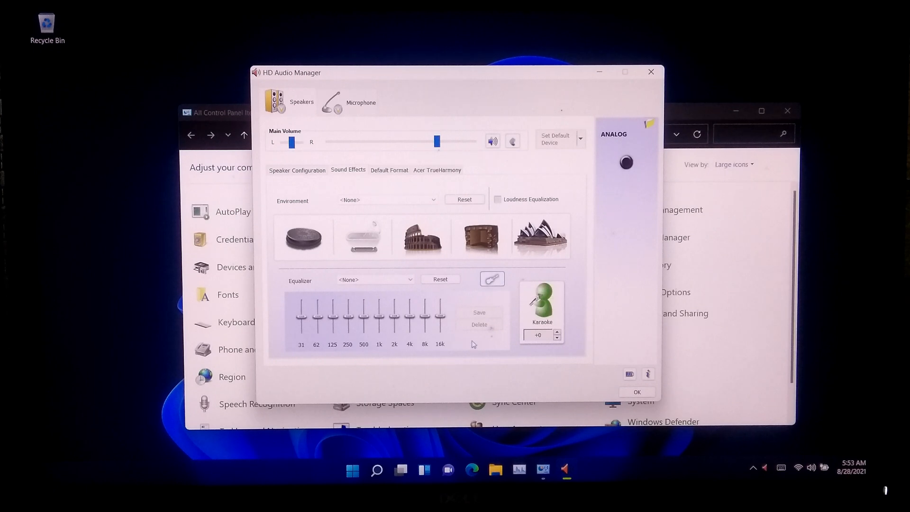
mouse_move(494, 300)
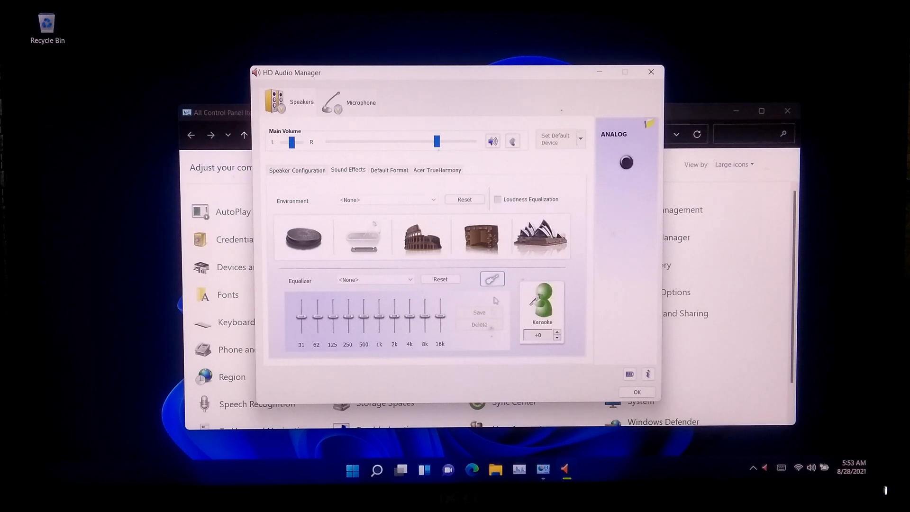
left_click(497, 199)
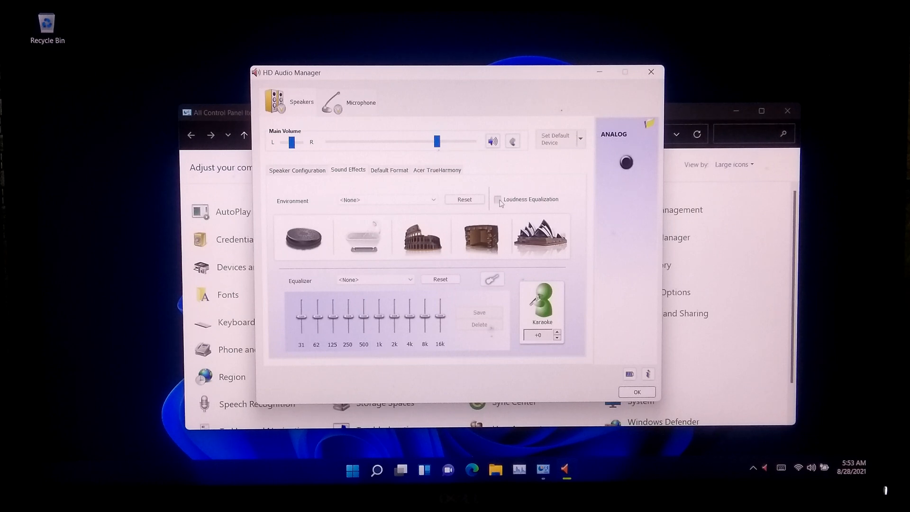
left_click(440, 279)
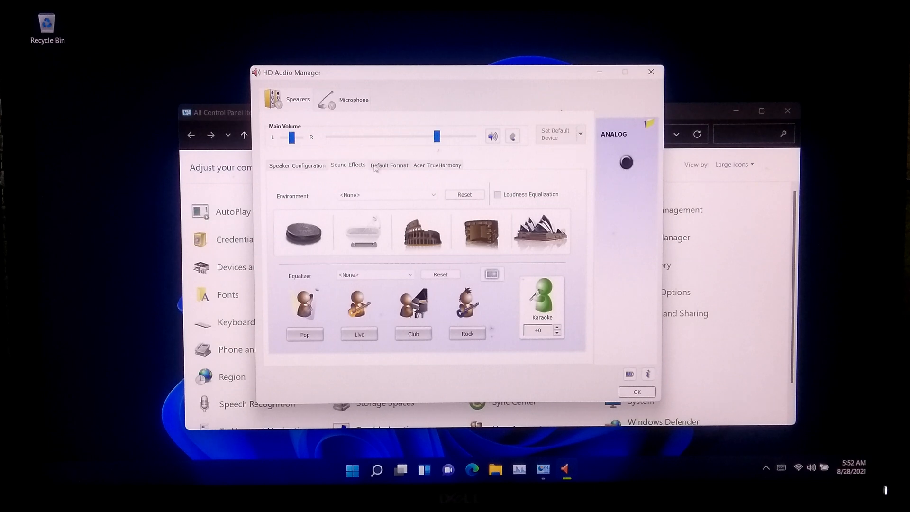
- View the Default Format and Acer TrueHarmony pages and bring up the driver information
left_click(389, 165)
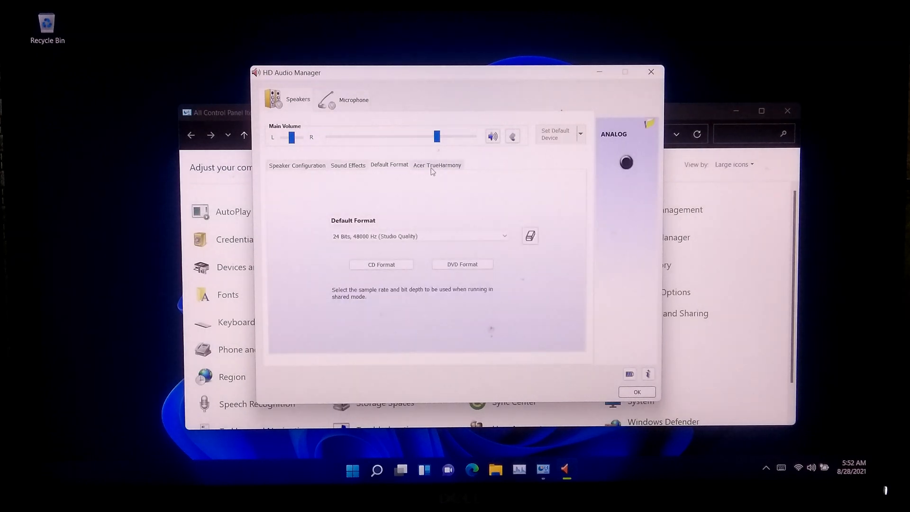
left_click(437, 165)
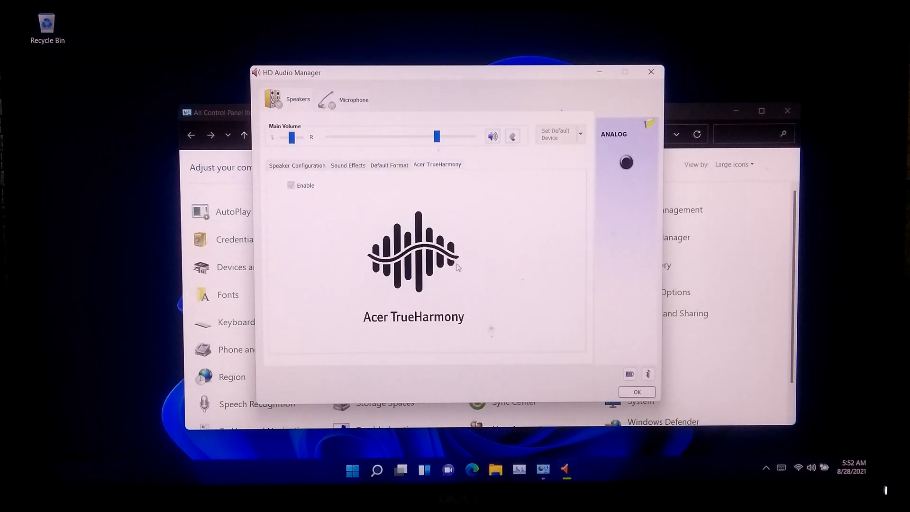
left_click(629, 373)
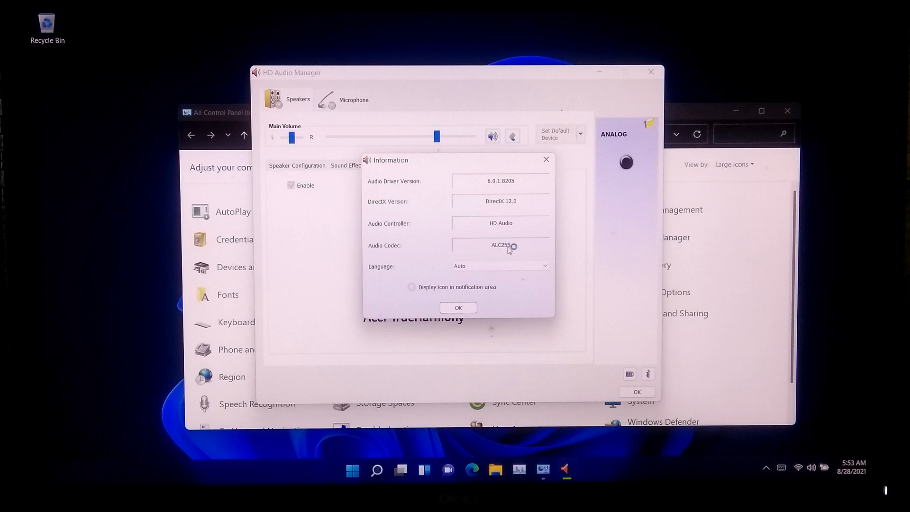
mouse_move(521, 260)
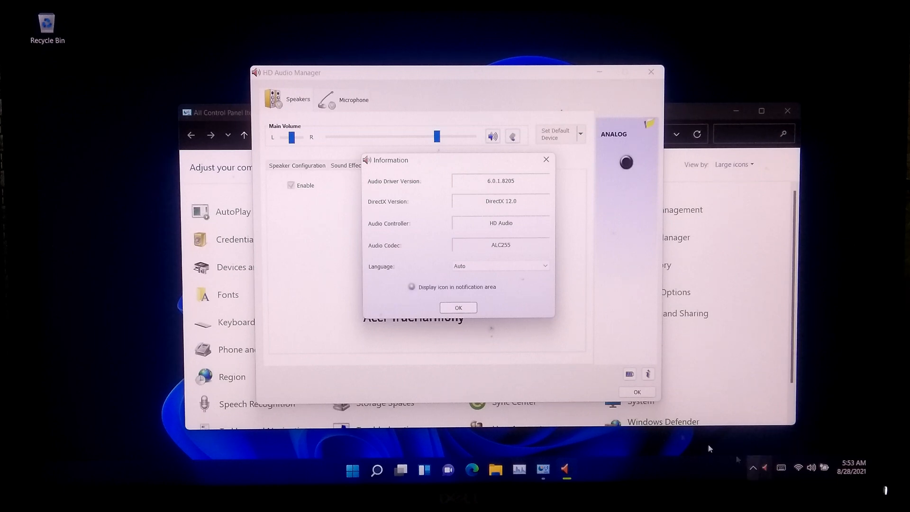
mouse_move(752, 469)
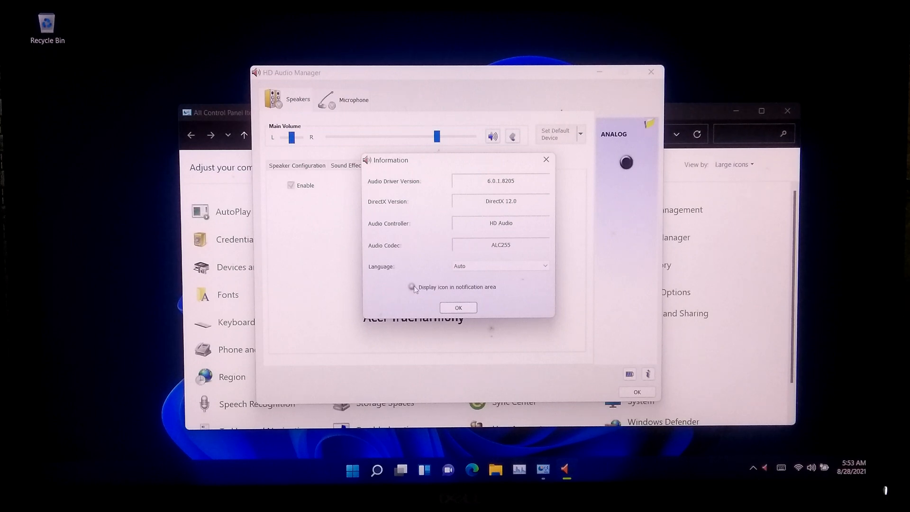
mouse_move(767, 467)
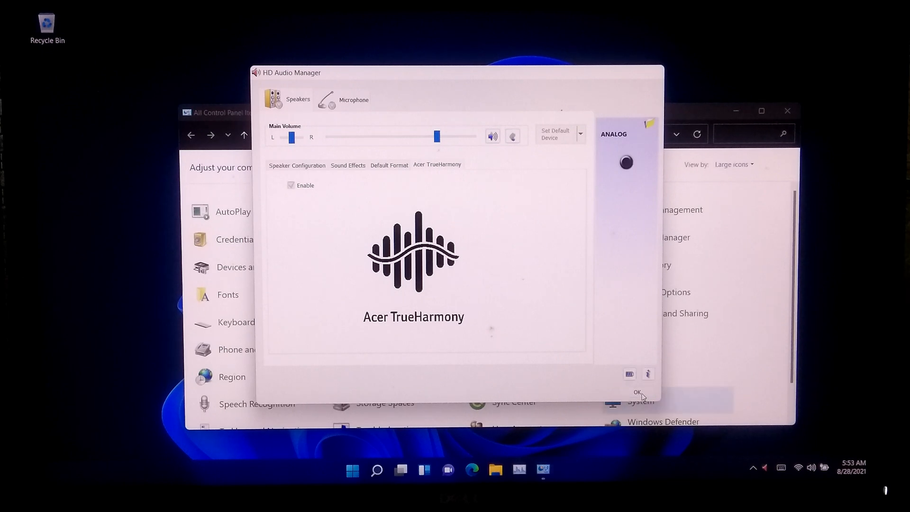
- Close HD Audio Manager with OK, leaving the desktop
left_click(638, 393)
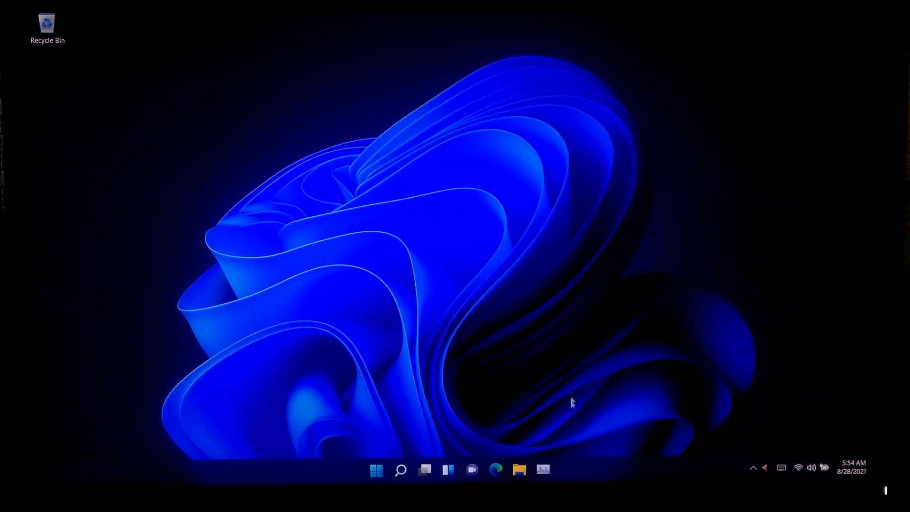
- Browse File Explorer to This PC > Local Disk (C:) > Program Files > Realtek
left_click(519, 469)
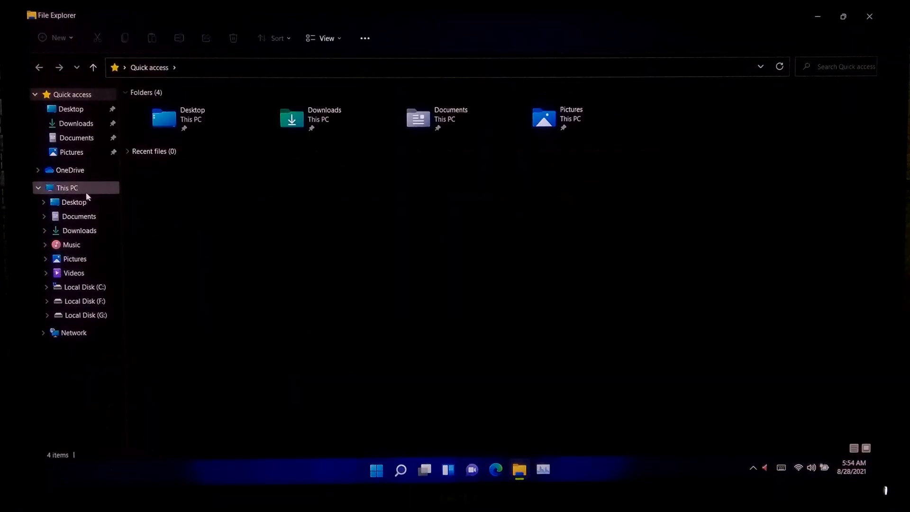
left_click(67, 188)
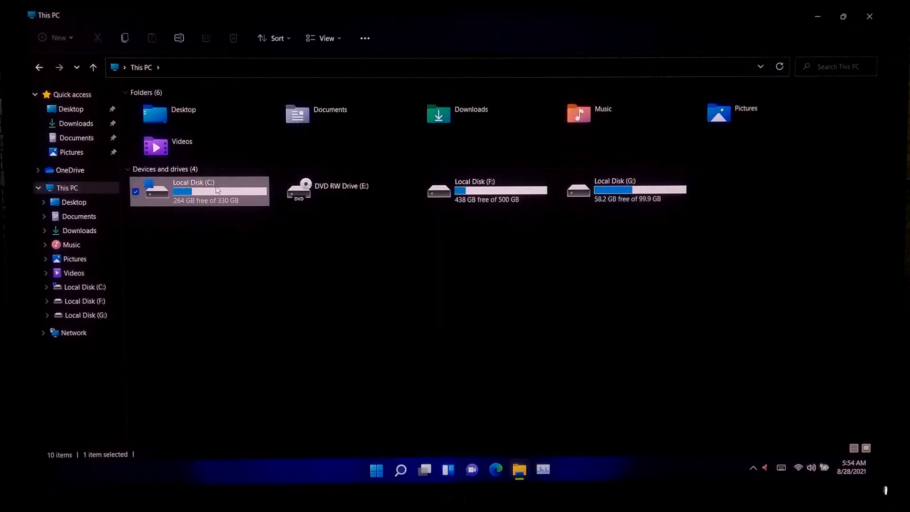
double_click(198, 190)
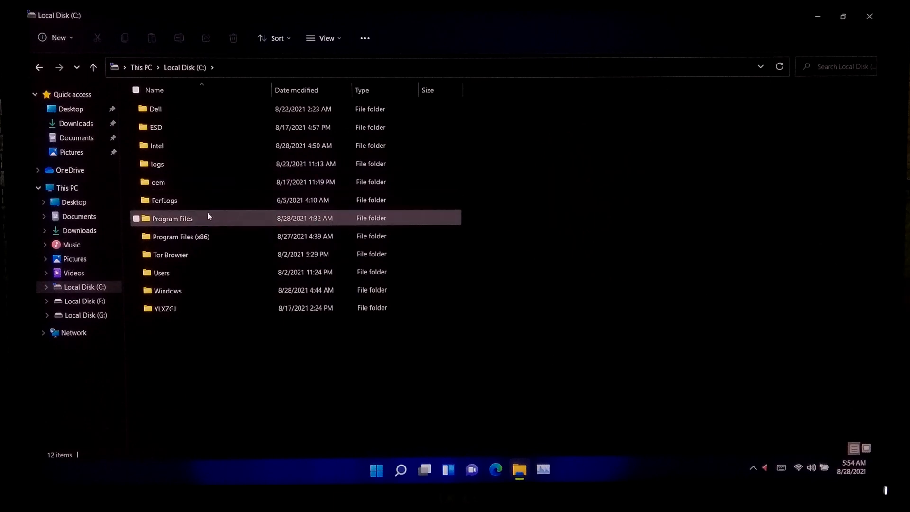
double_click(173, 218)
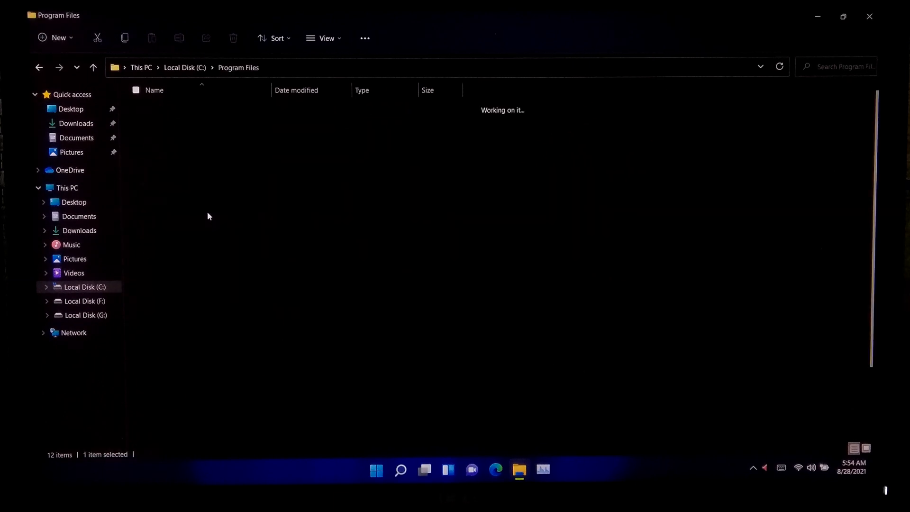
left_click(186, 380)
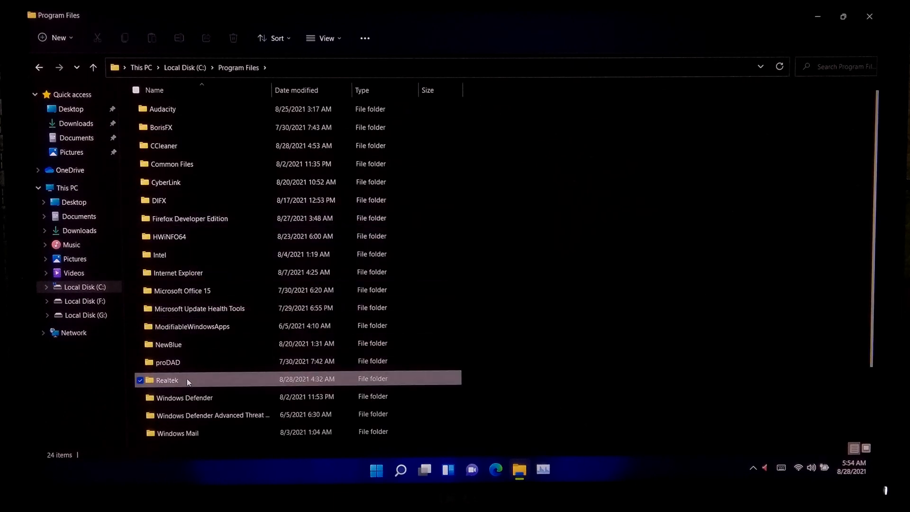
double_click(166, 380)
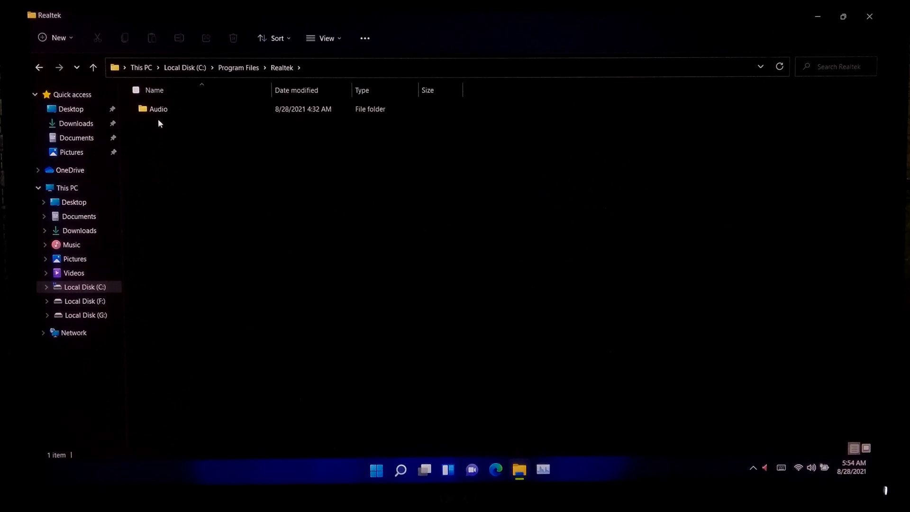
- Enter Audio > HDA and launch RAVCpl64.exe to reopen HD Audio Manager
double_click(158, 108)
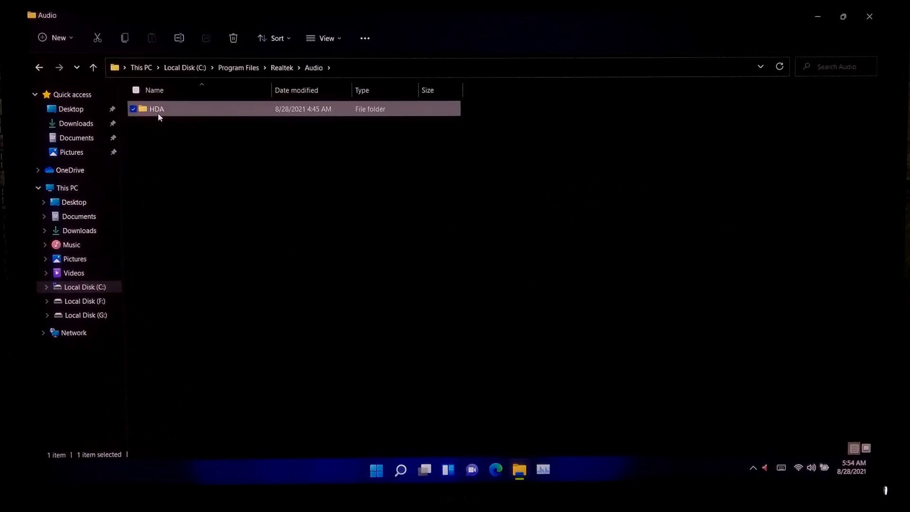
double_click(156, 108)
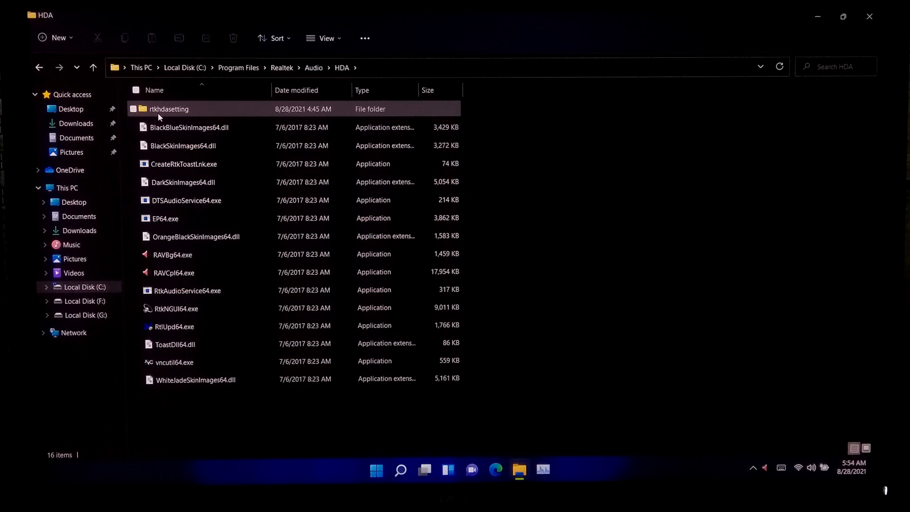
left_click(172, 273)
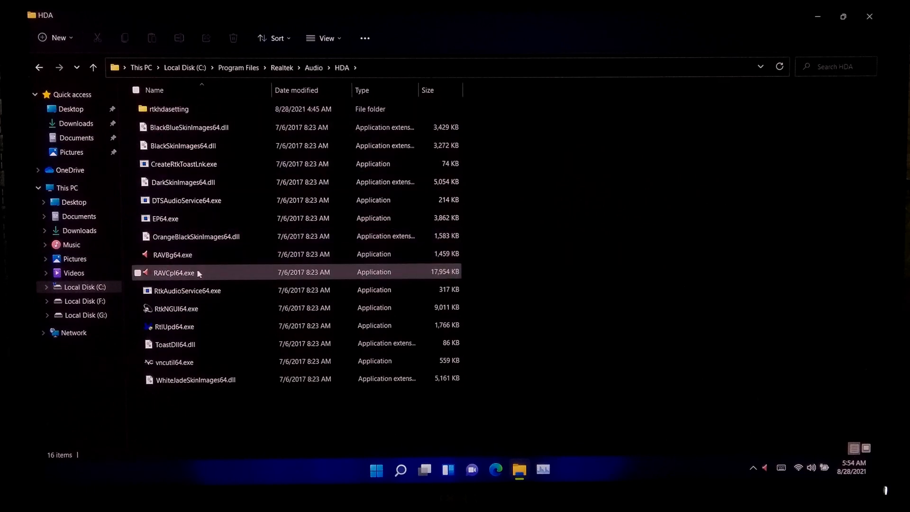
left_click(173, 272)
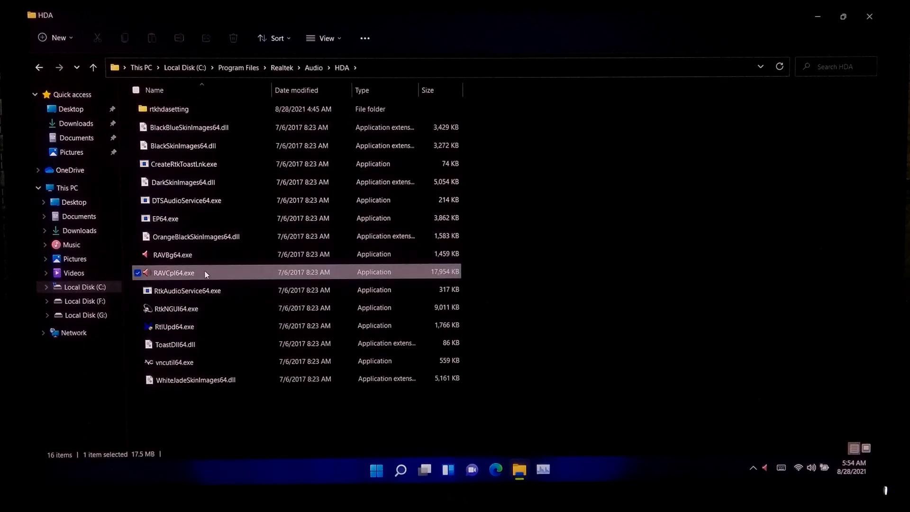
double_click(172, 273)
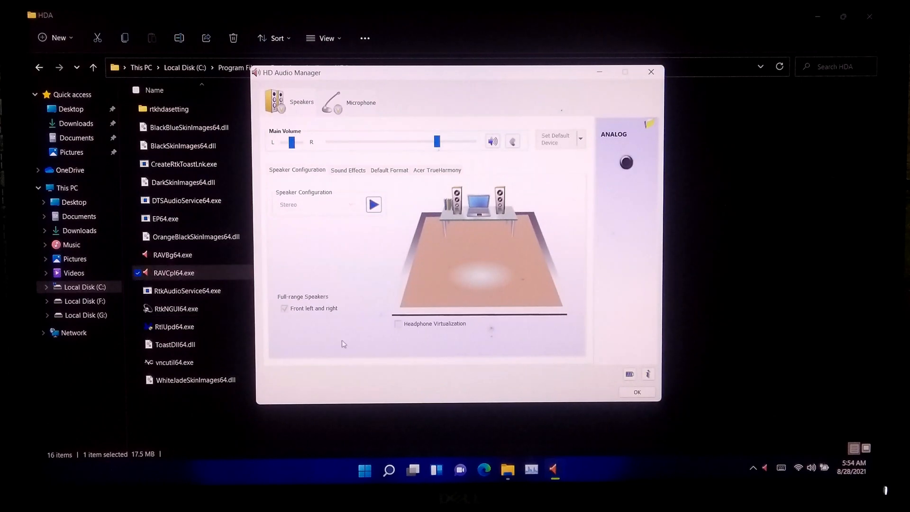
mouse_move(406, 319)
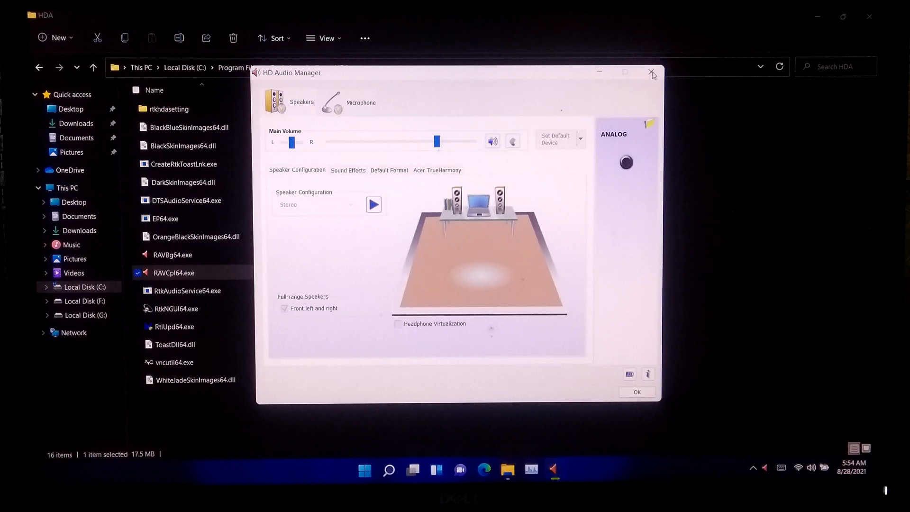
- Close HD Audio Manager and select RtkNGUI64.exe in the HDA folder
left_click(651, 74)
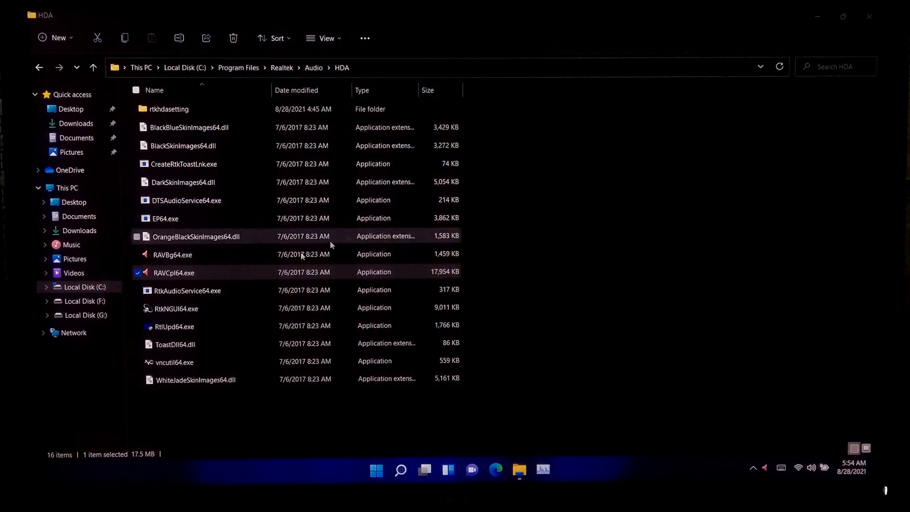
left_click(176, 308)
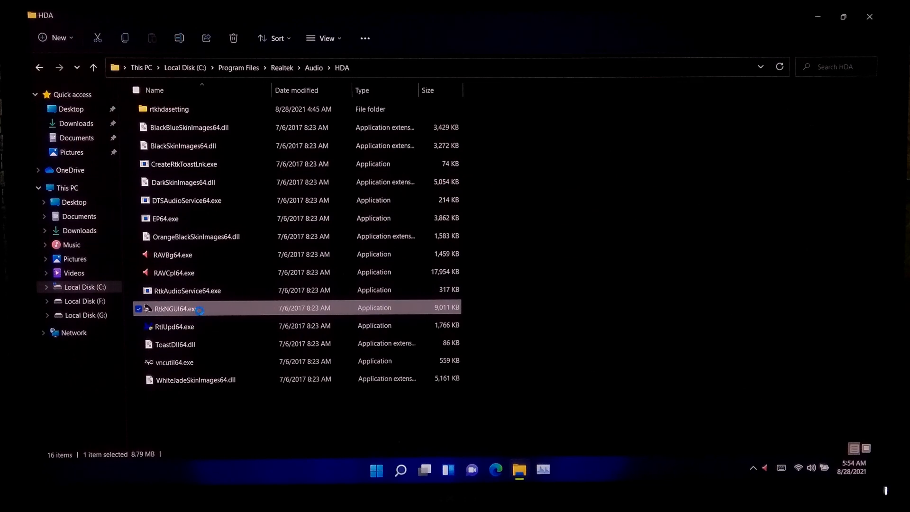
right_click(179, 308)
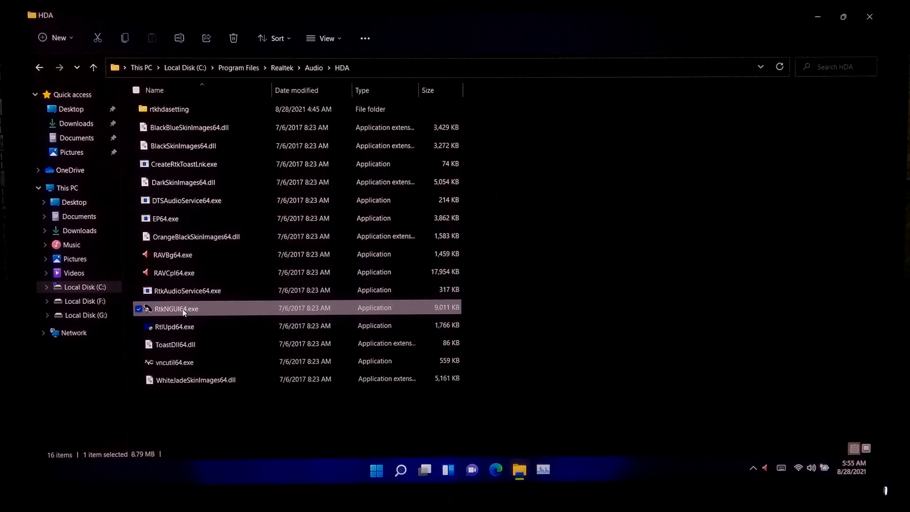
right_click(176, 308)
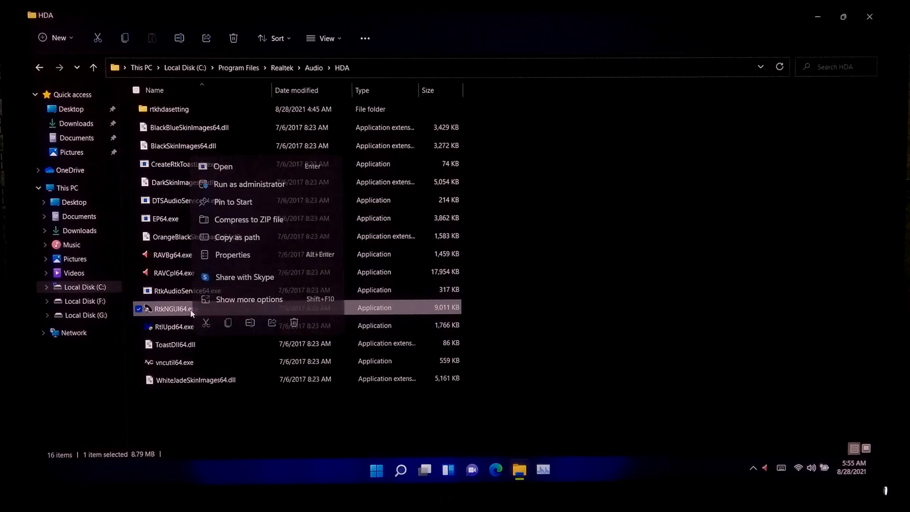
left_click(248, 301)
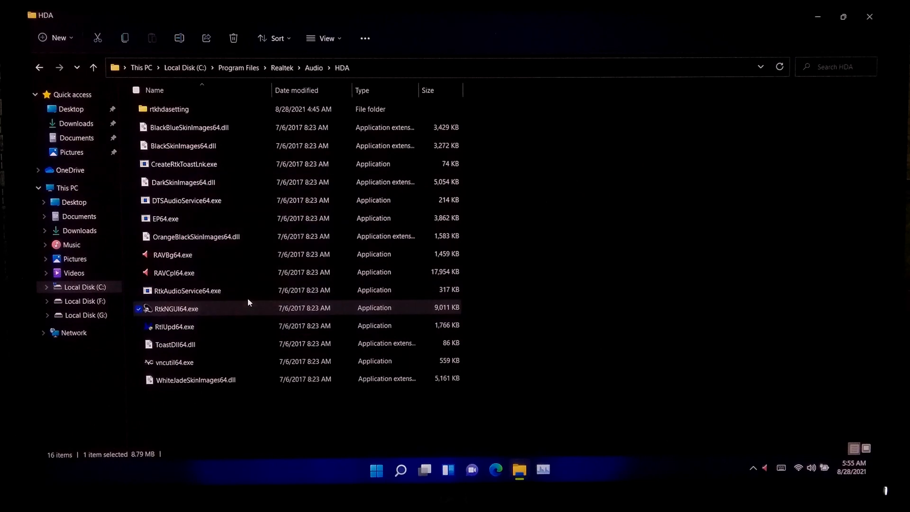
right_click(176, 308)
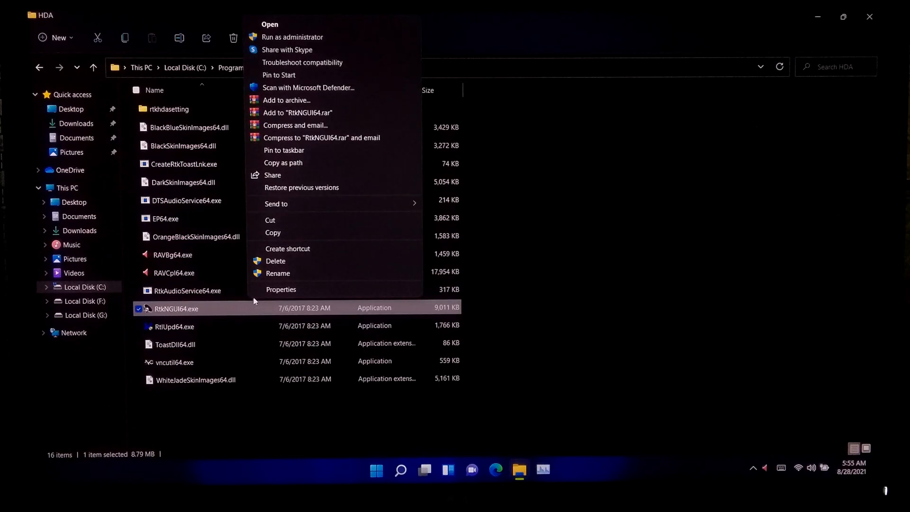
left_click(280, 289)
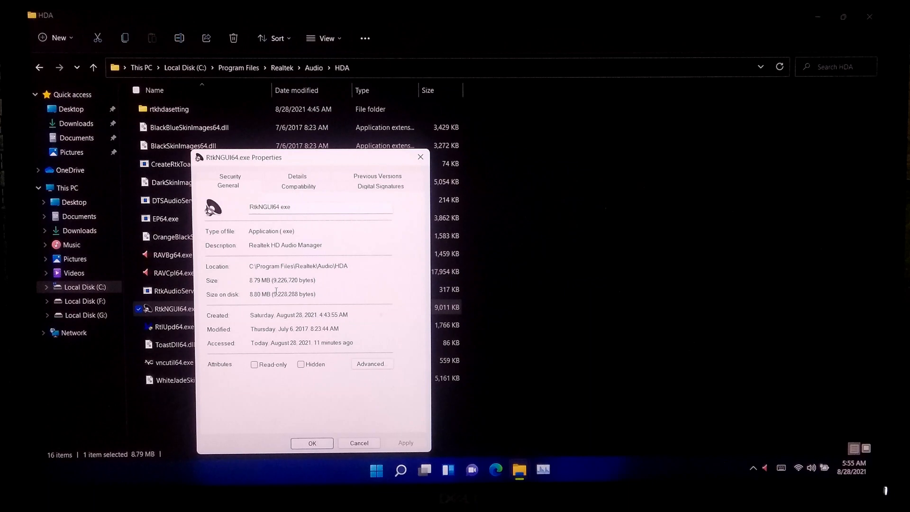
left_click(298, 186)
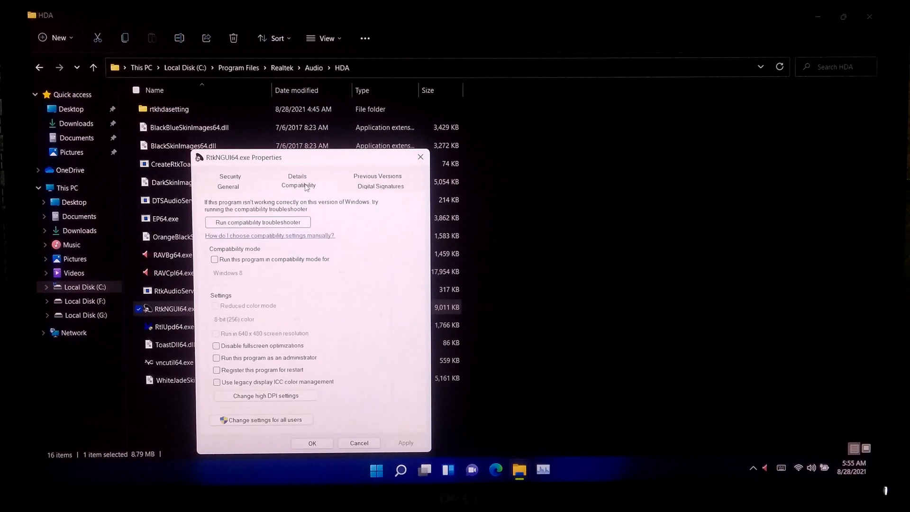
mouse_move(236, 260)
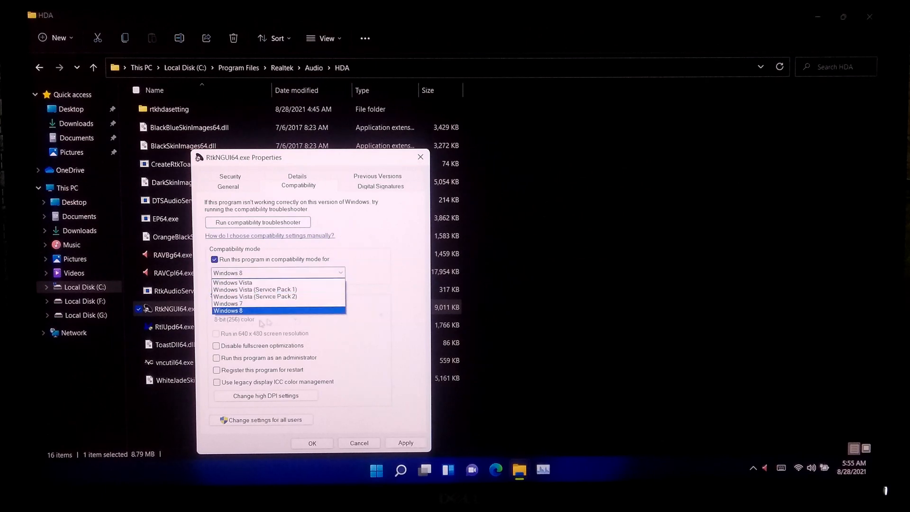
mouse_move(227, 303)
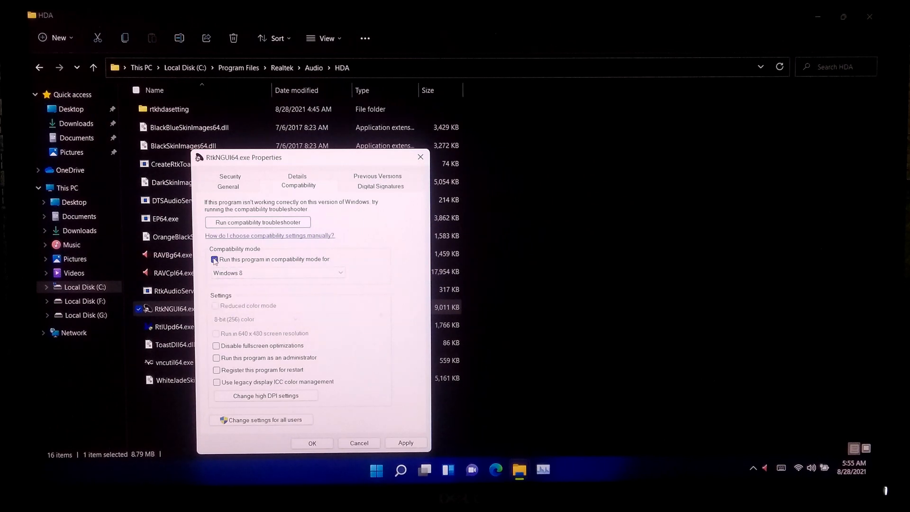
left_click(215, 259)
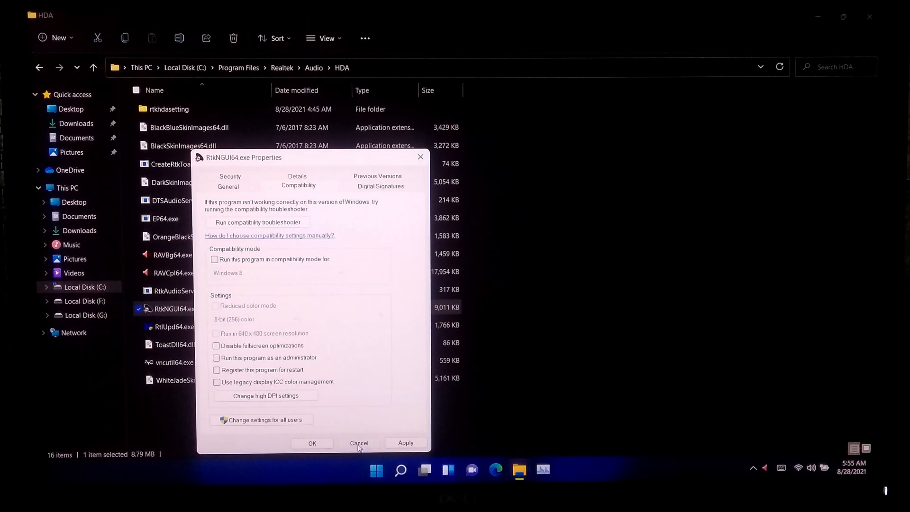
left_click(358, 442)
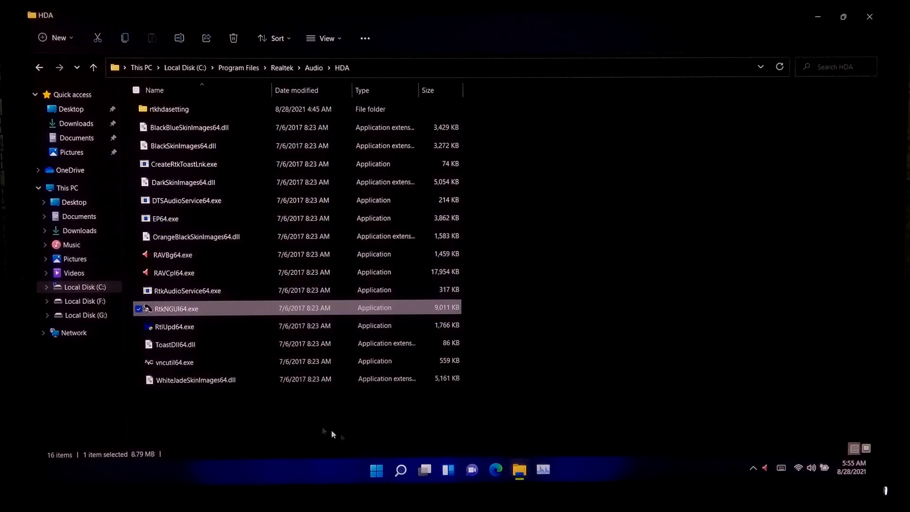
mouse_move(209, 385)
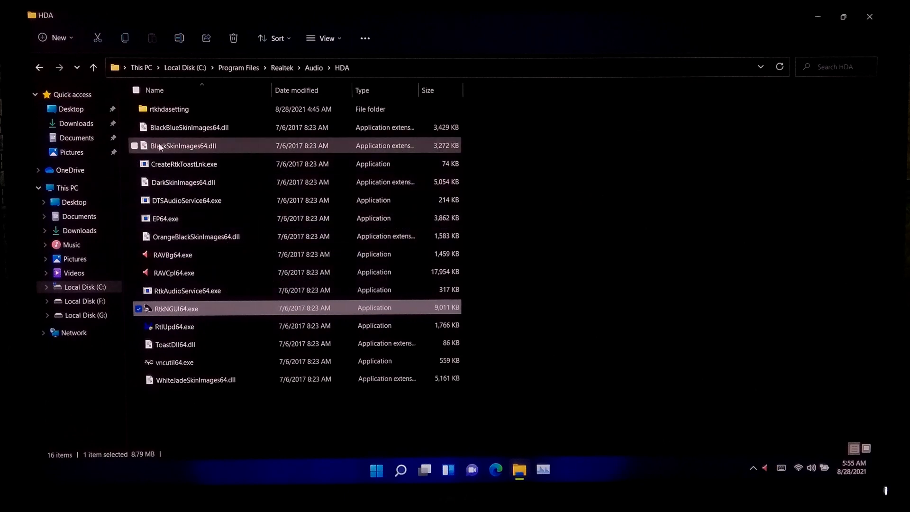
mouse_move(182, 145)
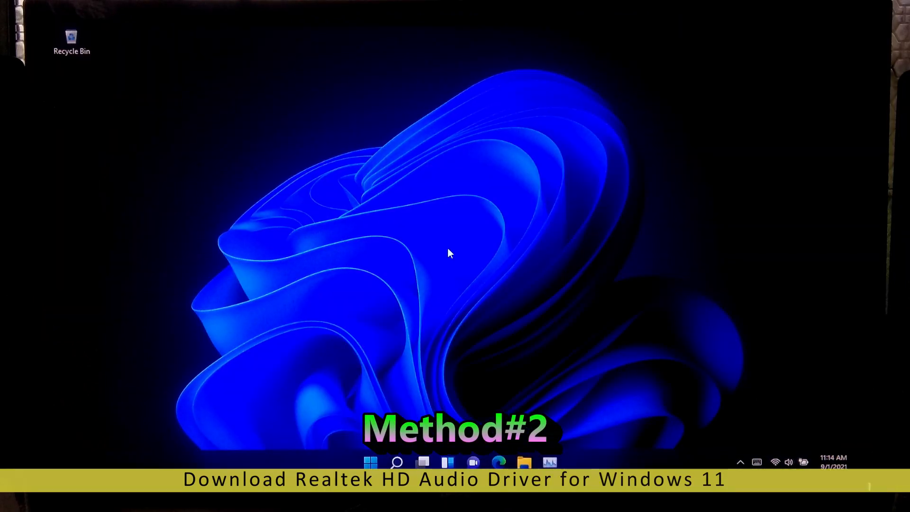
mouse_move(456, 276)
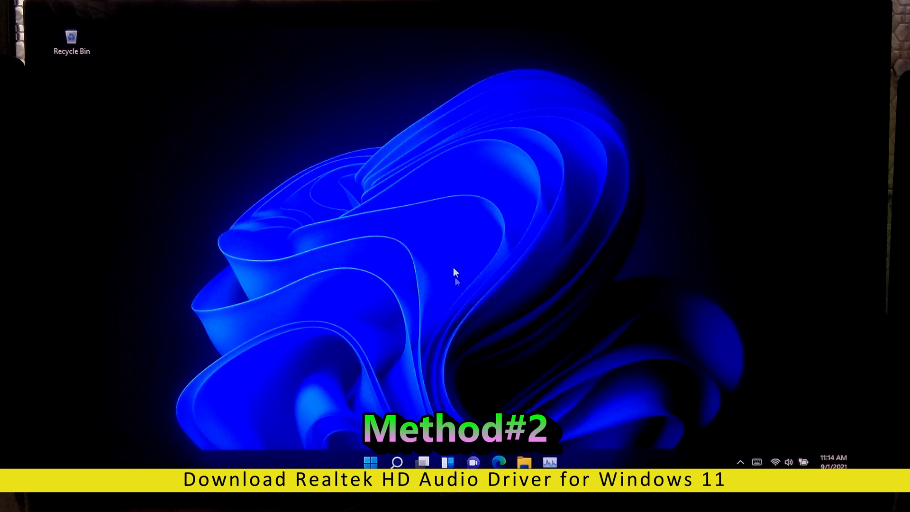
- Search the web for realtek and open the Realtek home page
left_click(497, 463)
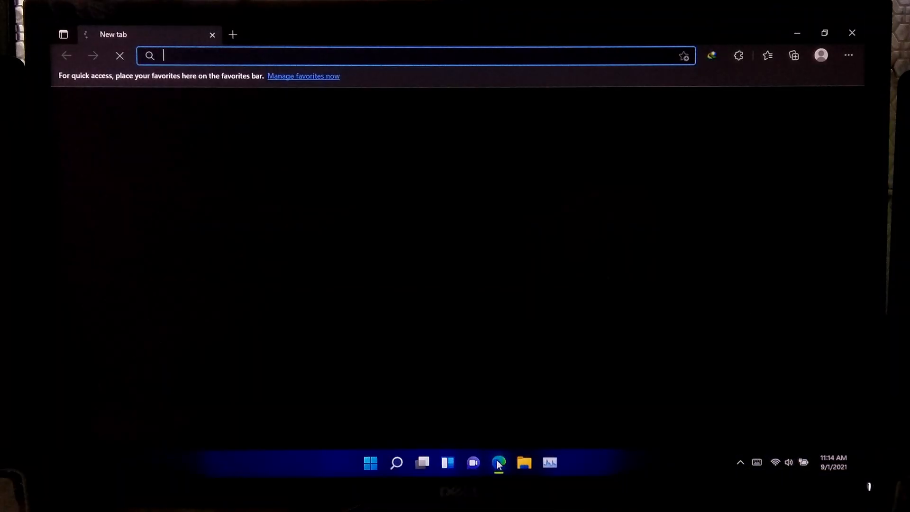
left_click(497, 462)
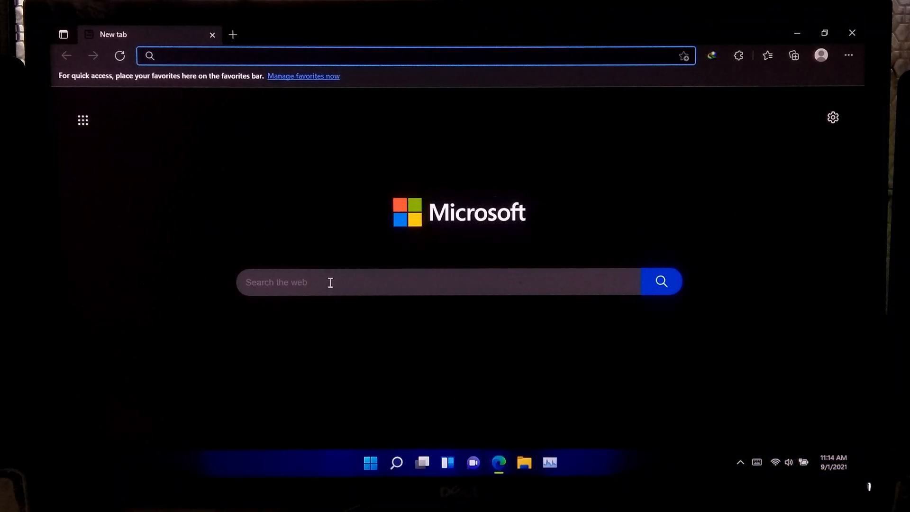
type("realte")
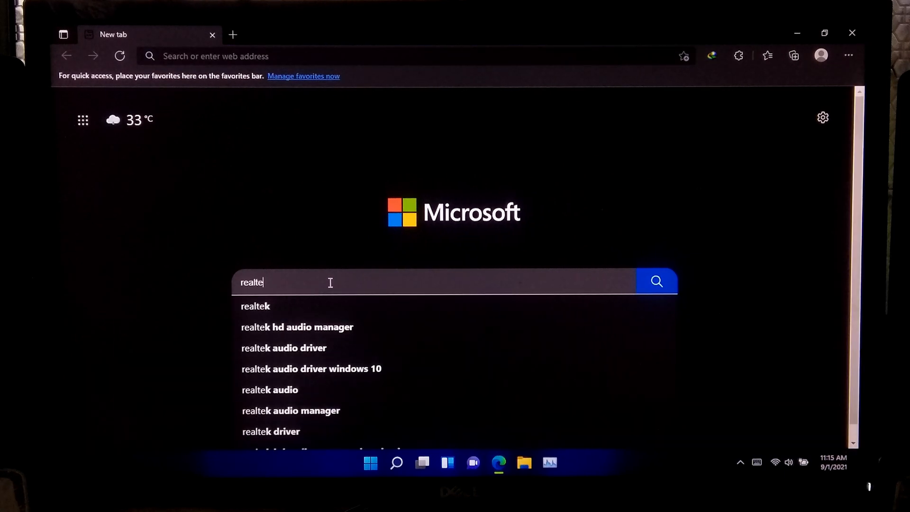
left_click(255, 306)
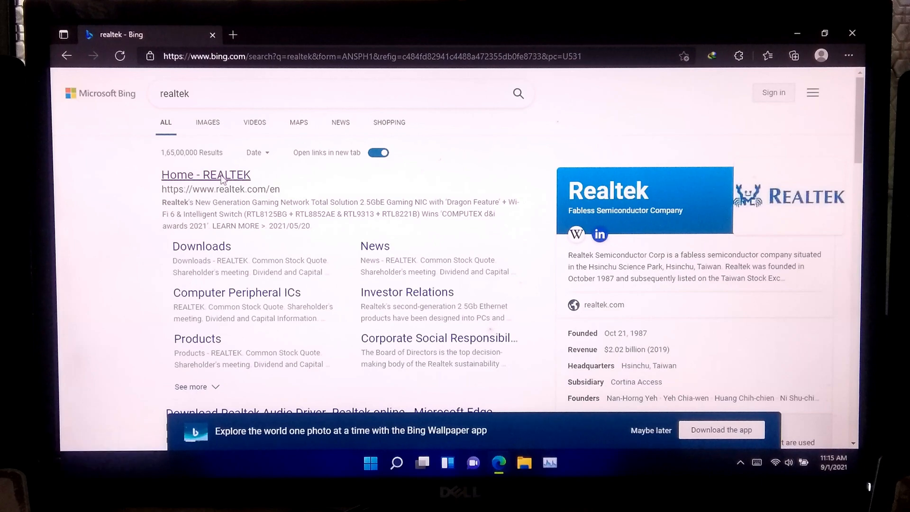
left_click(206, 175)
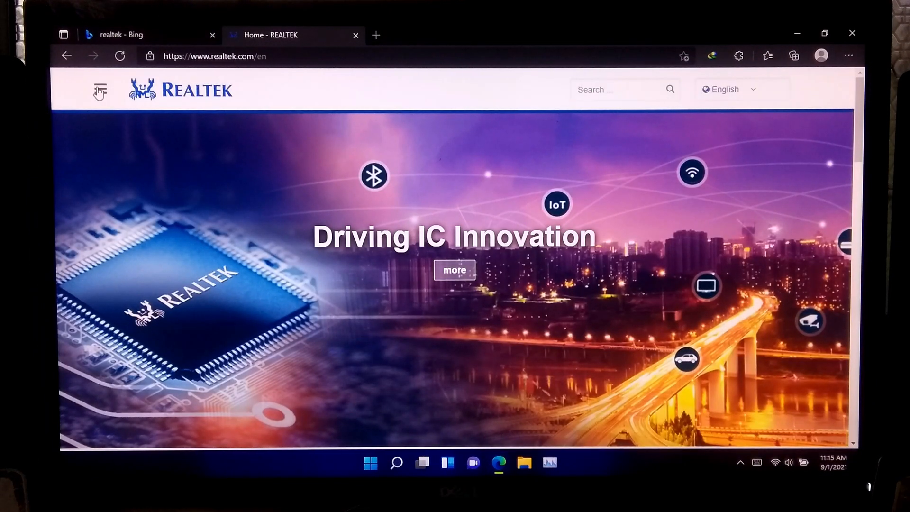
- Navigate to Realtek's Downloads section for Computer Peripheral ICs
left_click(99, 90)
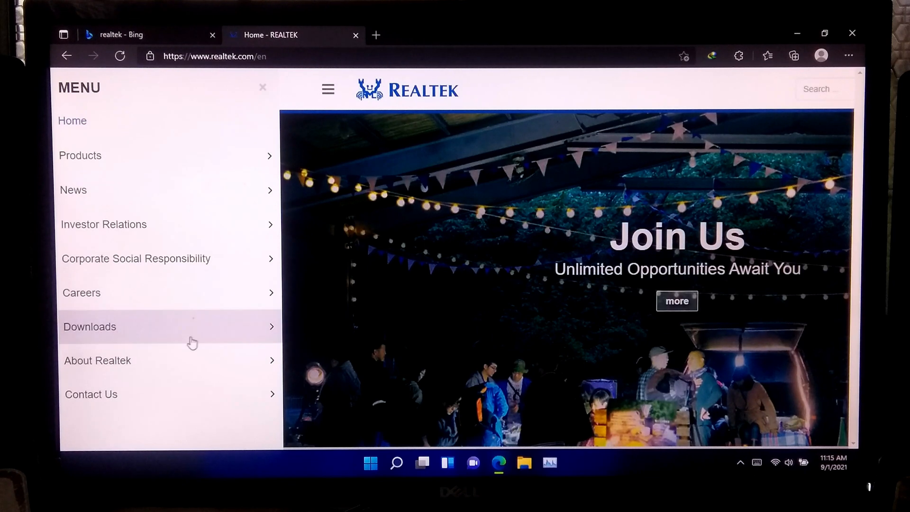
left_click(89, 325)
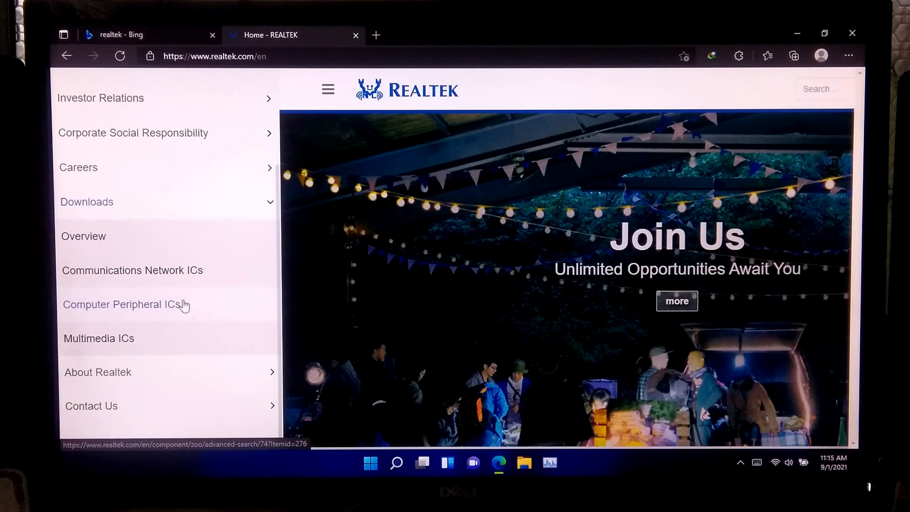
left_click(122, 304)
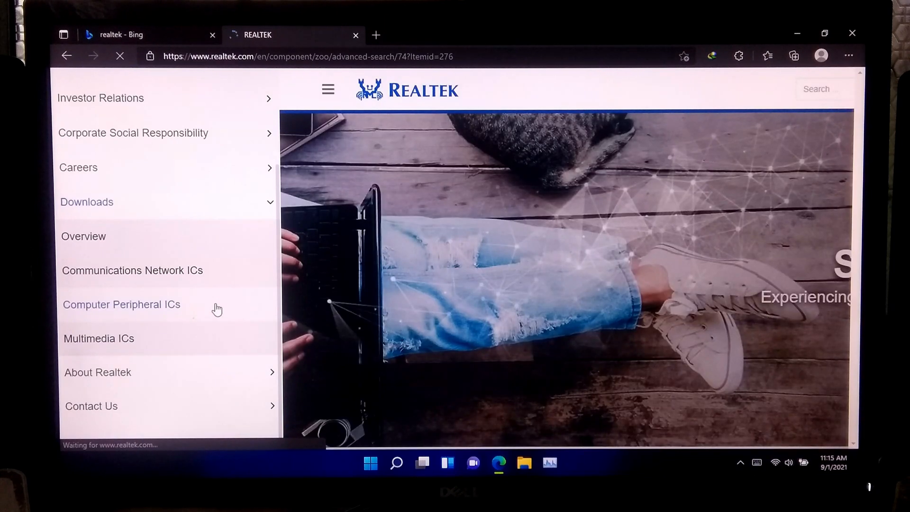
left_click(122, 304)
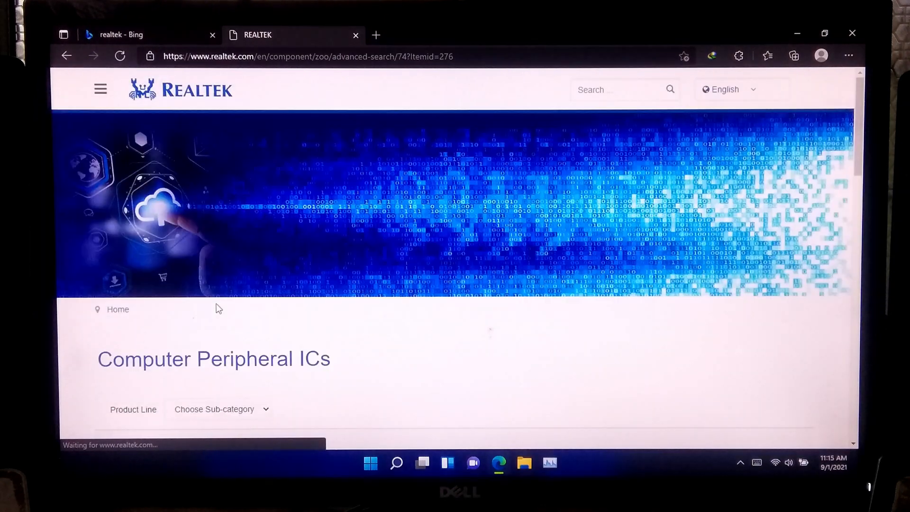
scroll("down", 3)
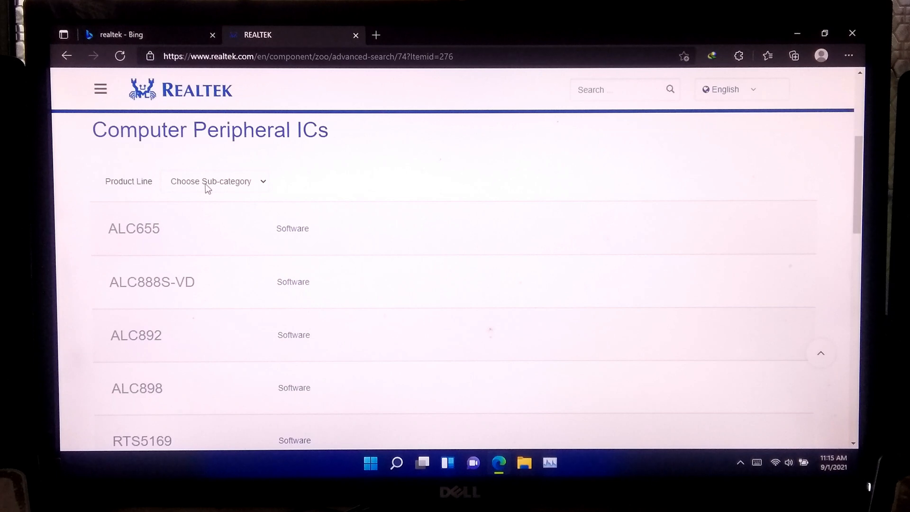
- Narrow products to PC Audio Codecs, High Definition Audio Codecs, then 8-Channel
left_click(215, 181)
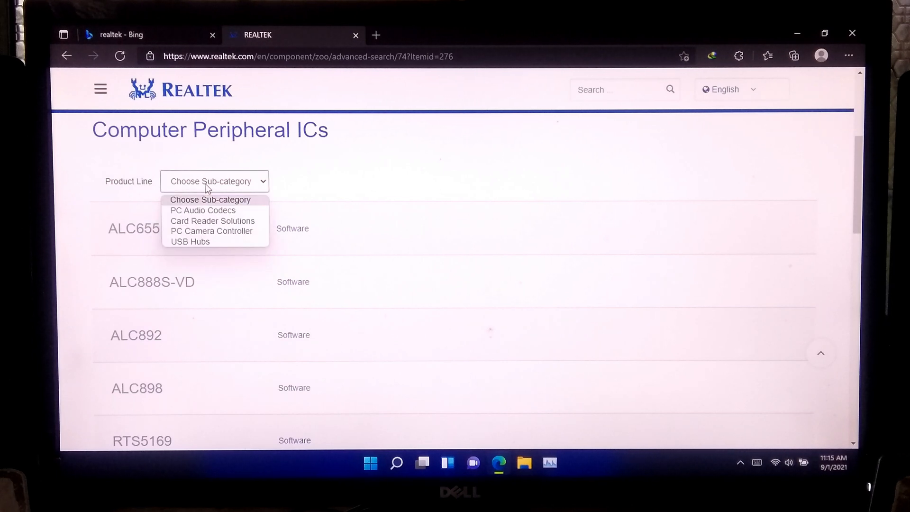
mouse_move(203, 211)
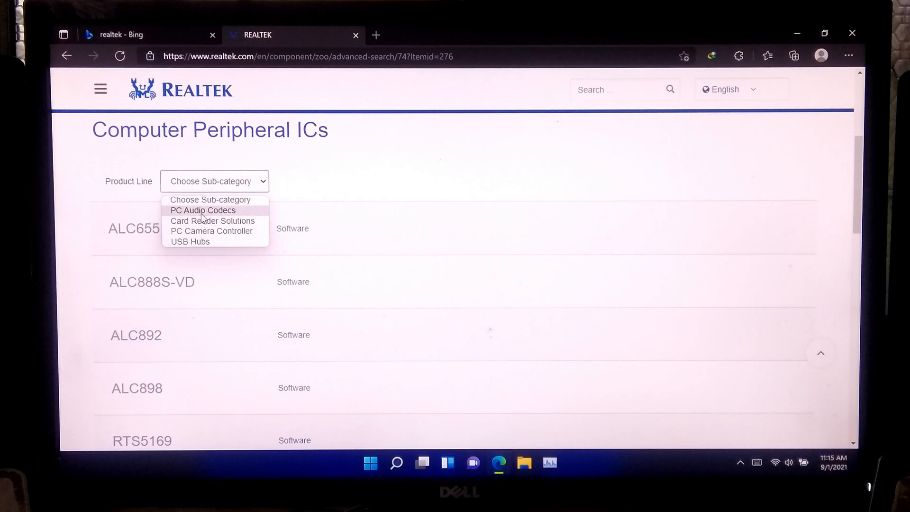
left_click(203, 211)
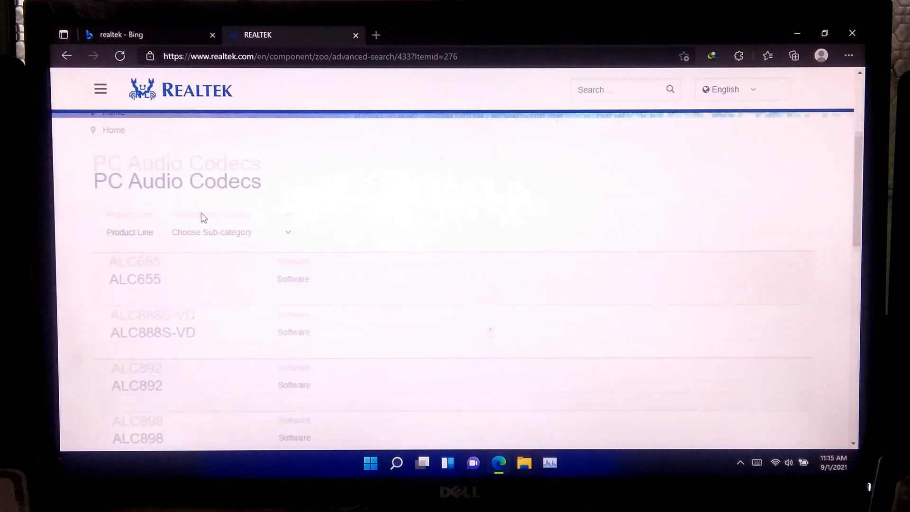
left_click(226, 180)
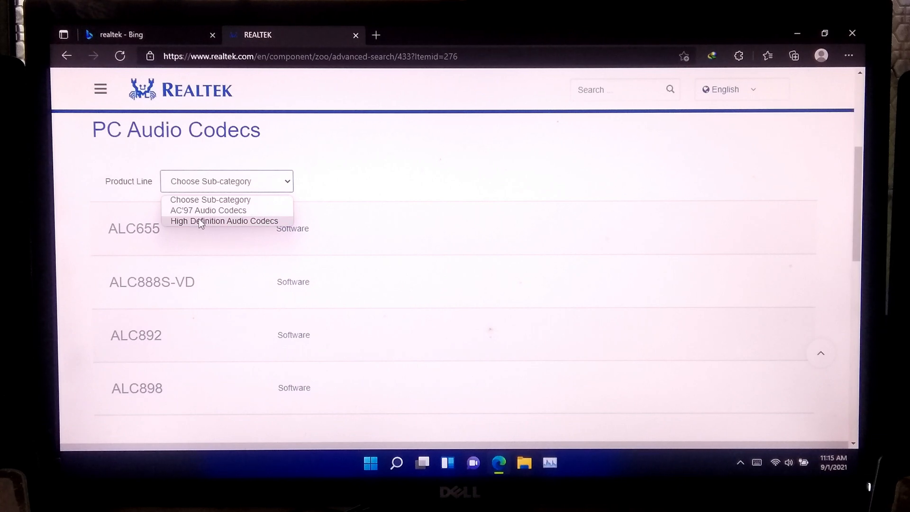
left_click(224, 221)
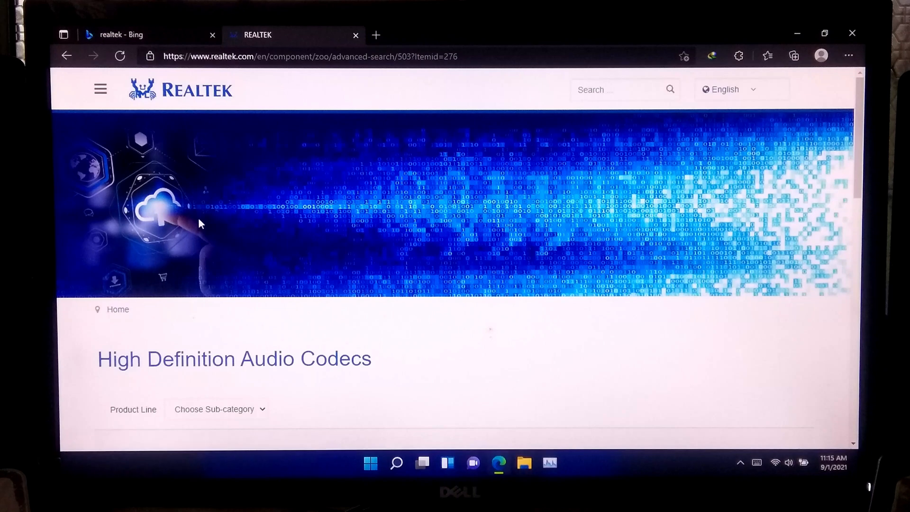
scroll("down", 3)
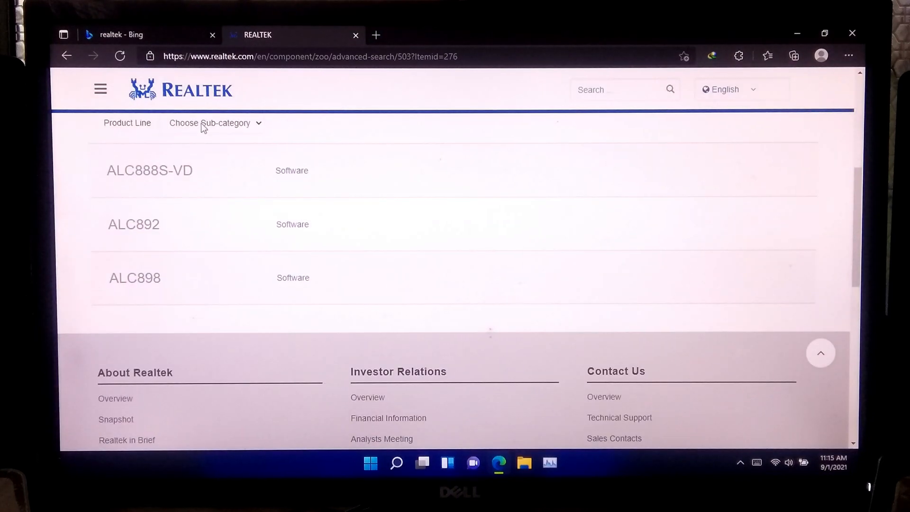
left_click(212, 122)
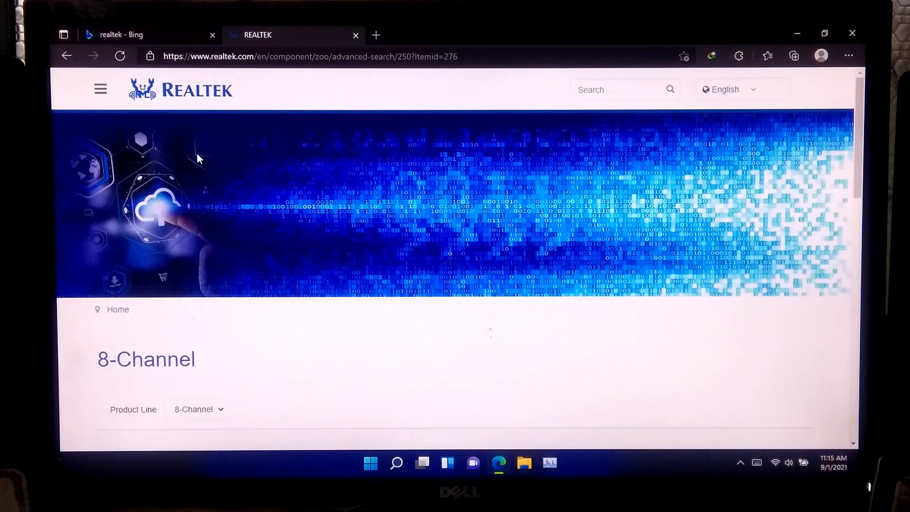
- Open the Software downloads for the ALC898 codec
scroll("down", 3)
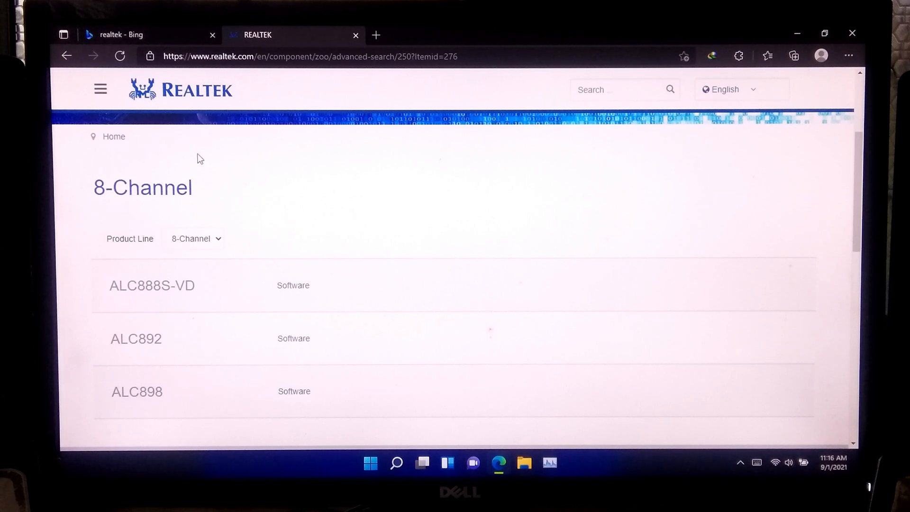
mouse_move(294, 392)
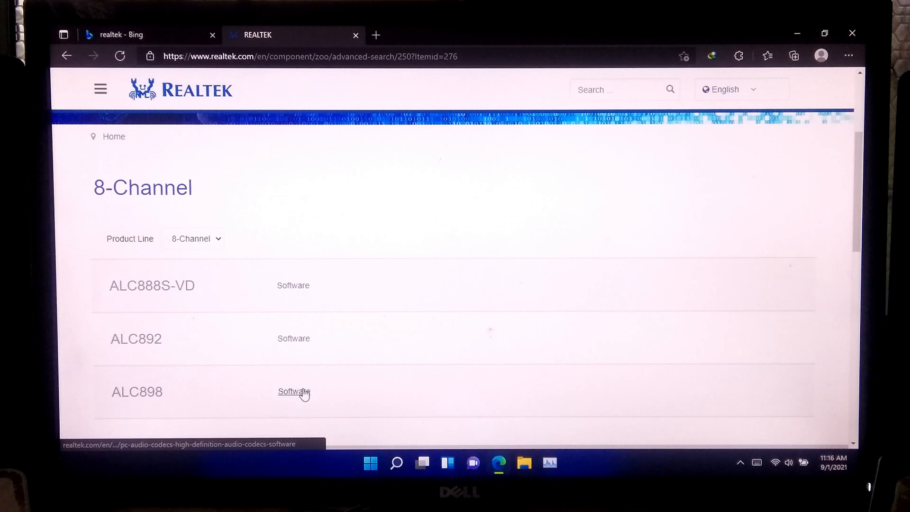
left_click(293, 391)
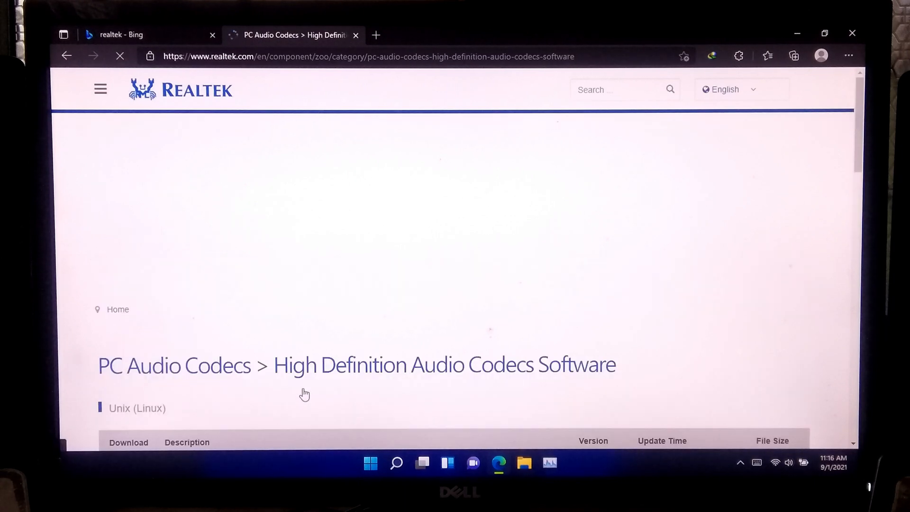
- Start downloading the Windows 10 32/64bits Driver only (ZIP file)
scroll("down", 3)
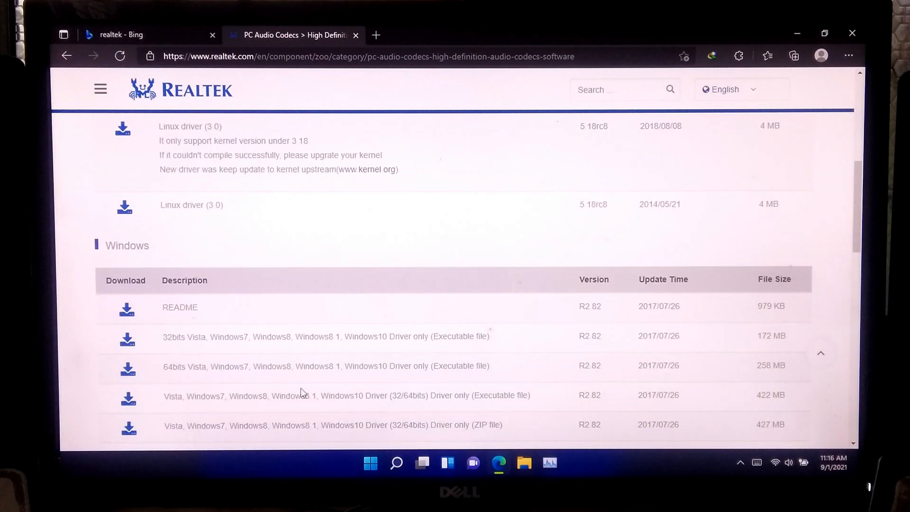
scroll("down", 3)
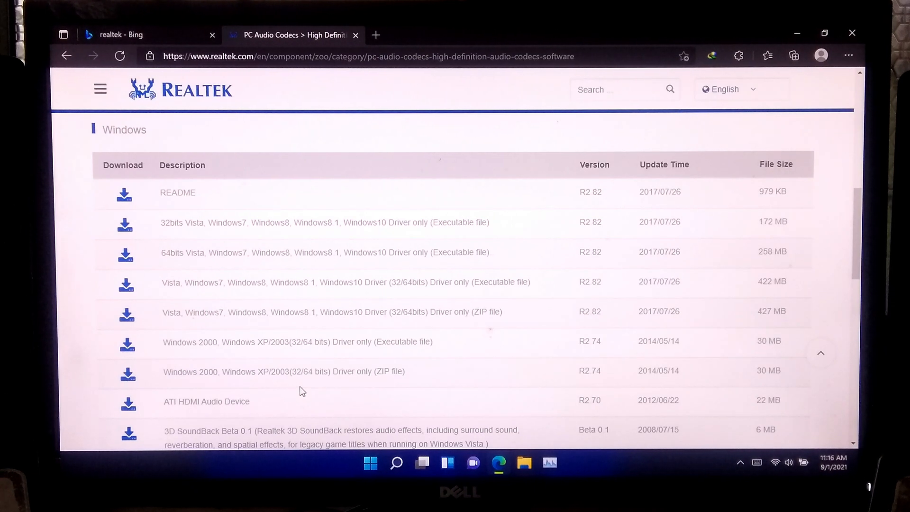
mouse_move(503, 321)
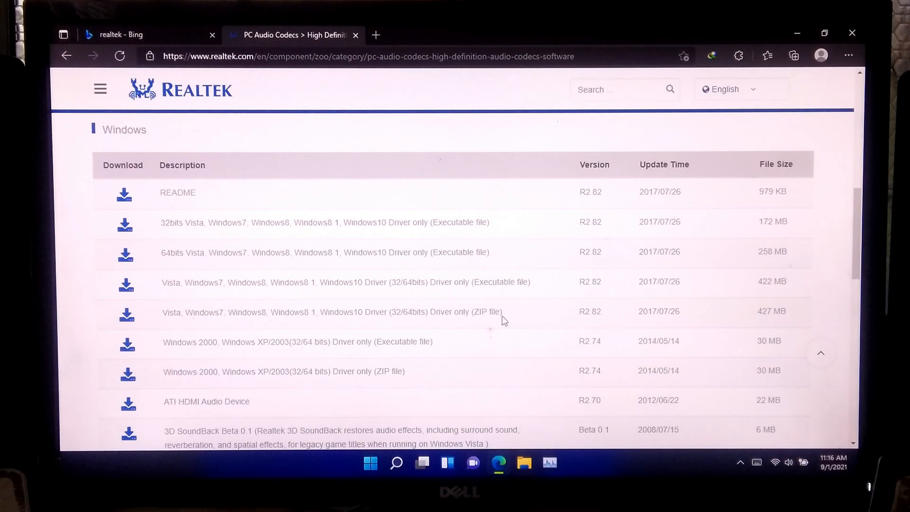
left_click_drag(185, 312, 503, 311)
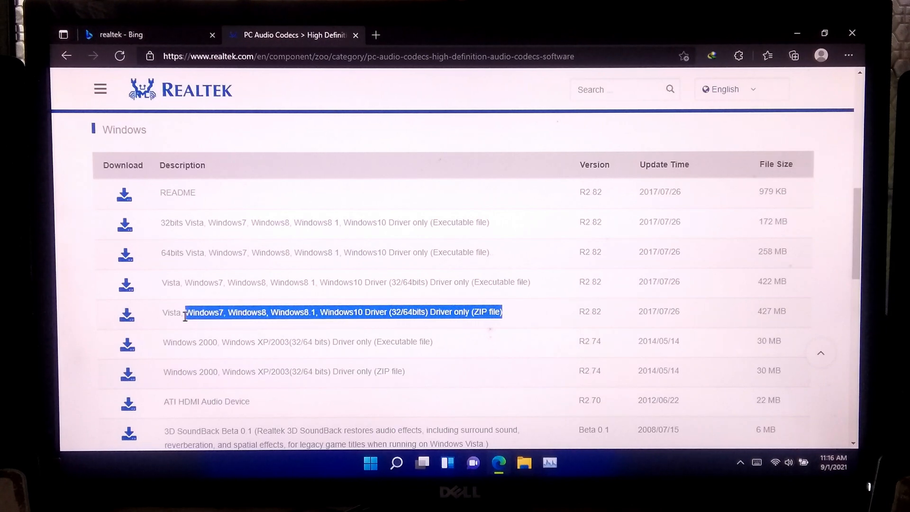
left_click(125, 314)
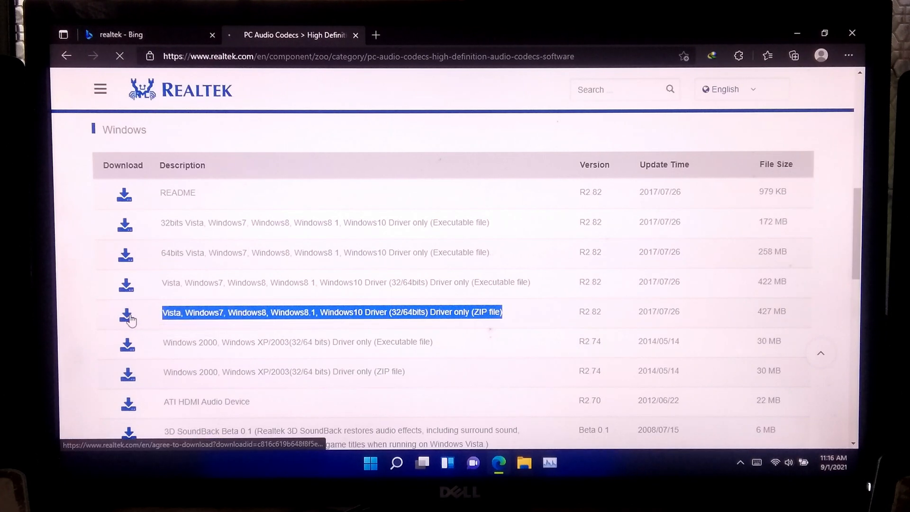
left_click(125, 315)
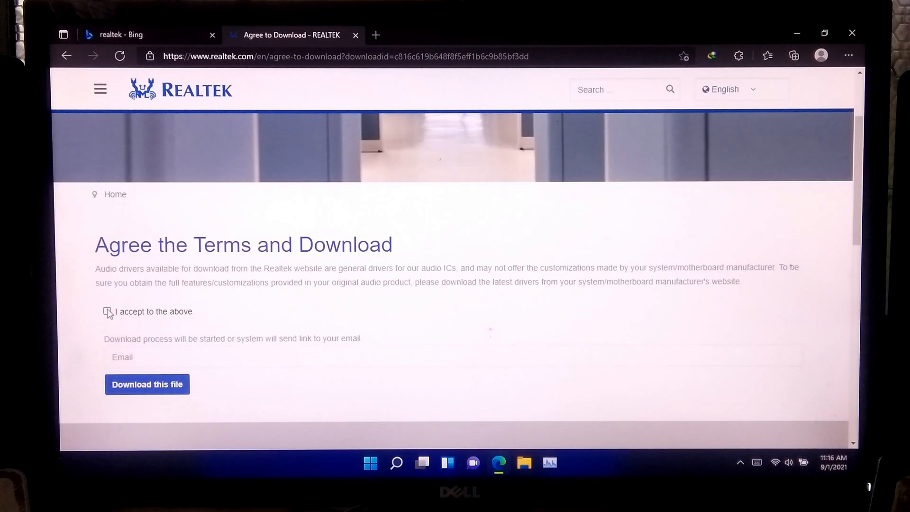
- Tick 'I accept to the above', enter an email and request 'Download this file'
left_click(107, 312)
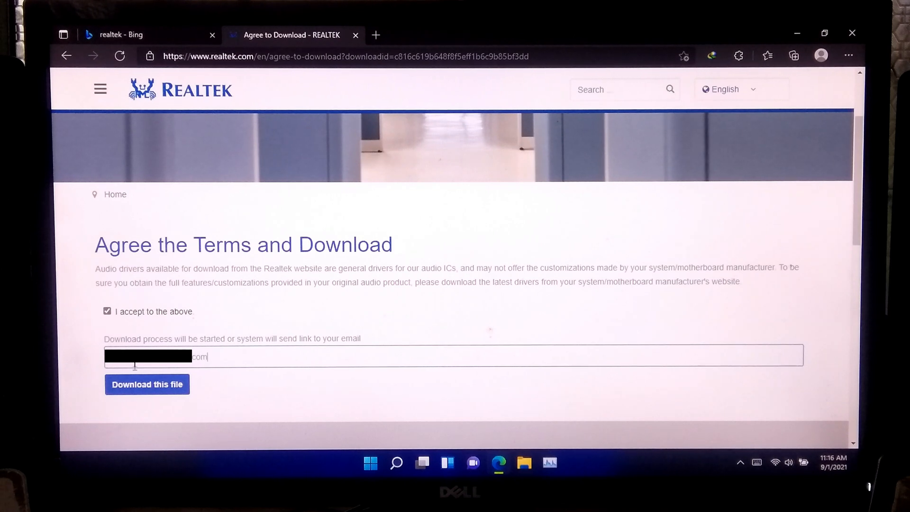
left_click(147, 384)
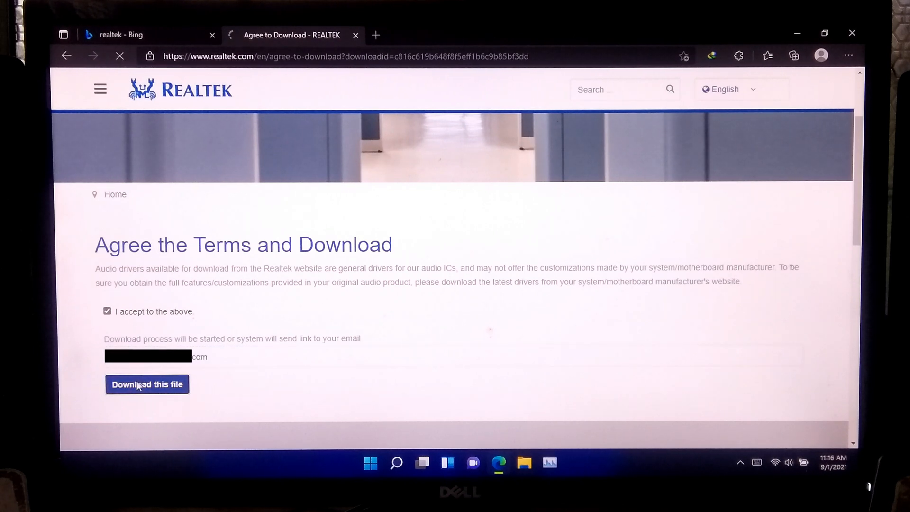
left_click(147, 384)
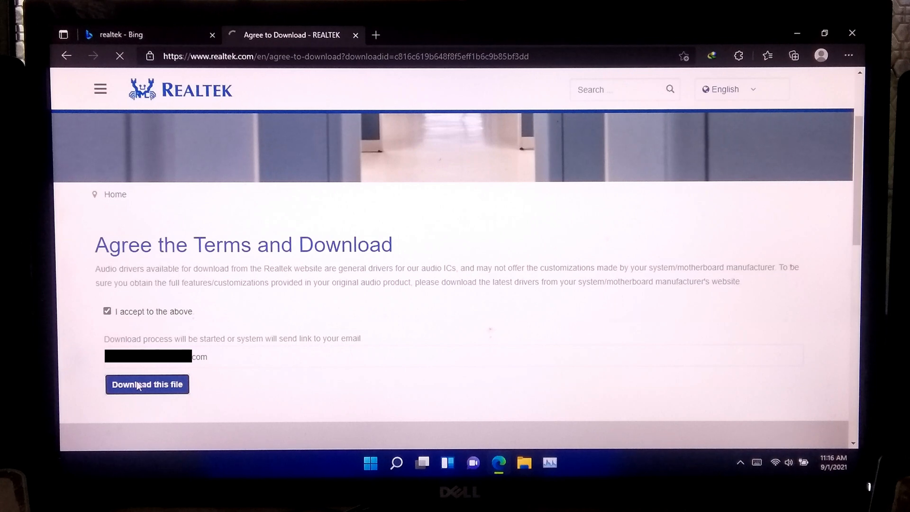
left_click(147, 384)
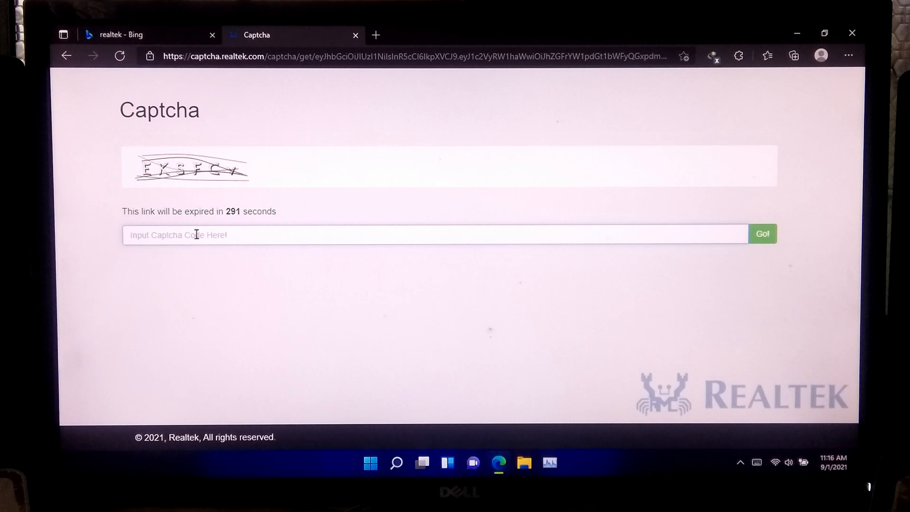
- Enter the captcha code EKSFCv and submit it with Go!
type("EK")
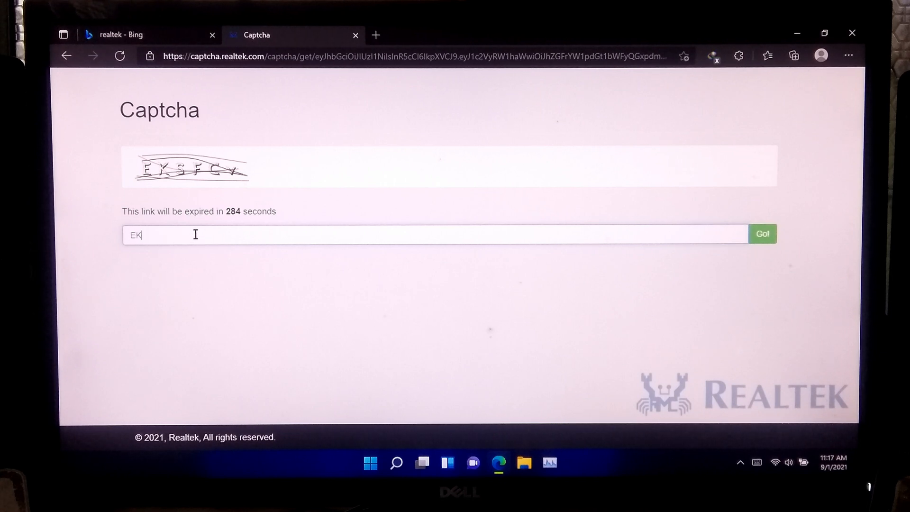
type("SF")
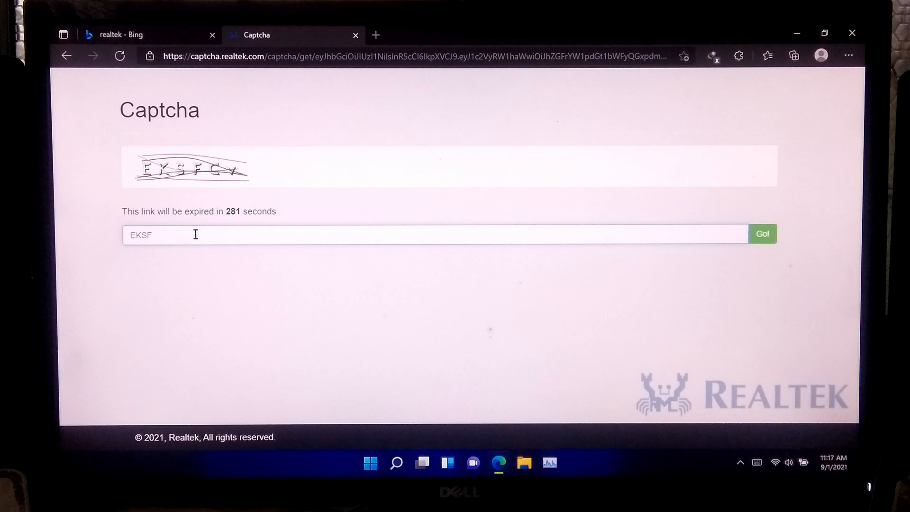
type("Cv")
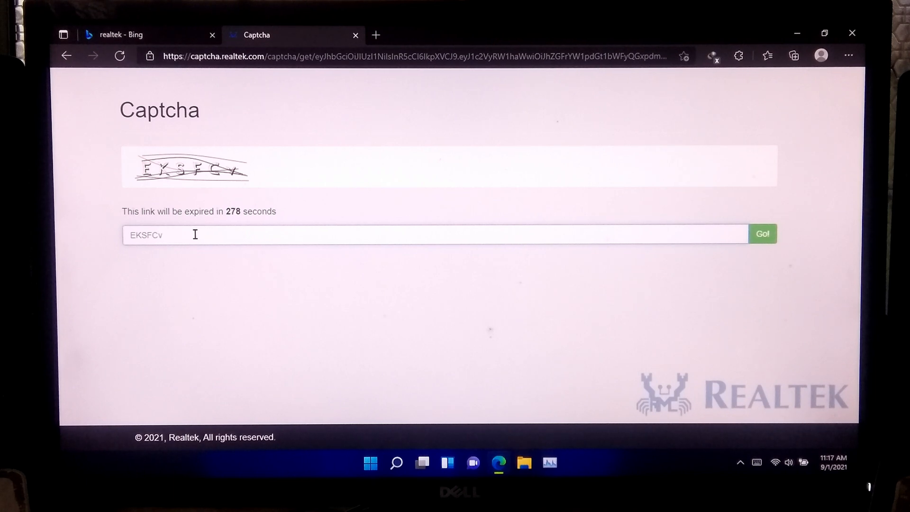
left_click(762, 233)
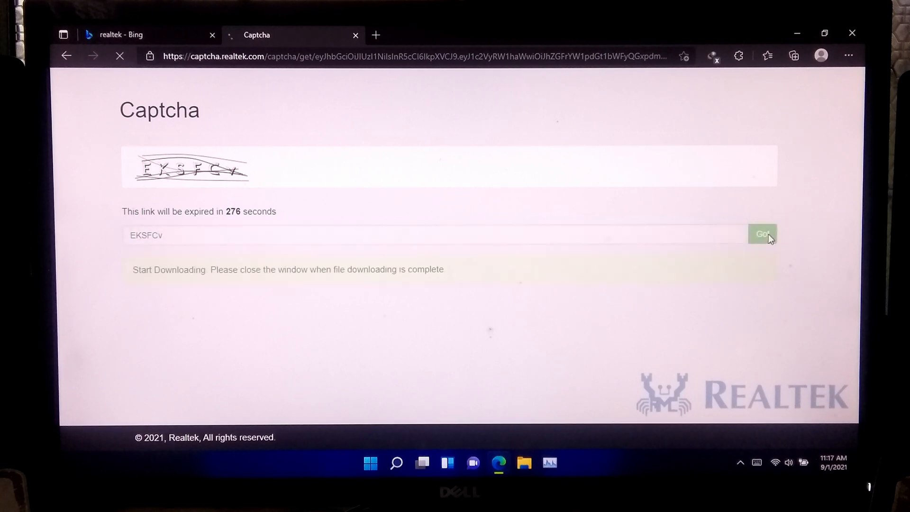
left_click(761, 233)
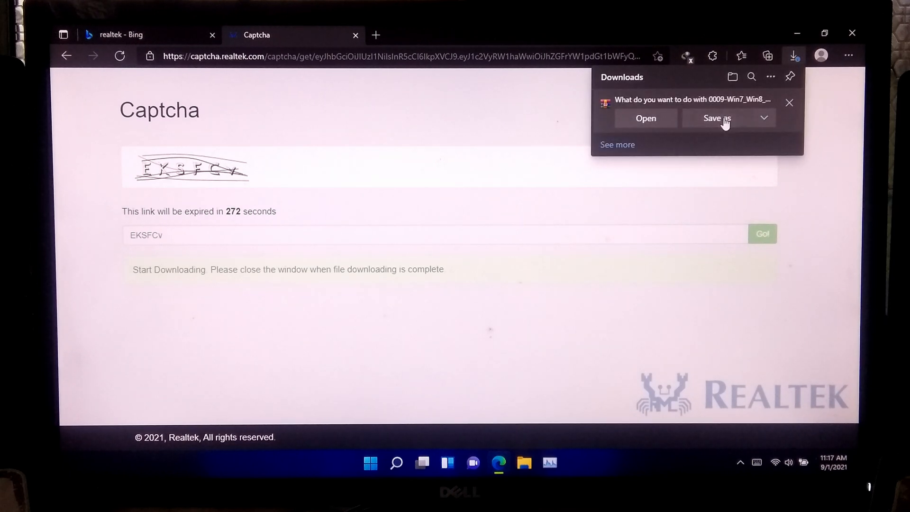
- Save the driver archive to the desktop via Save as
left_click(716, 117)
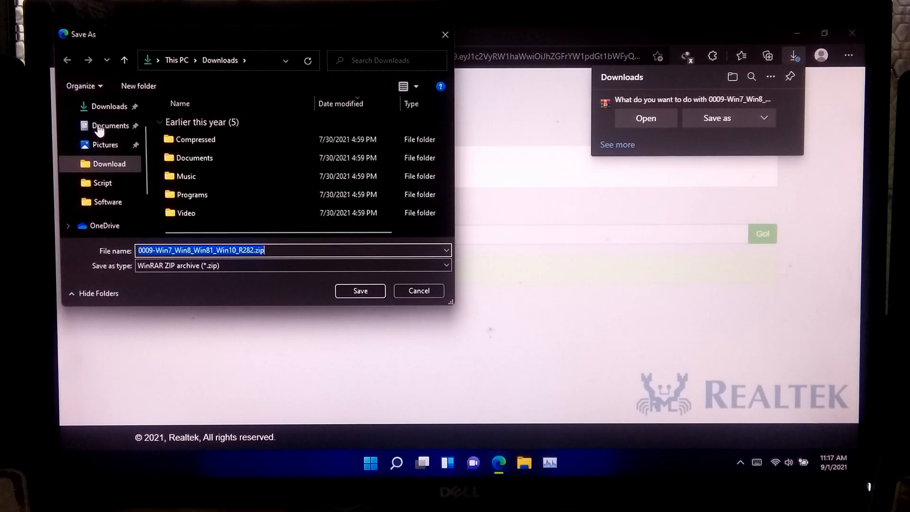
left_click(106, 130)
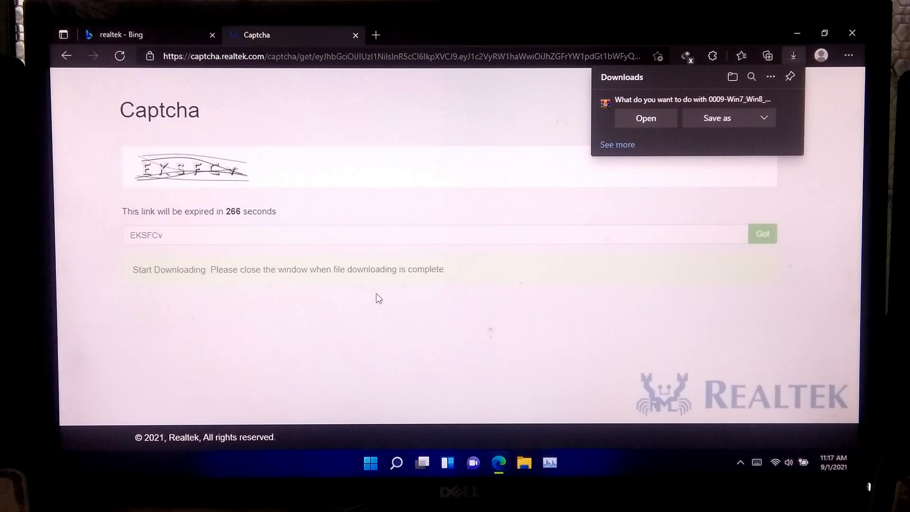
left_click(645, 118)
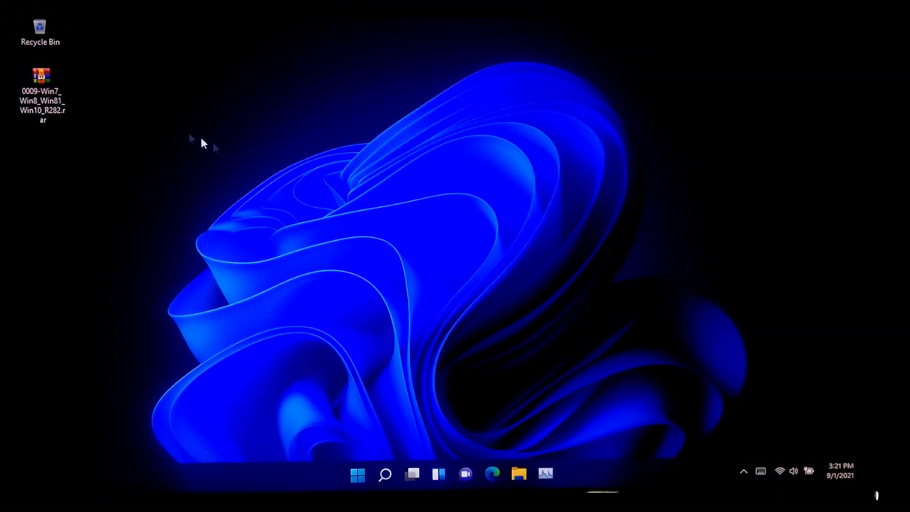
- Extract the downloaded .rar archive here on the desktop and open the new folder
left_click(41, 75)
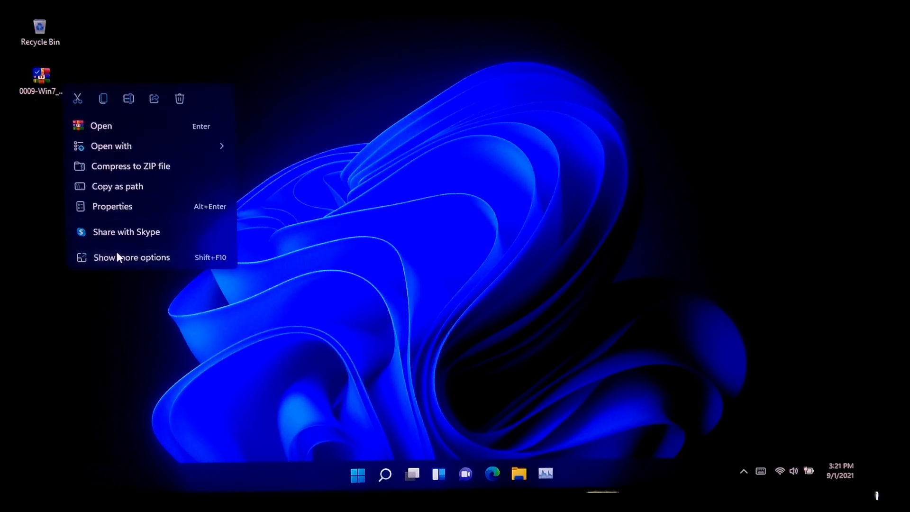
left_click(132, 257)
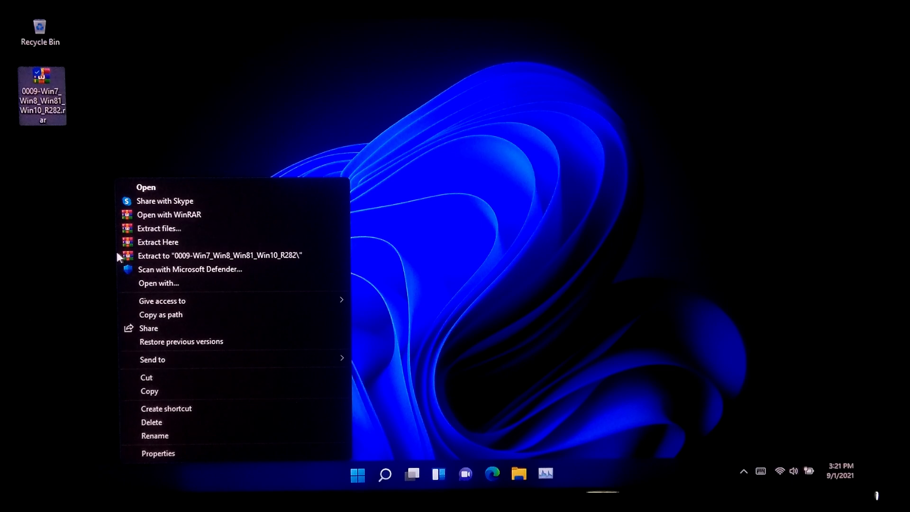
left_click(219, 255)
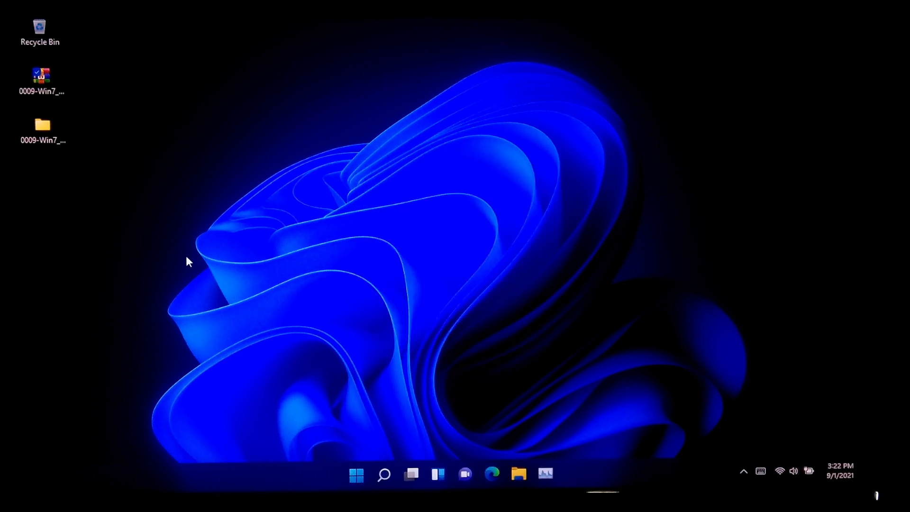
left_click(42, 126)
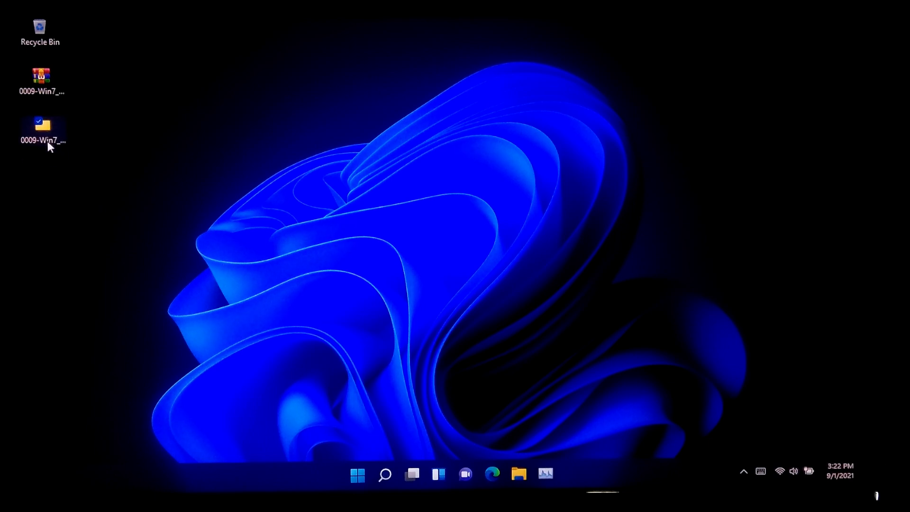
double_click(42, 125)
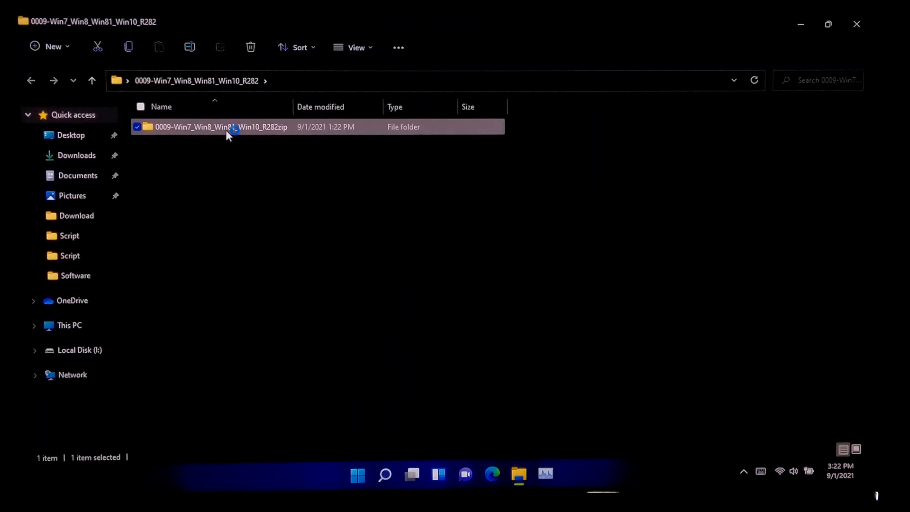
- Go into the WIN64 driver folder and search it for .inf files
double_click(221, 126)
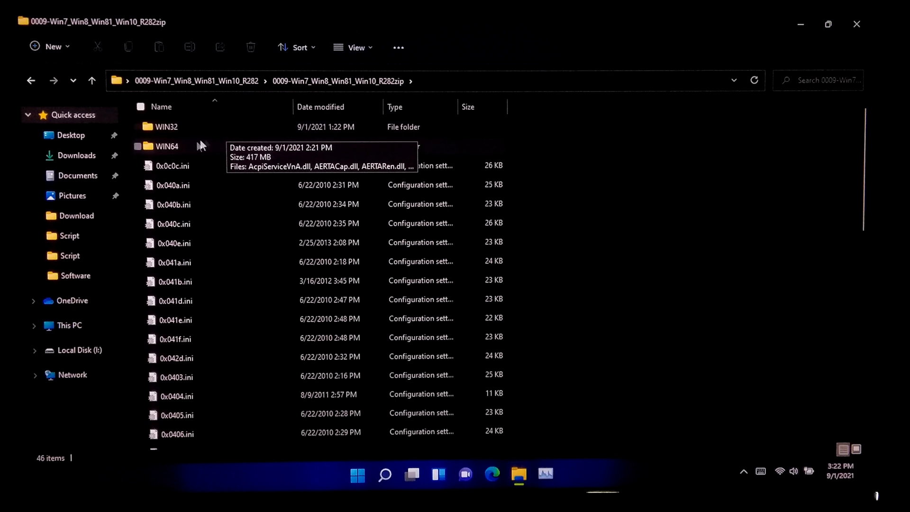
double_click(165, 146)
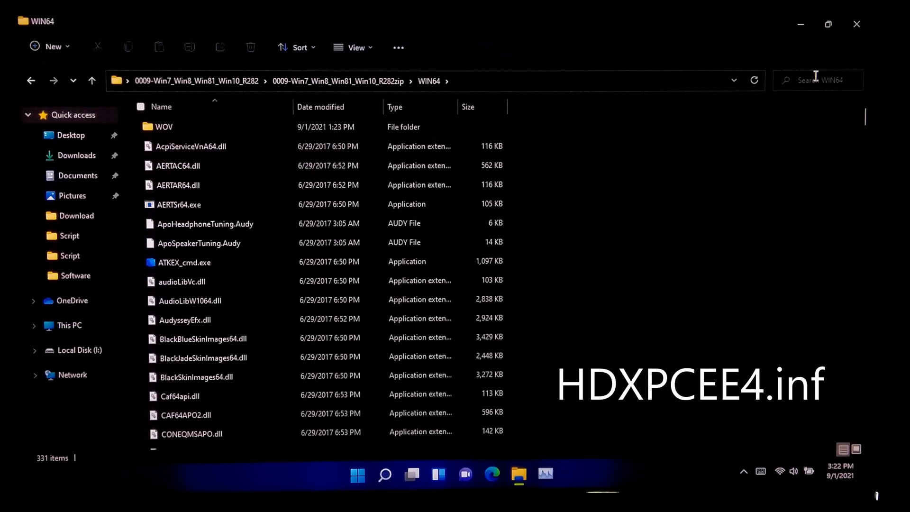
left_click(817, 79)
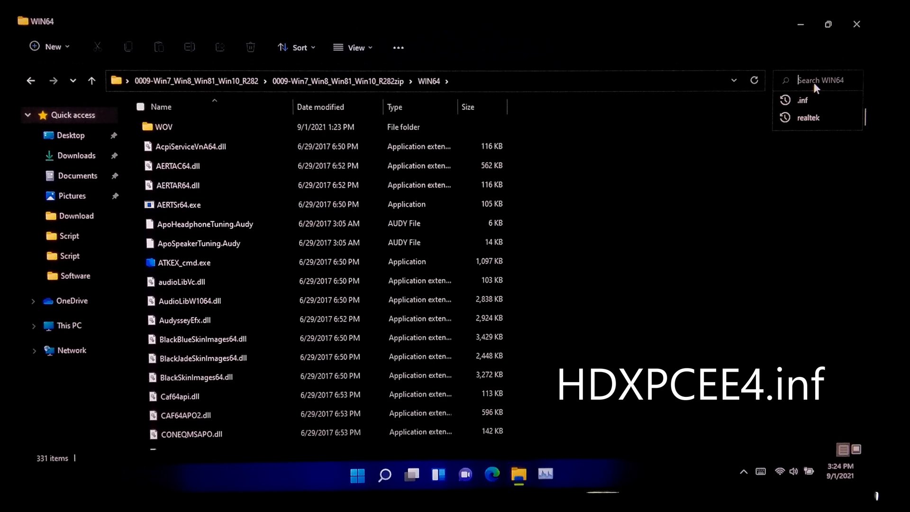
type(".inf")
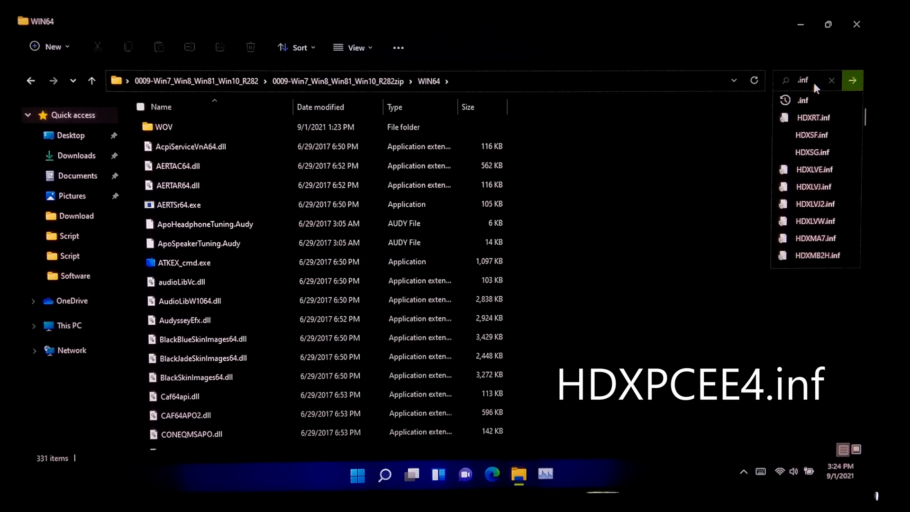
left_click(850, 79)
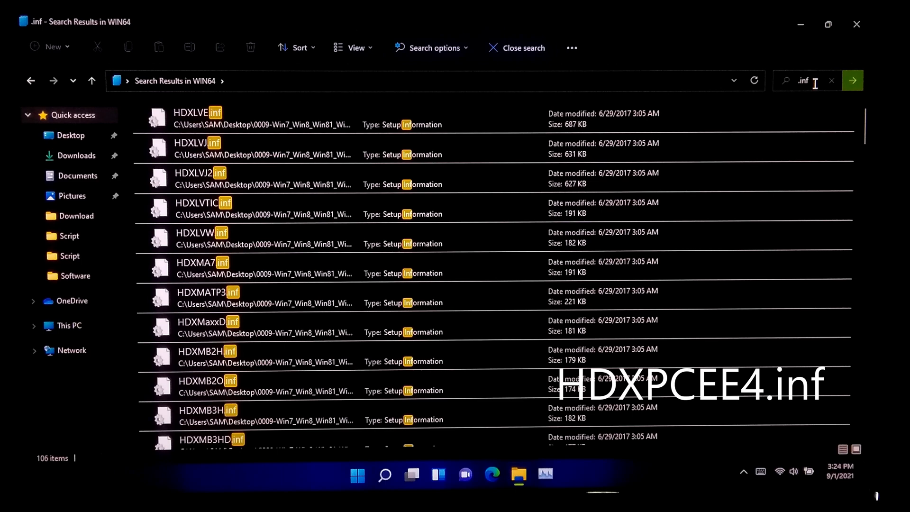
- Open HDXPCEE4.inf's Properties and select its Location path
scroll("down", 3)
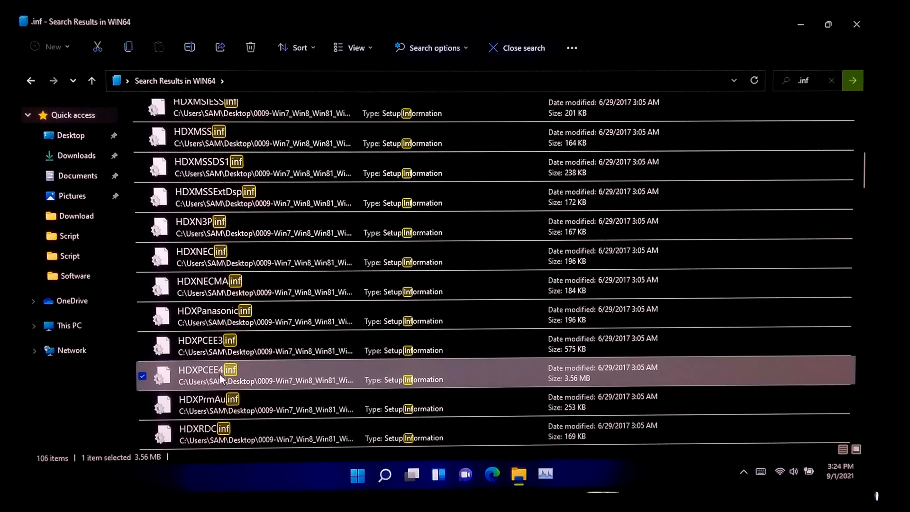
right_click(221, 374)
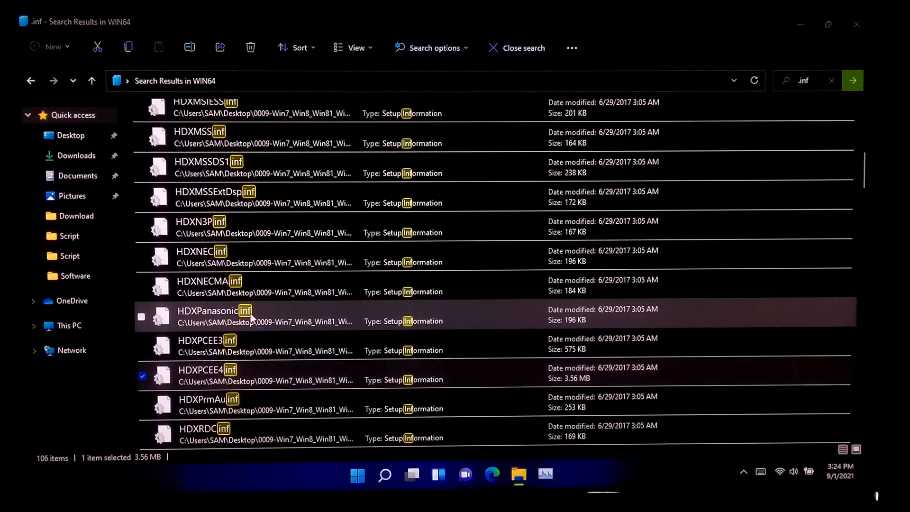
left_click(206, 374)
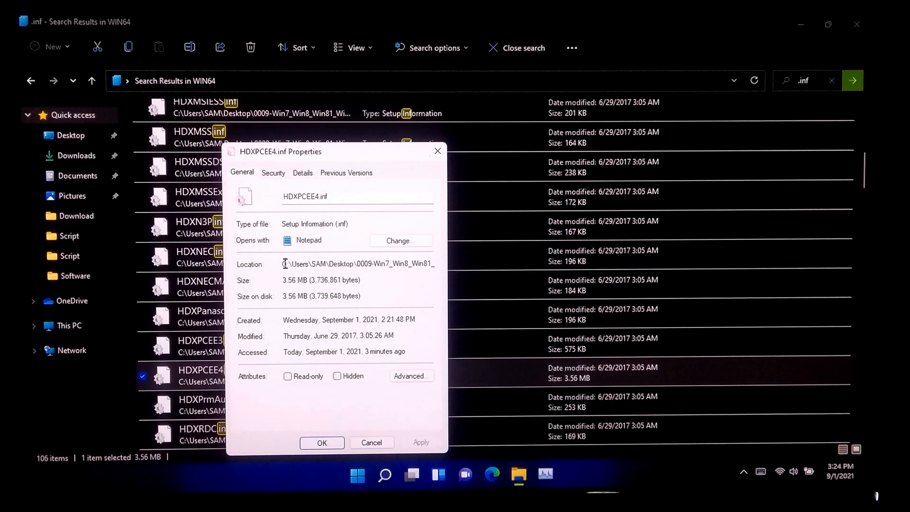
triple_click(358, 263)
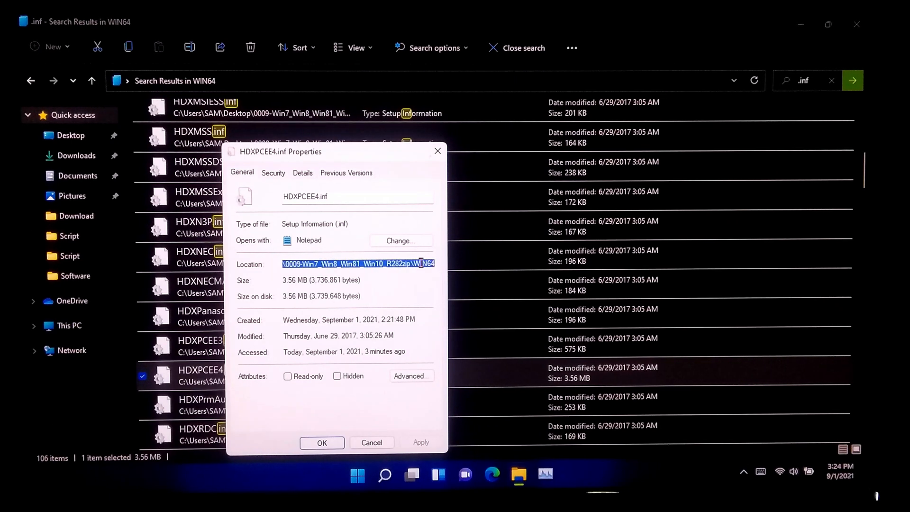
- Copy the WIN64 folder path and launch Device Manager
right_click(357, 263)
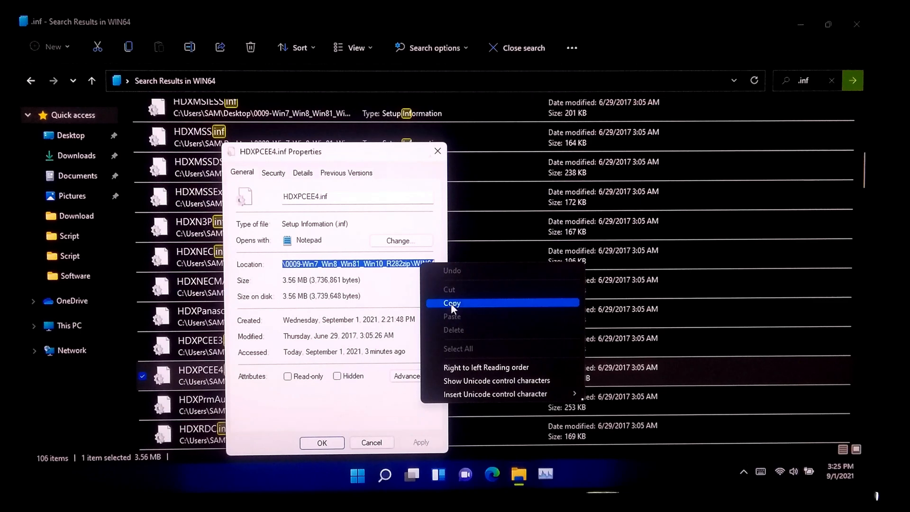
left_click(450, 304)
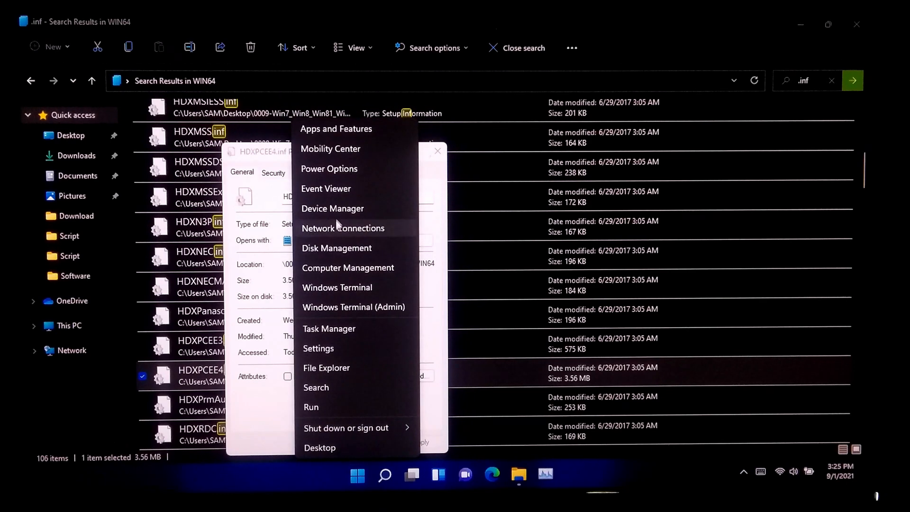
left_click(333, 209)
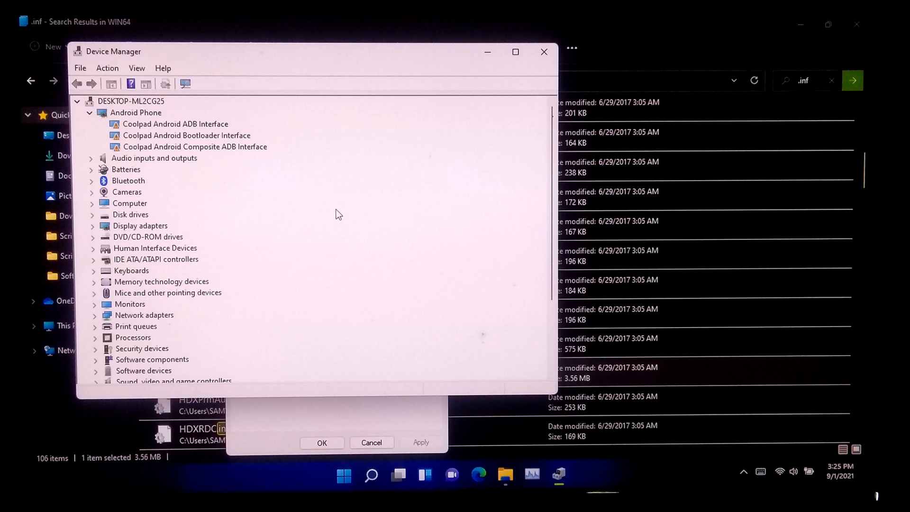
- Update driver for High Definition Audio Device, choosing to pick a driver manually
scroll("down", 3)
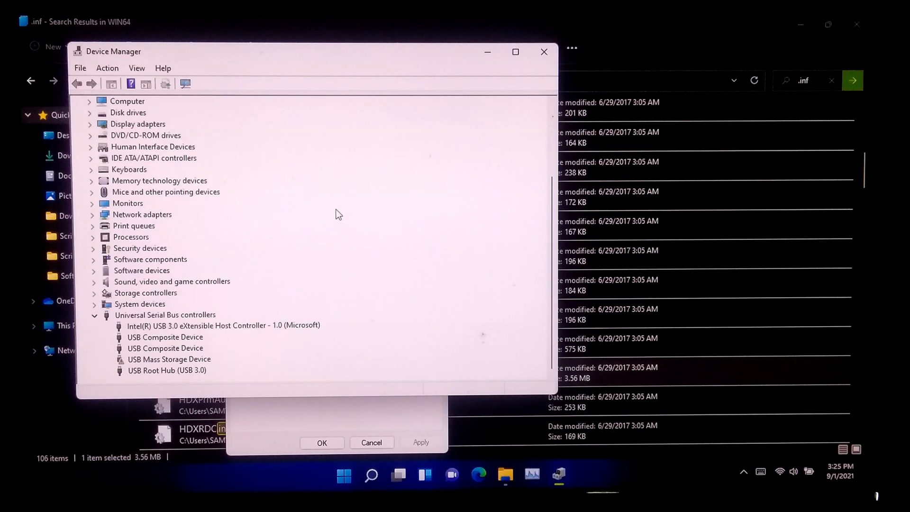
mouse_move(96, 289)
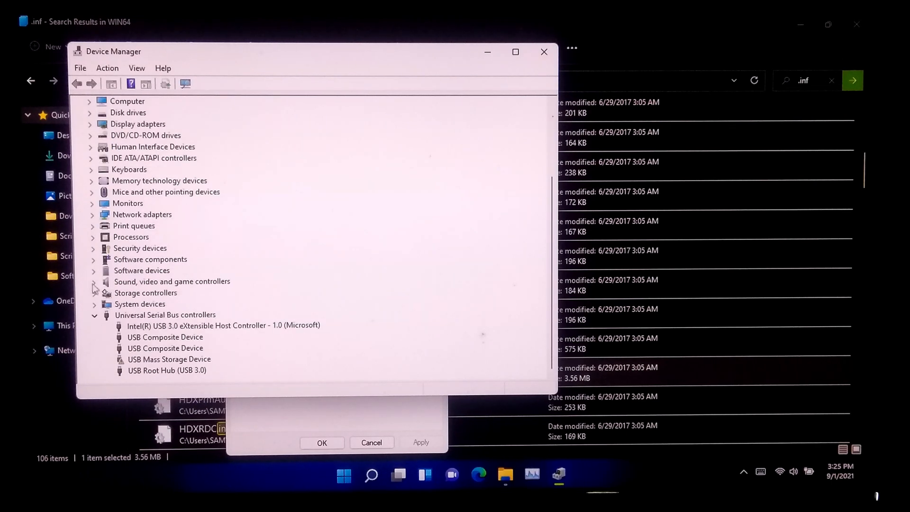
left_click(93, 281)
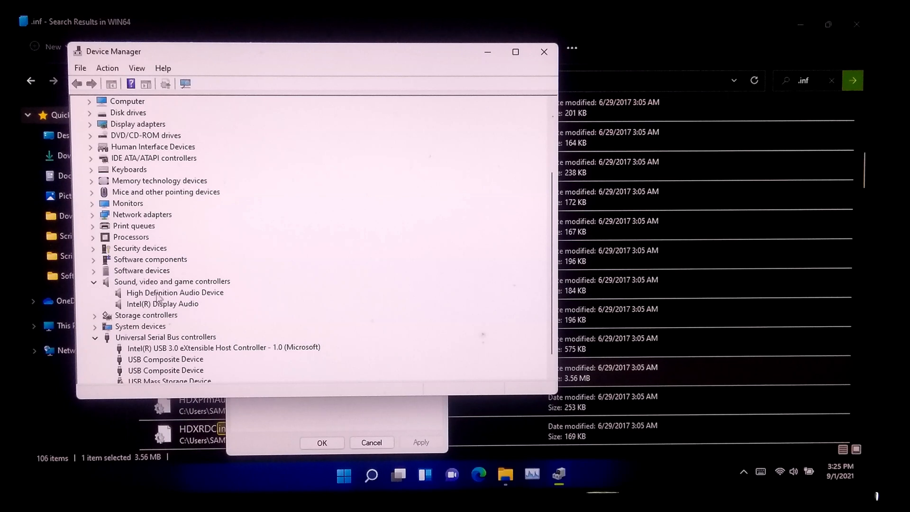
right_click(175, 292)
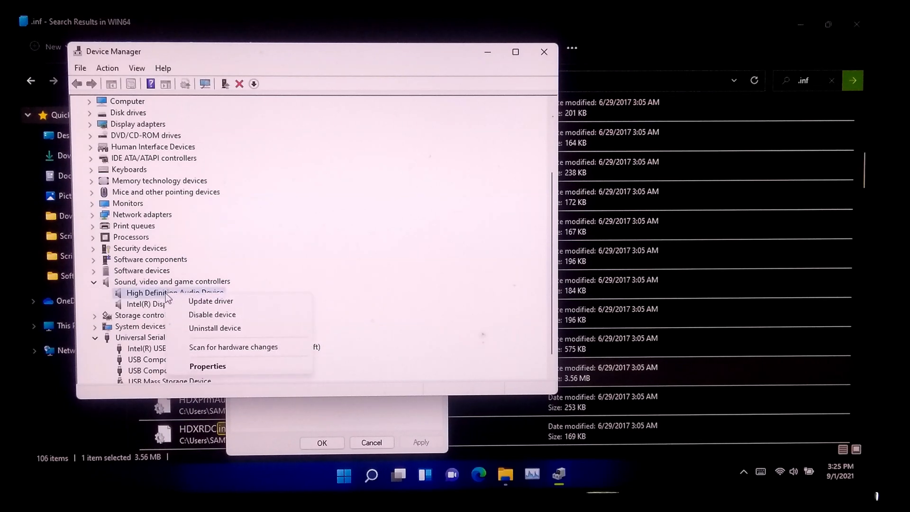
left_click(210, 301)
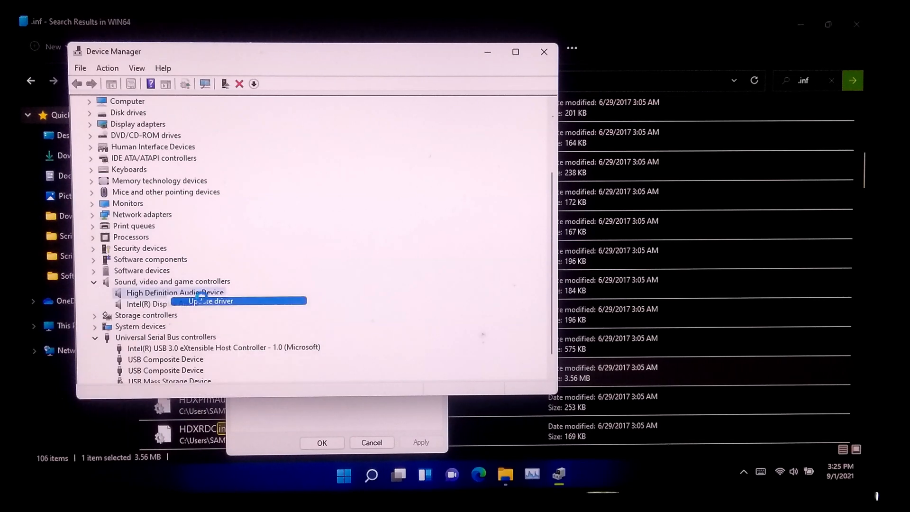
left_click(209, 301)
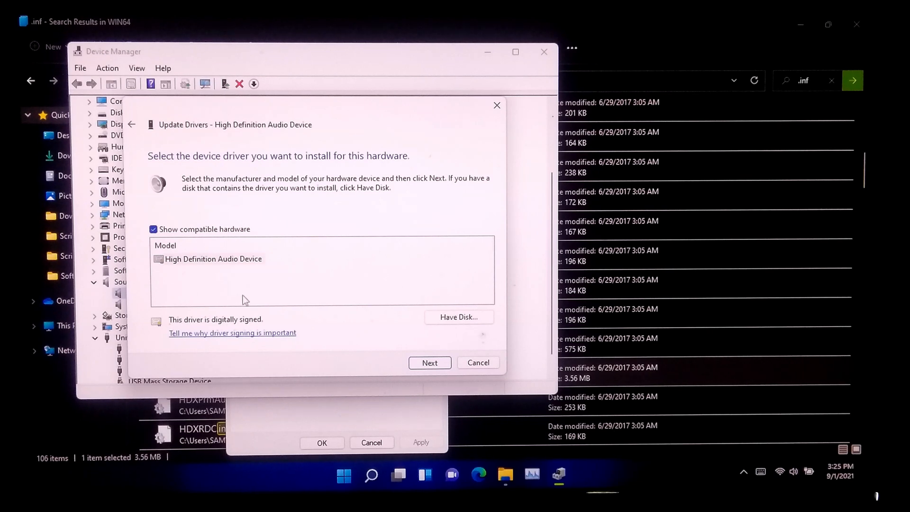
- Point Have Disk at the downloaded WIN64 driver folder as the driver source
left_click(457, 316)
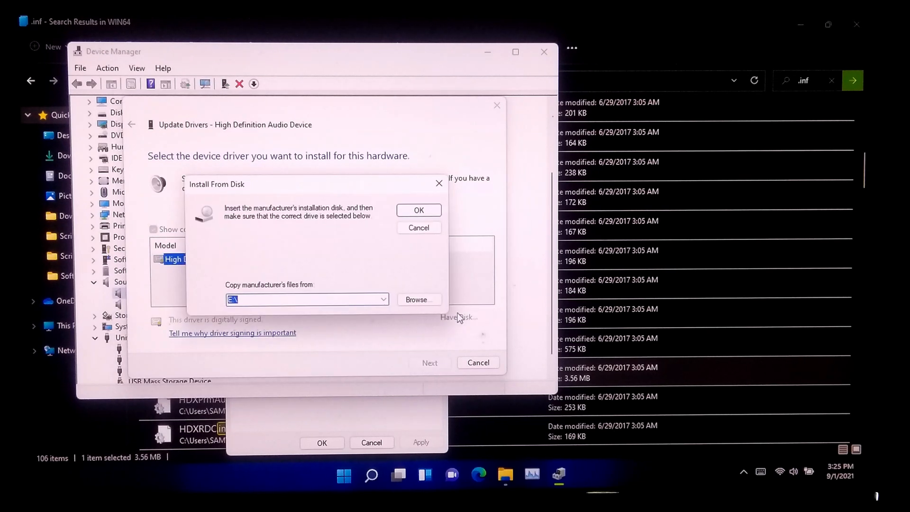
left_click(330, 178)
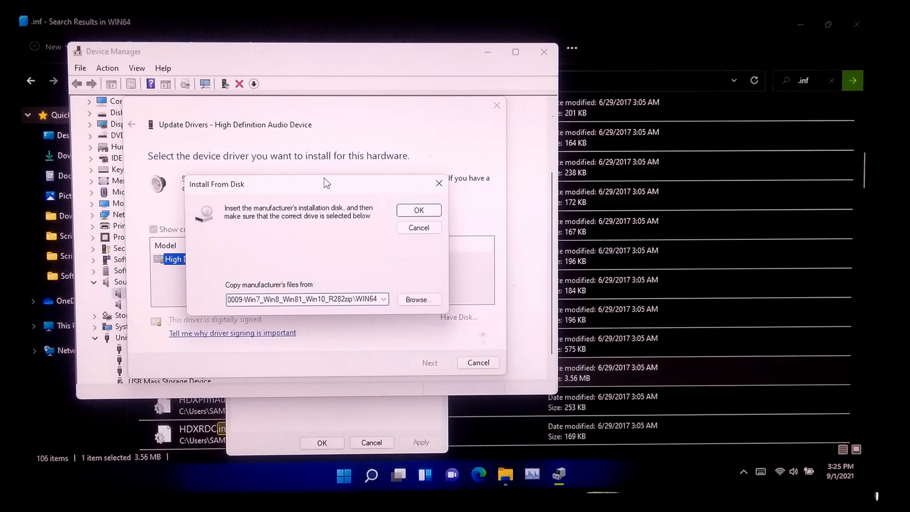
mouse_move(419, 211)
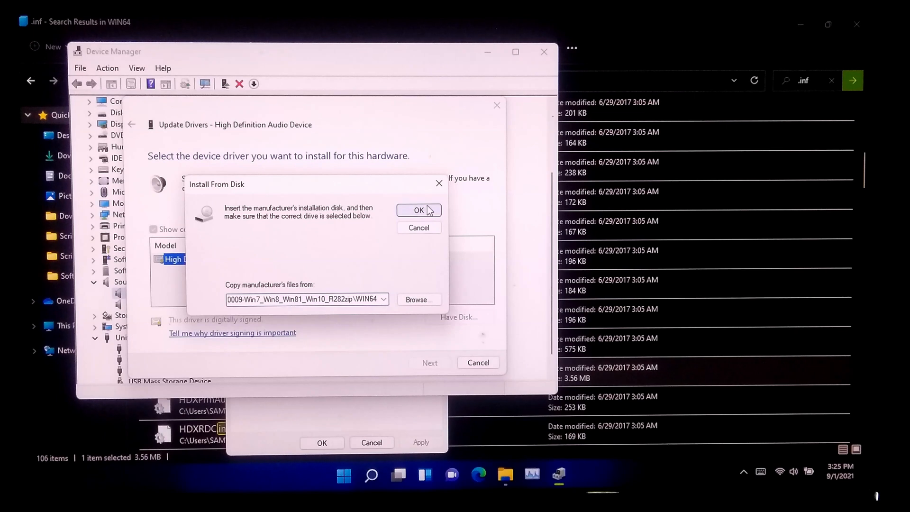
left_click(418, 210)
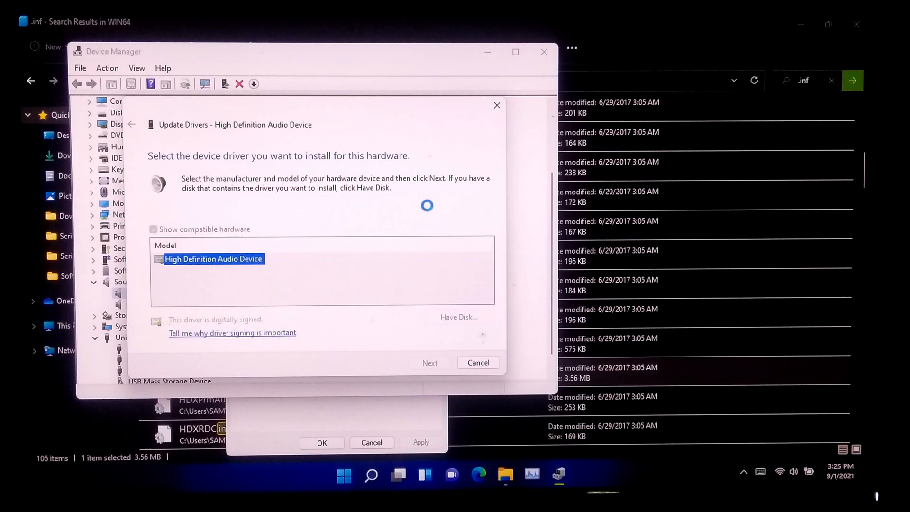
- Select the first compatible Realtek High Definition Audio model and proceed with installation
left_click(154, 229)
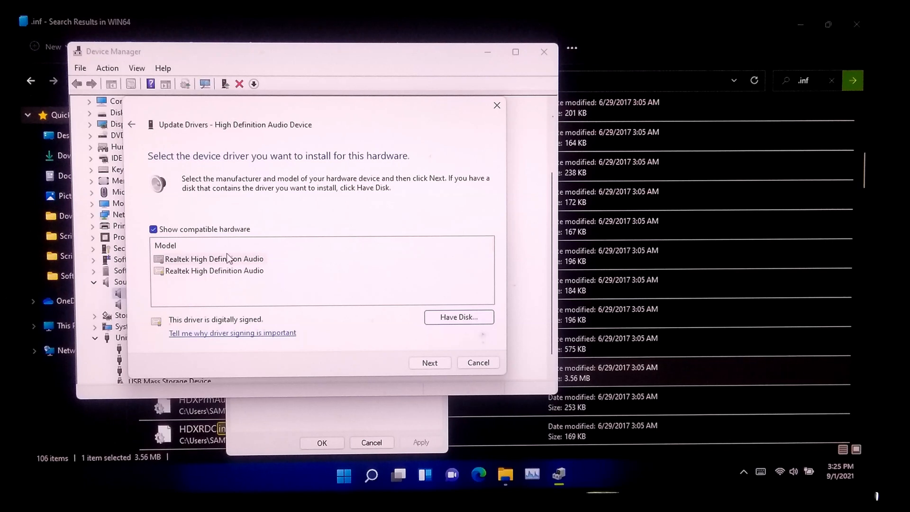
left_click(154, 229)
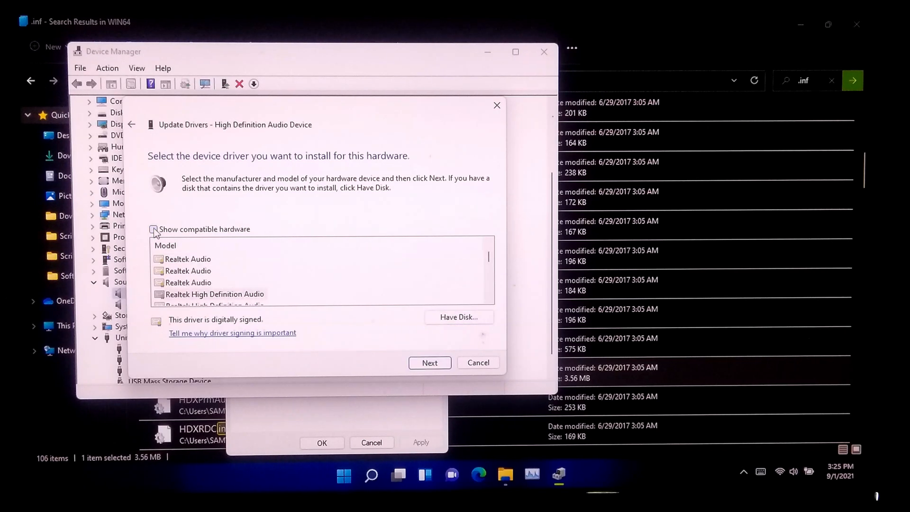
left_click(154, 230)
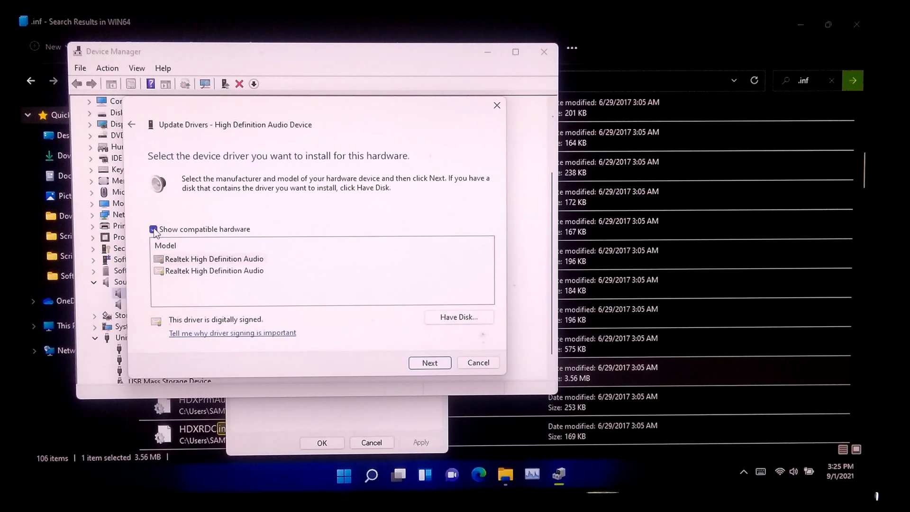
left_click(214, 258)
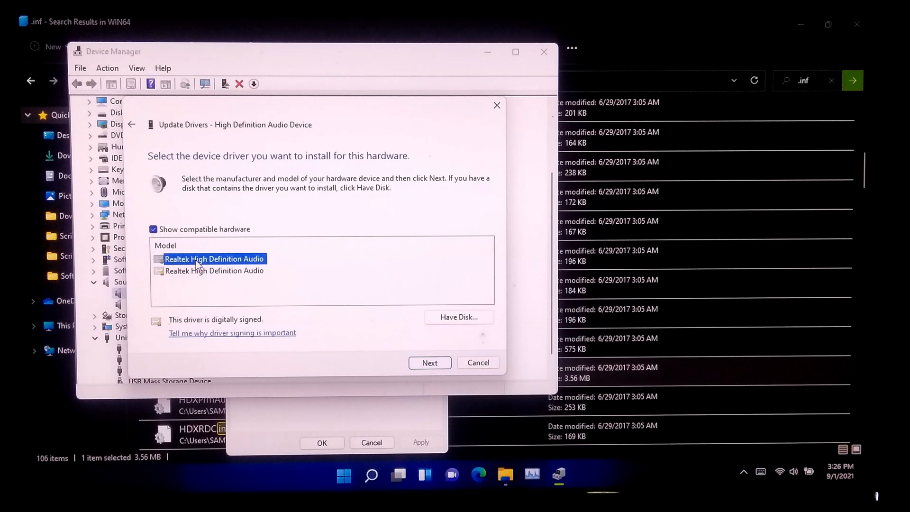
mouse_move(406, 339)
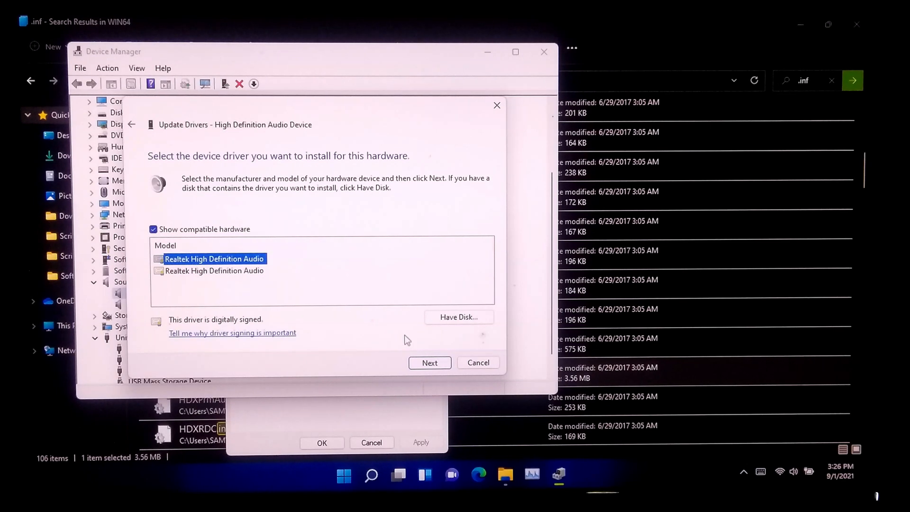
left_click(429, 362)
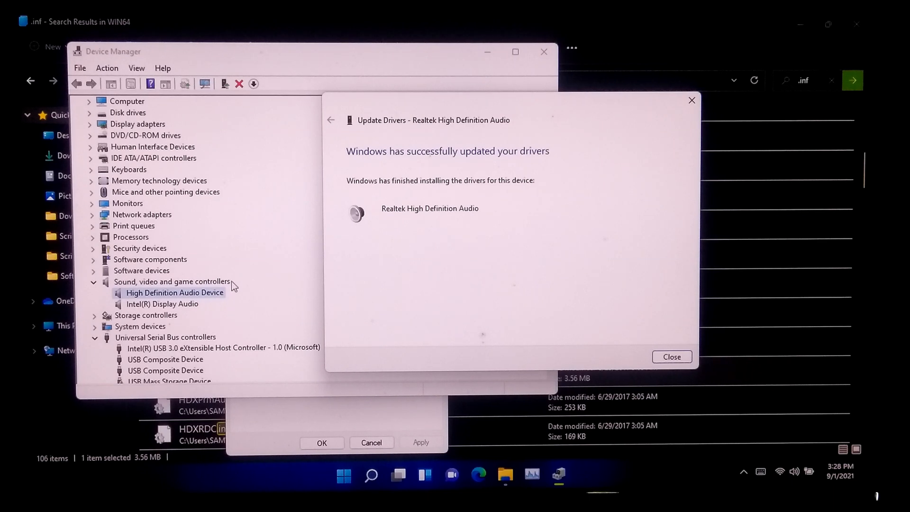
mouse_move(235, 300)
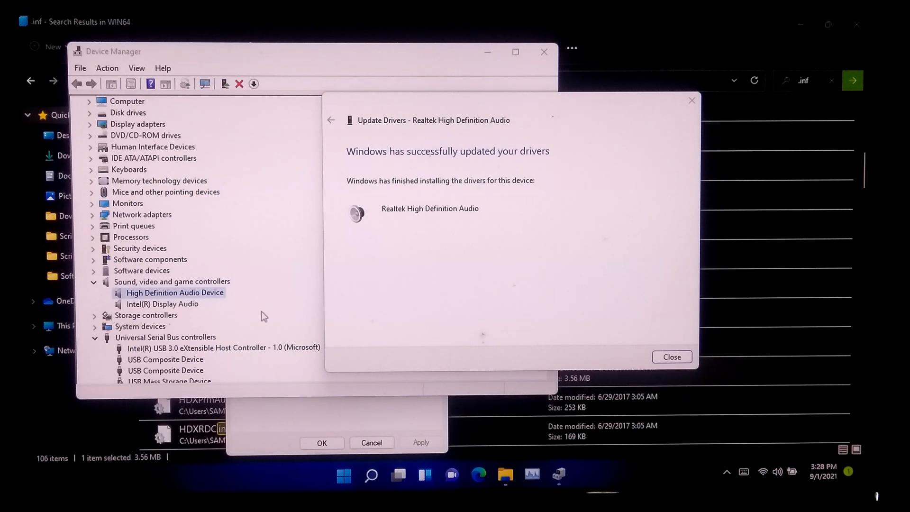
- Dismiss the success message, leaving Realtek High Definition Audio listed under sound controllers
left_click(671, 356)
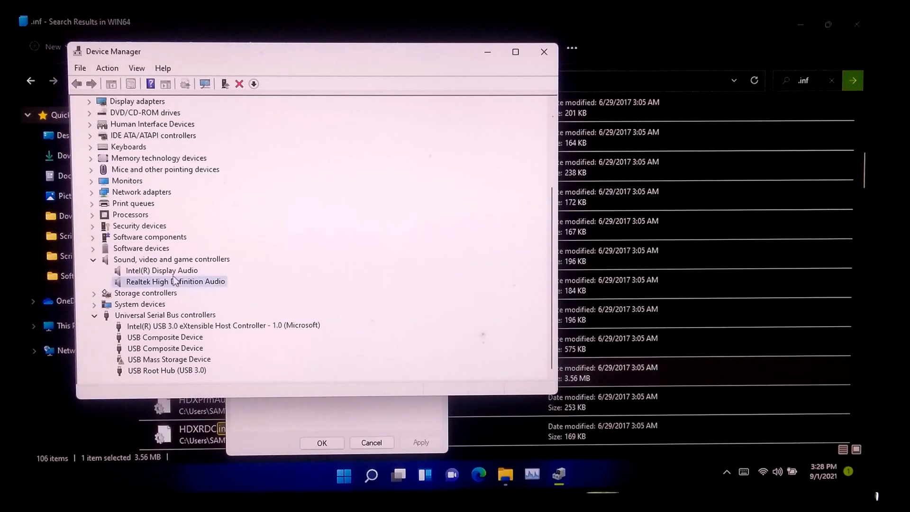
mouse_move(200, 290)
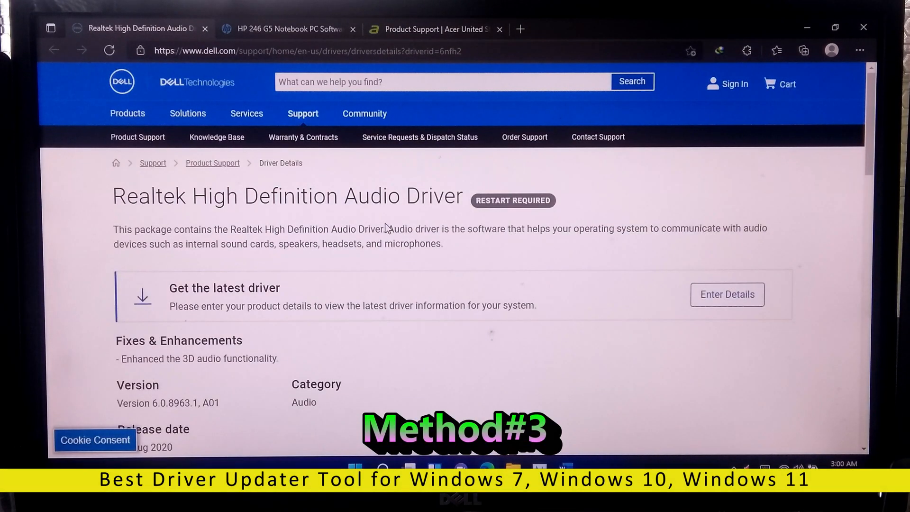
- Review the HP support page with the Driver-Audio category expanded
left_click(284, 28)
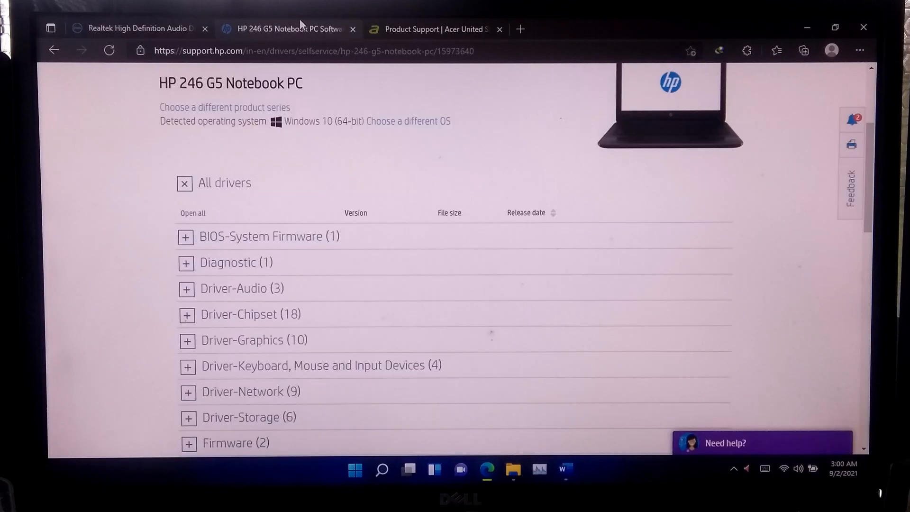
left_click(186, 288)
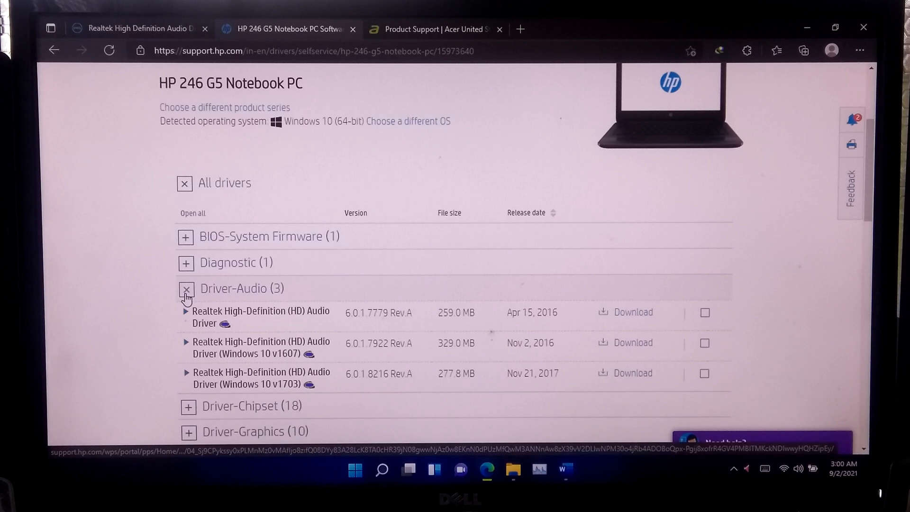
scroll("down", 3)
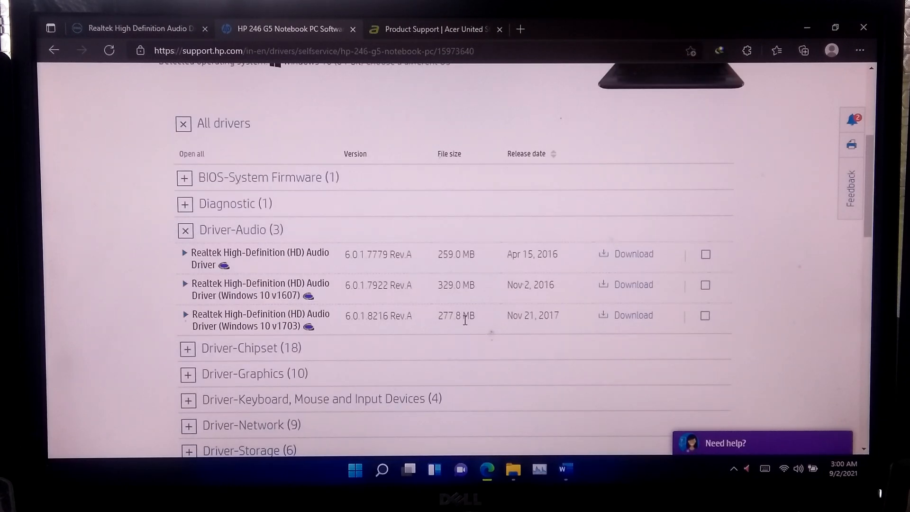
- Review the Acer support page, highlighting Realtek for the Audio Driver and Audio Console Driver
left_click(432, 29)
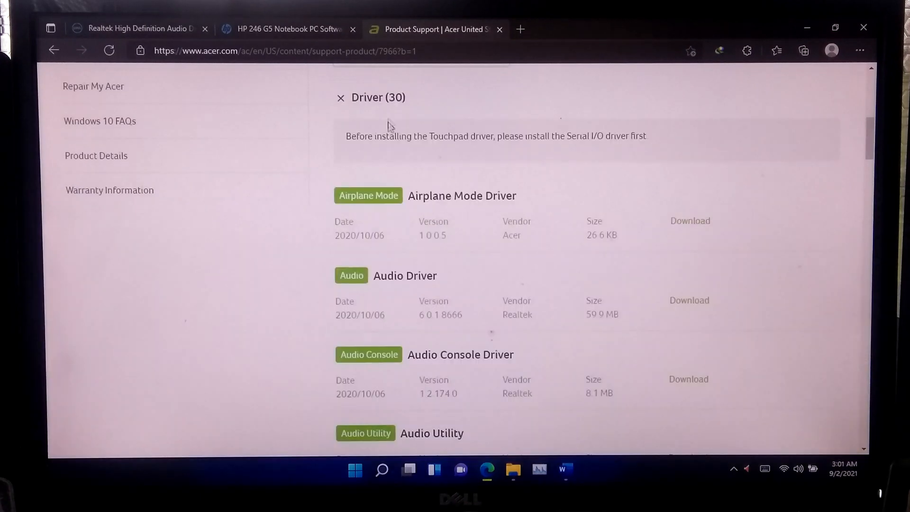
double_click(405, 275)
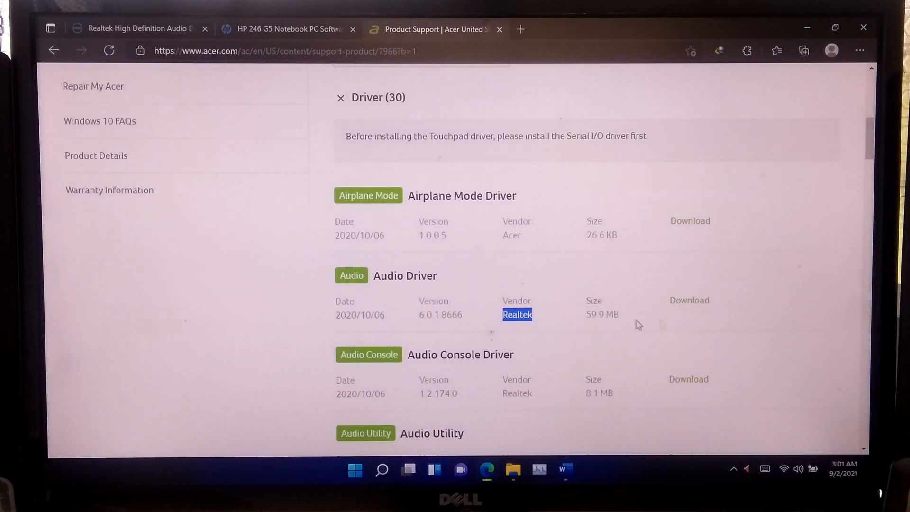
double_click(516, 392)
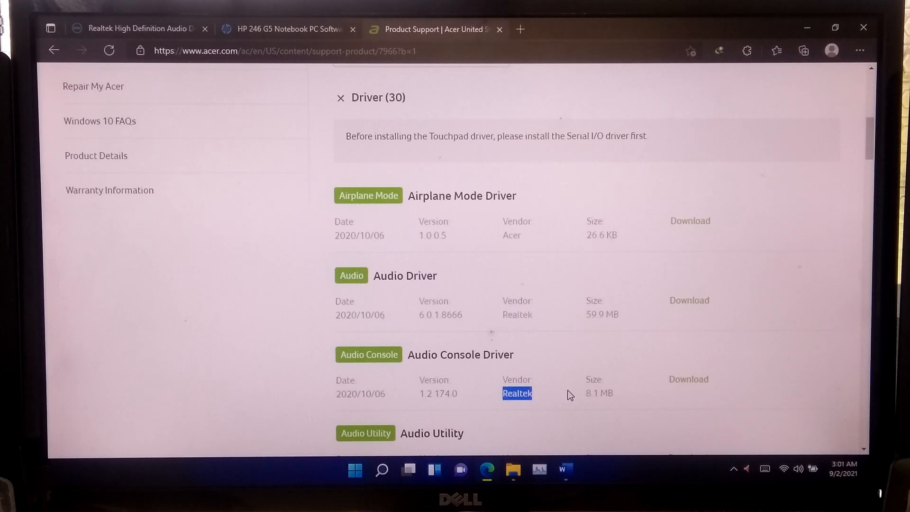
mouse_move(687, 379)
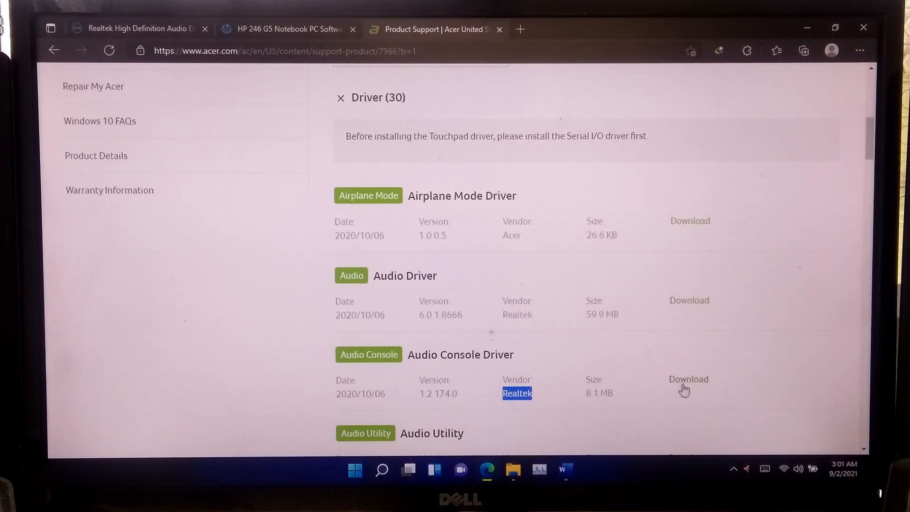
scroll("up", 3)
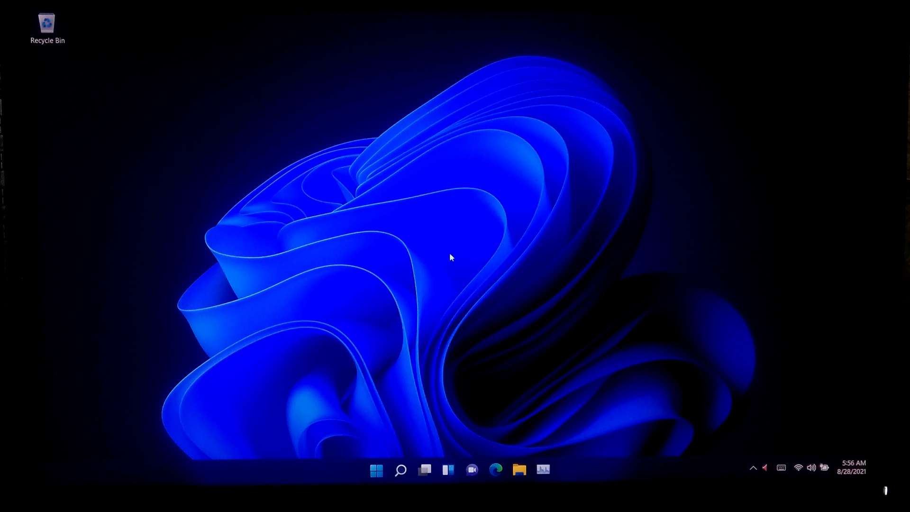
mouse_move(458, 260)
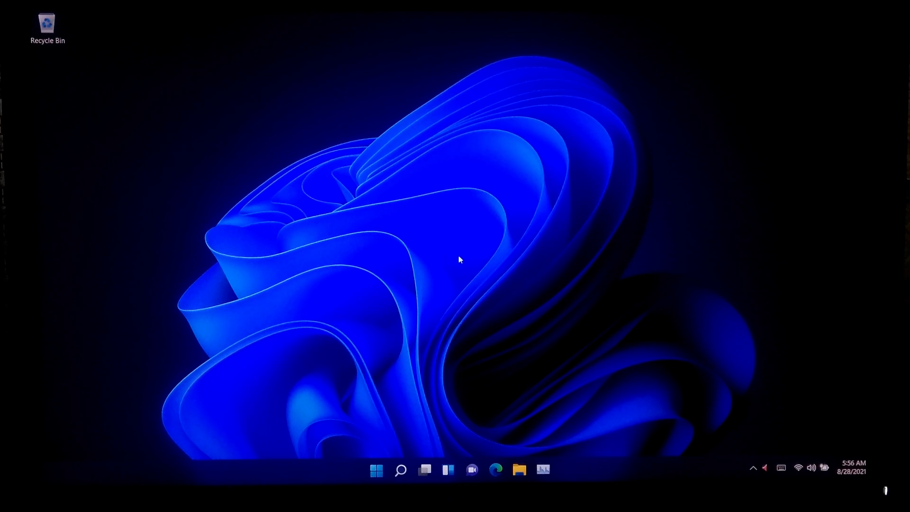
mouse_move(451, 257)
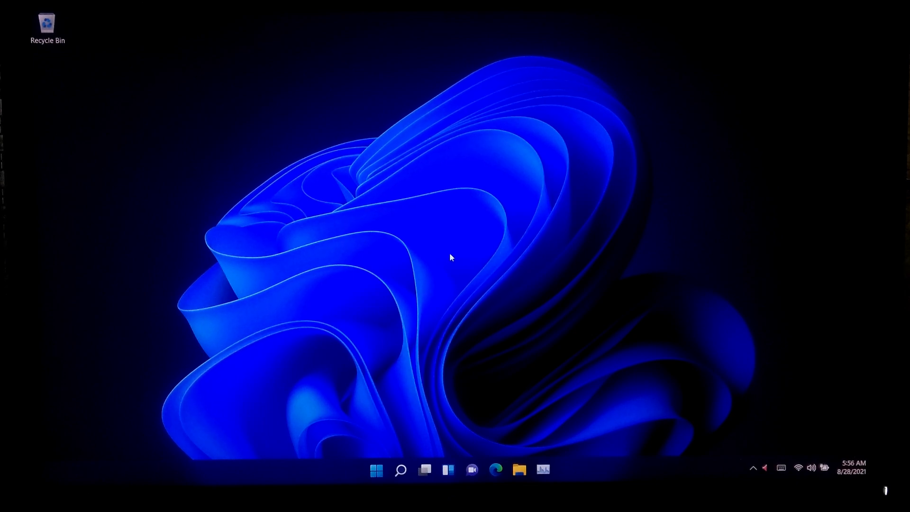
mouse_move(459, 259)
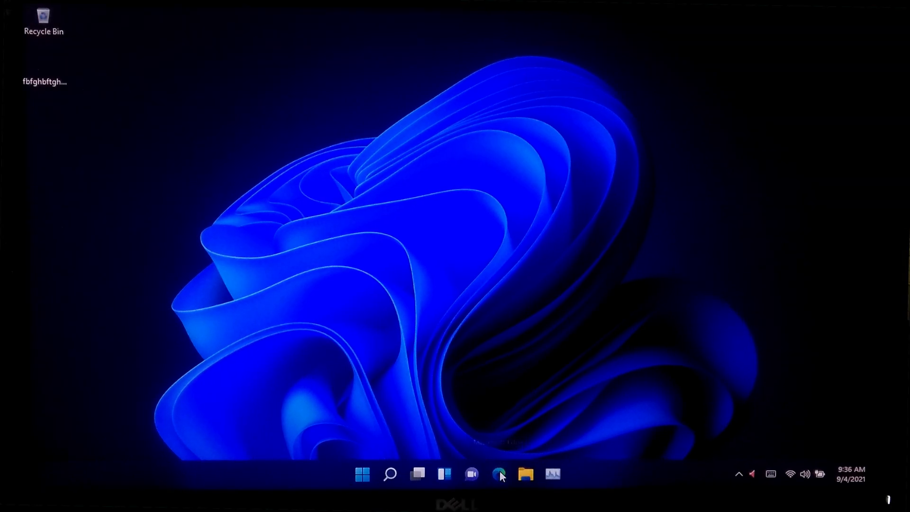
- Launch Microsoft Edge from the taskbar onto a new tab
left_click(499, 474)
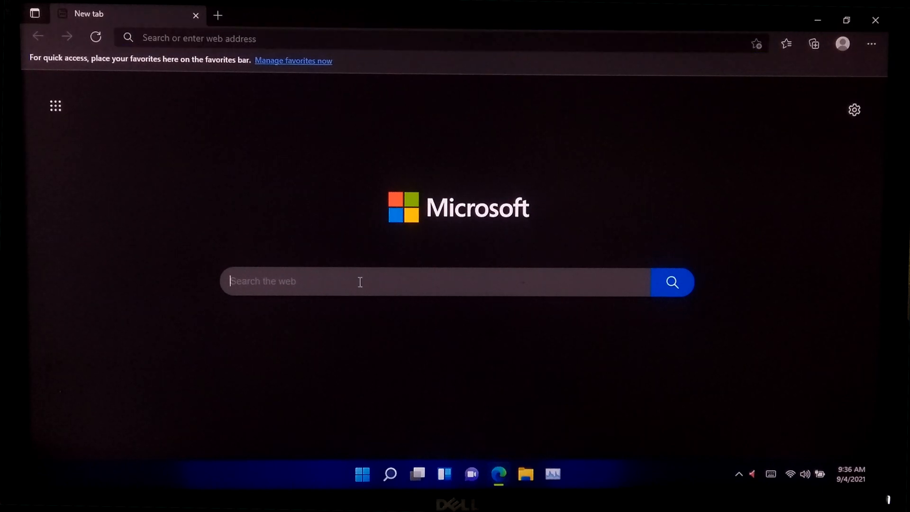
- Search 'piriform ccleaner', reach the CCleaner download page, then close the browser
type("pirifo")
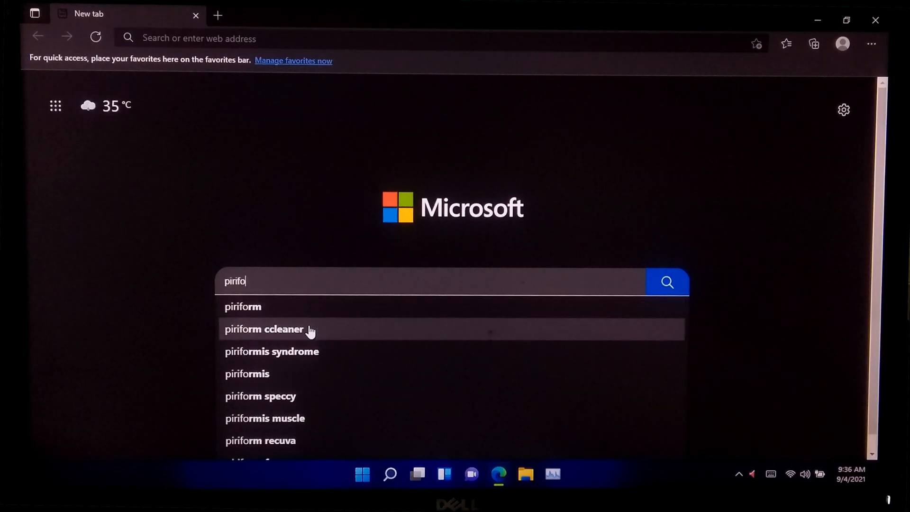
left_click(264, 329)
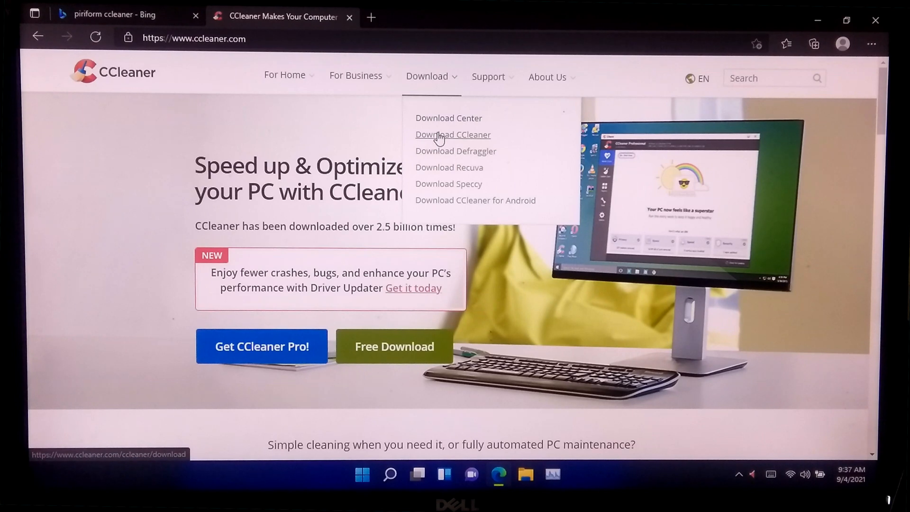
left_click(453, 134)
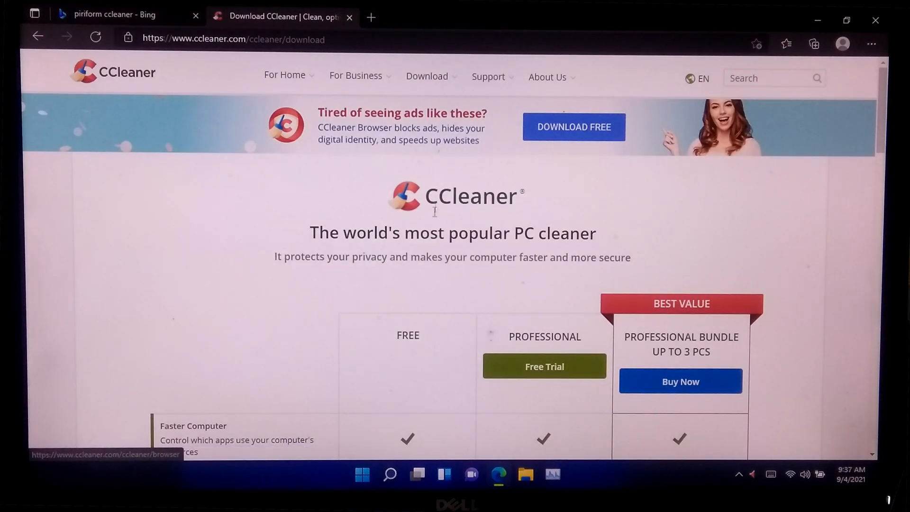
mouse_move(577, 249)
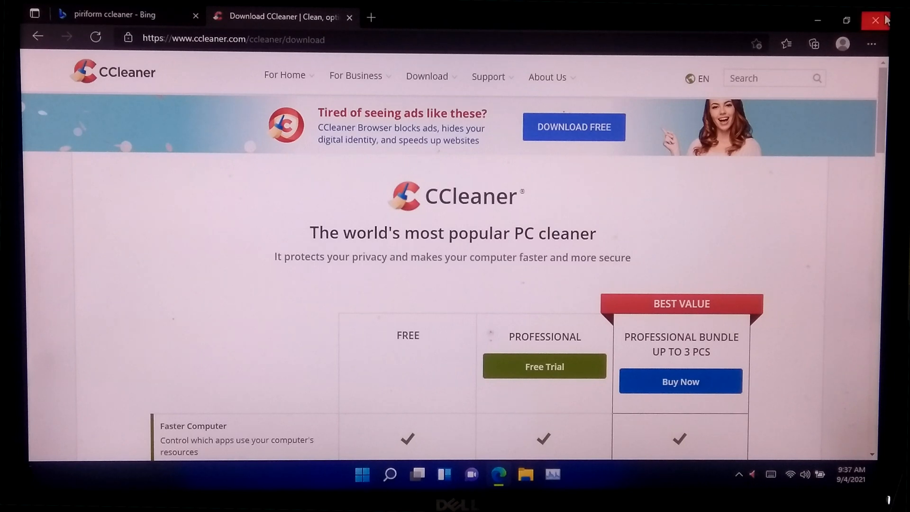
left_click(875, 20)
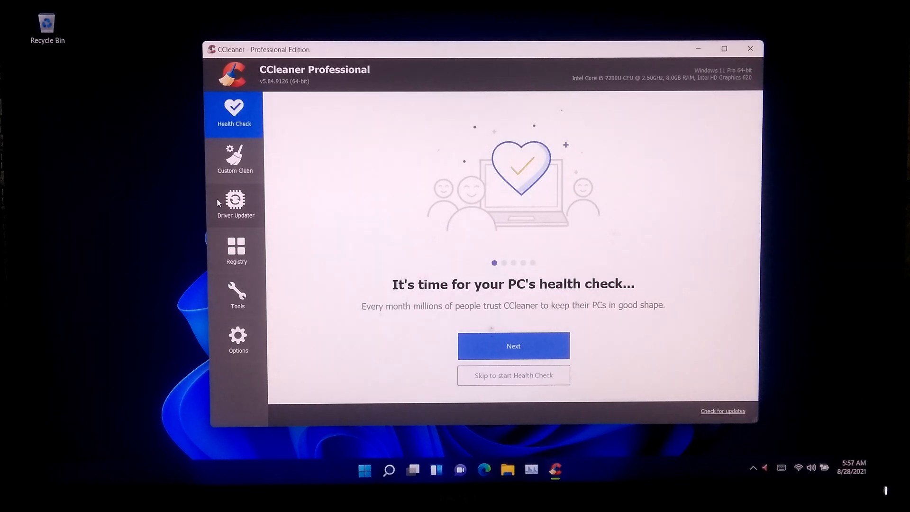
- View Driver Updater scan results with the Audio category expanded
left_click(236, 205)
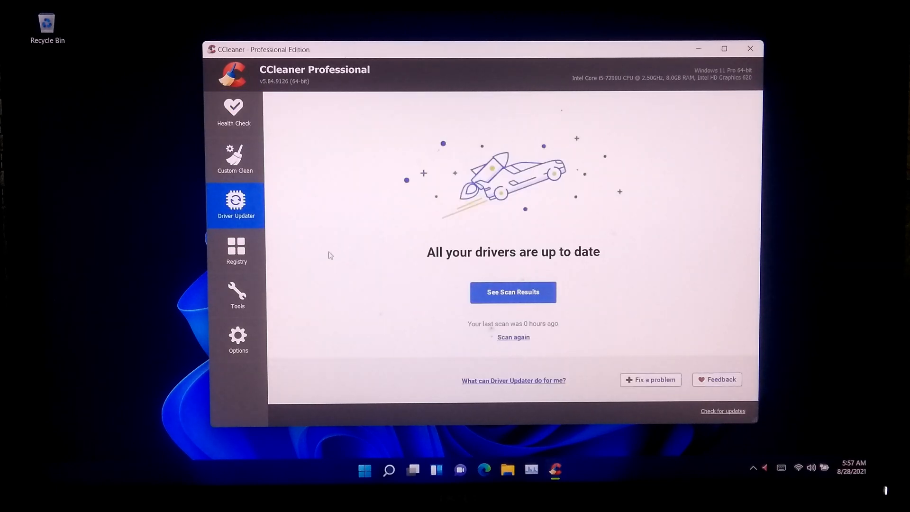
left_click(513, 337)
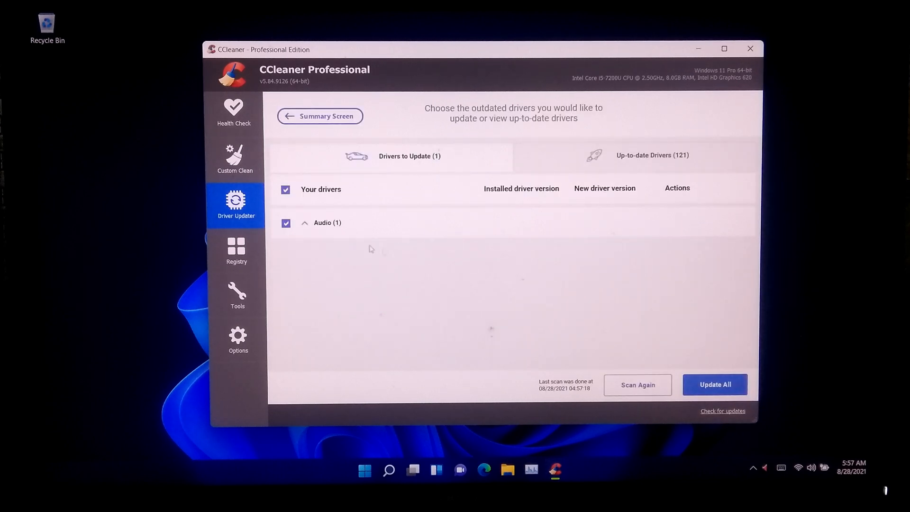
left_click(304, 223)
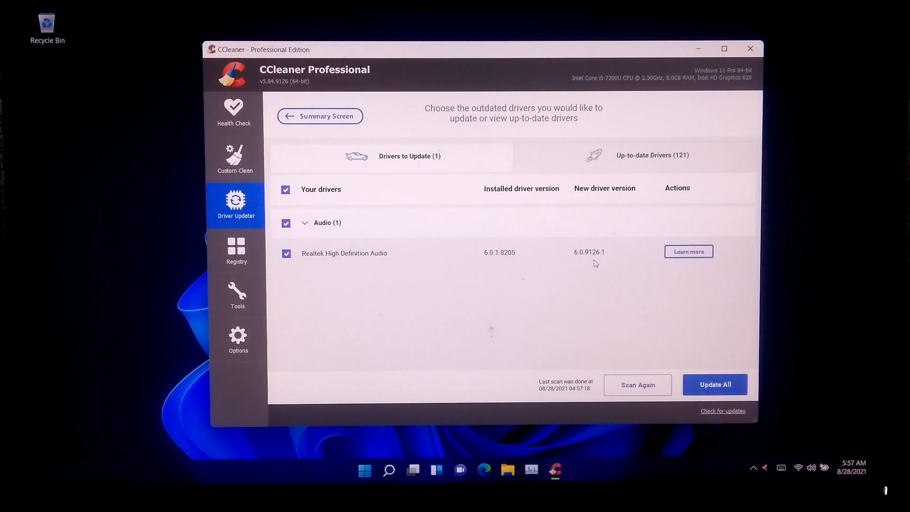
- Update Realtek High Definition Audio from 6.0.1.8205 to 6.0.9126.1
left_click(687, 251)
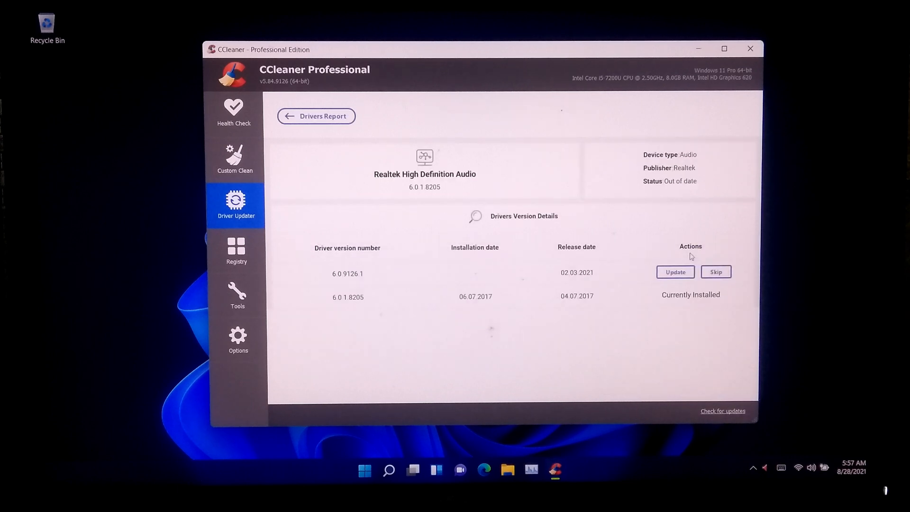
left_click(673, 272)
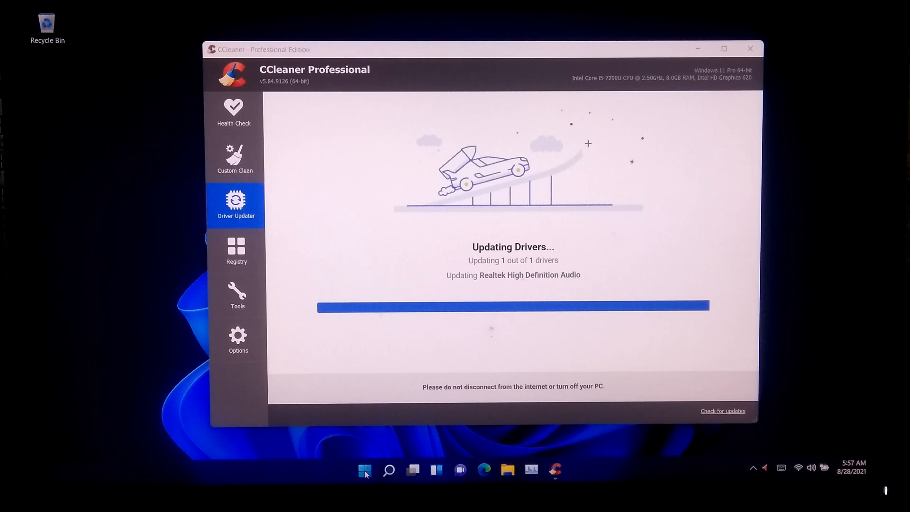
right_click(363, 469)
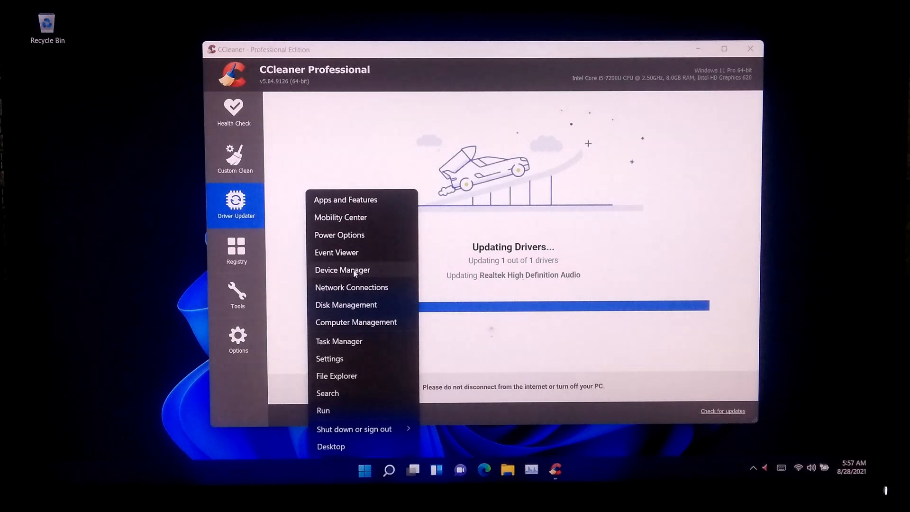